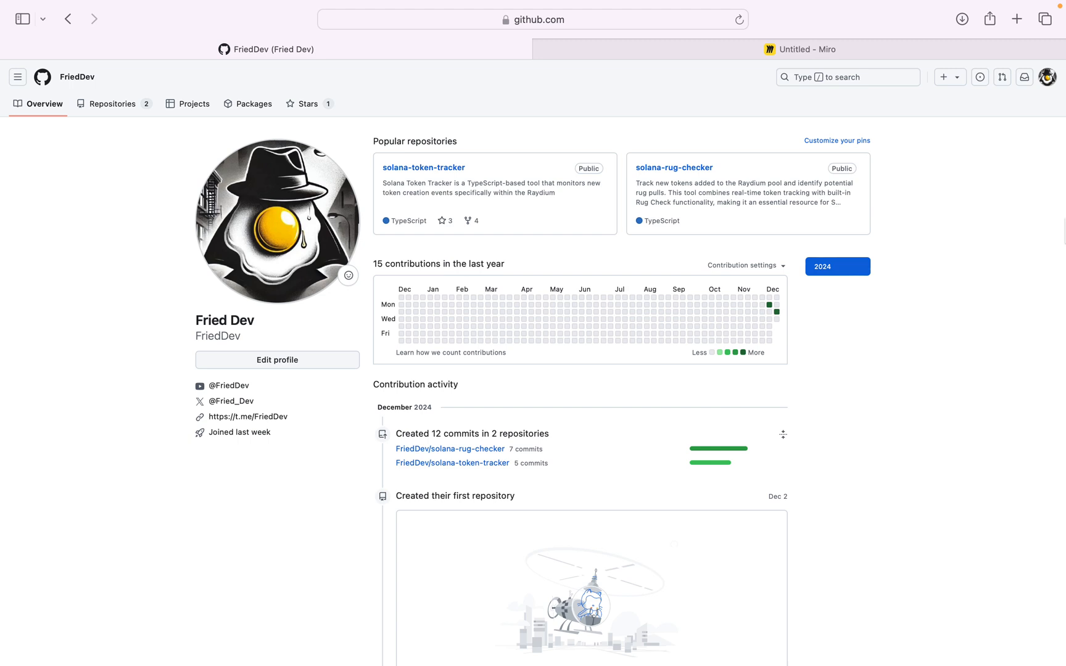
pyautogui.moveTo(539, 134)
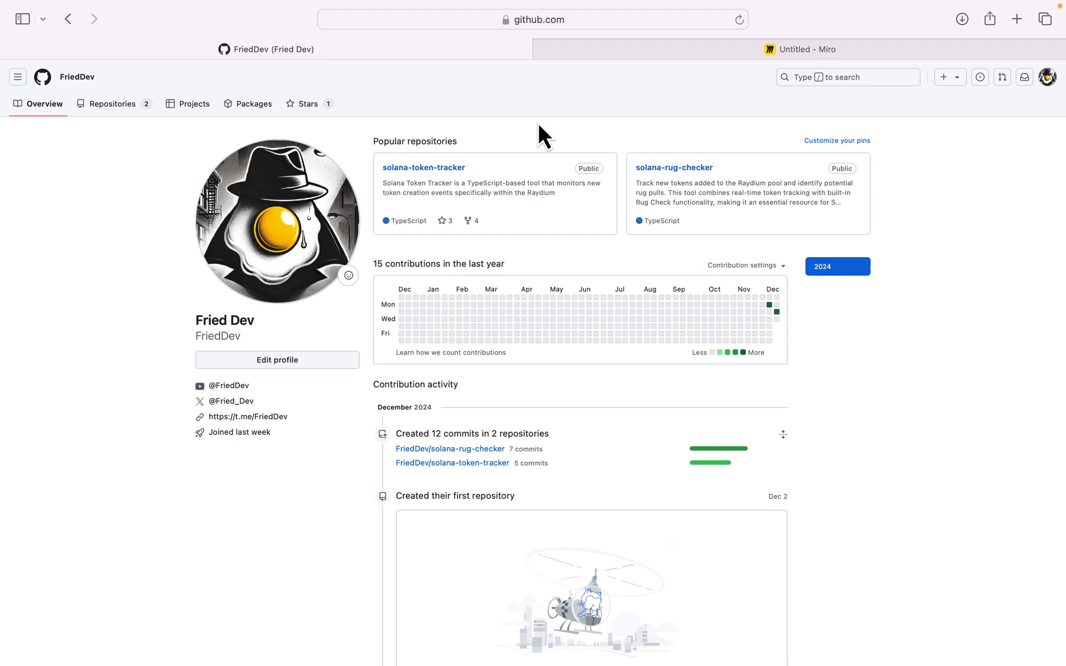
# - Review the Sniper Bot diagram's New Tokens, Filter Tokens and Snipe labels, briefly visiting the GitHub profile
pyautogui.click(807, 49)
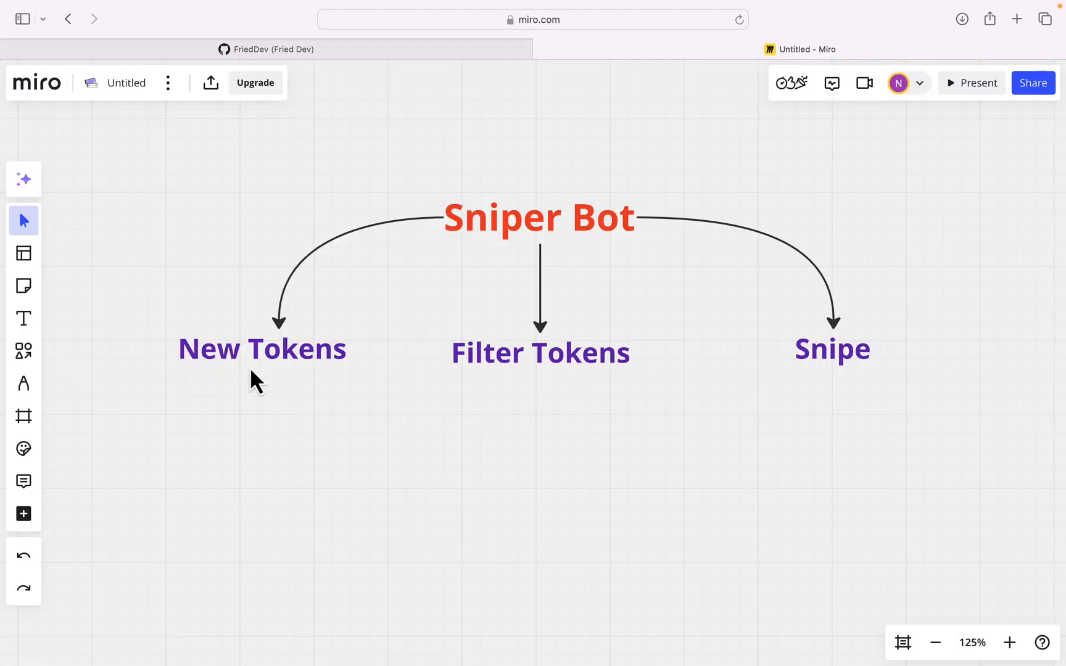
pyautogui.doubleClick(262, 349)
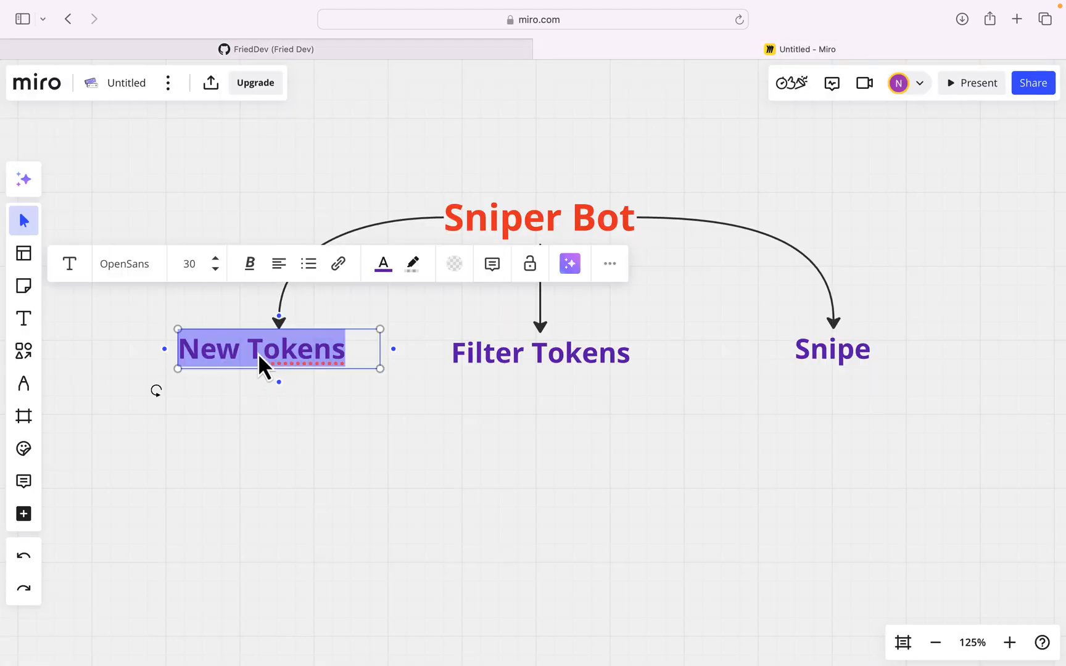
pyautogui.moveTo(315, 463)
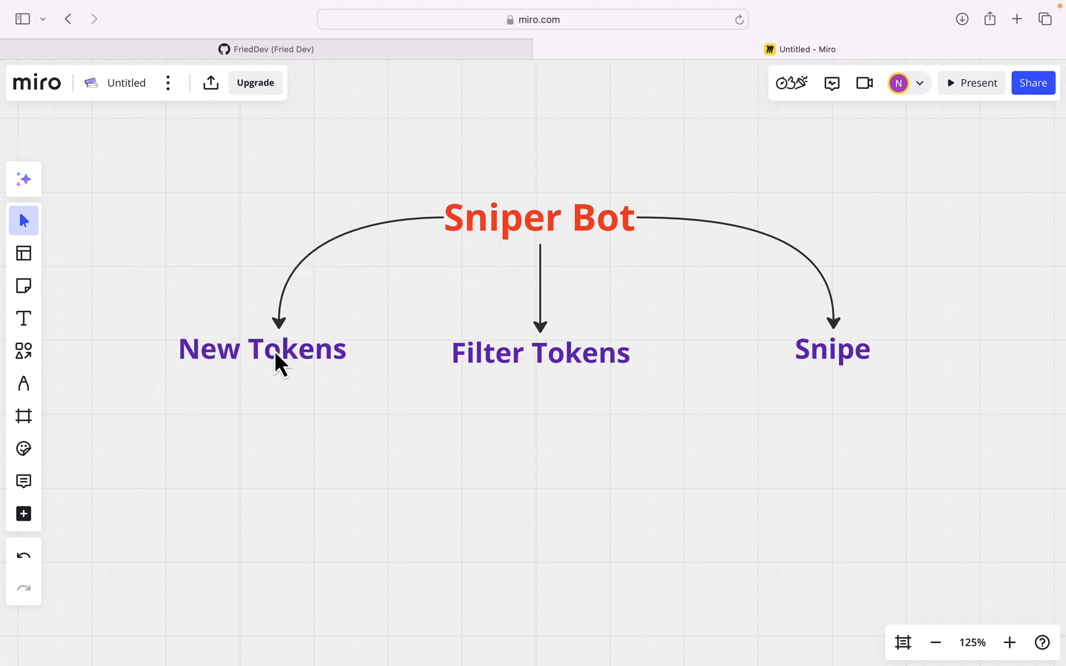
pyautogui.moveTo(518, 212)
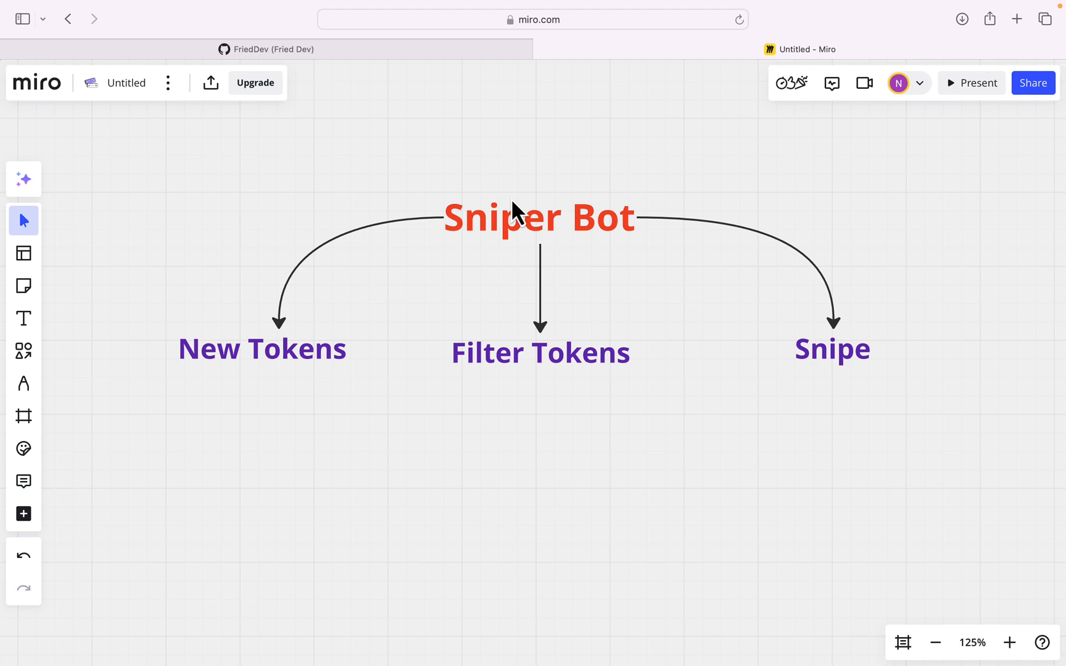
pyautogui.click(540, 353)
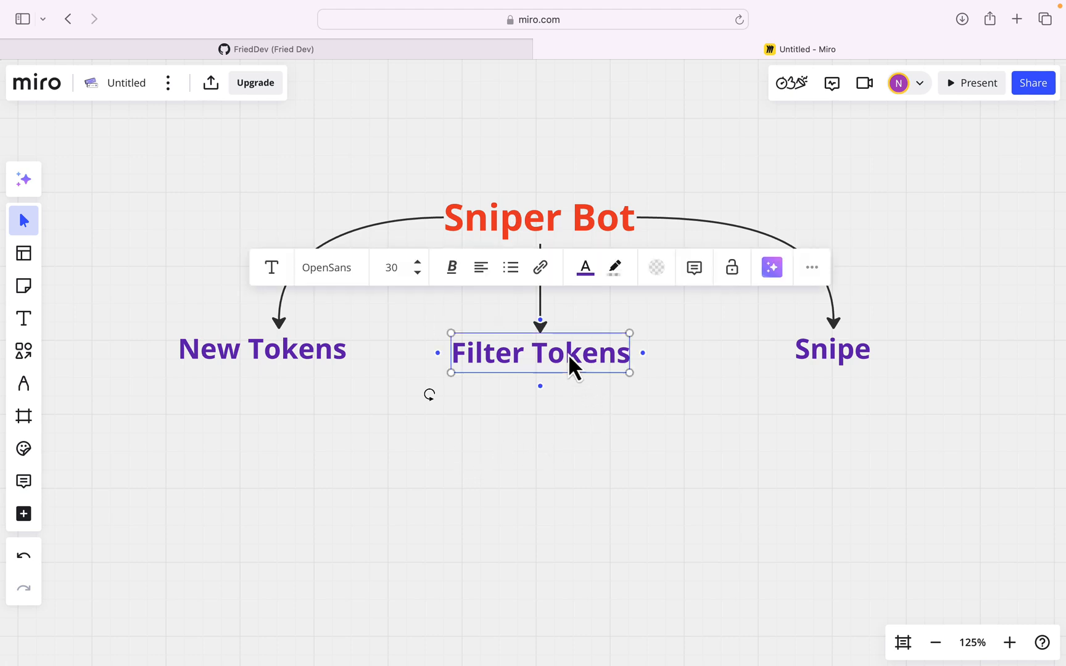
pyautogui.click(540, 459)
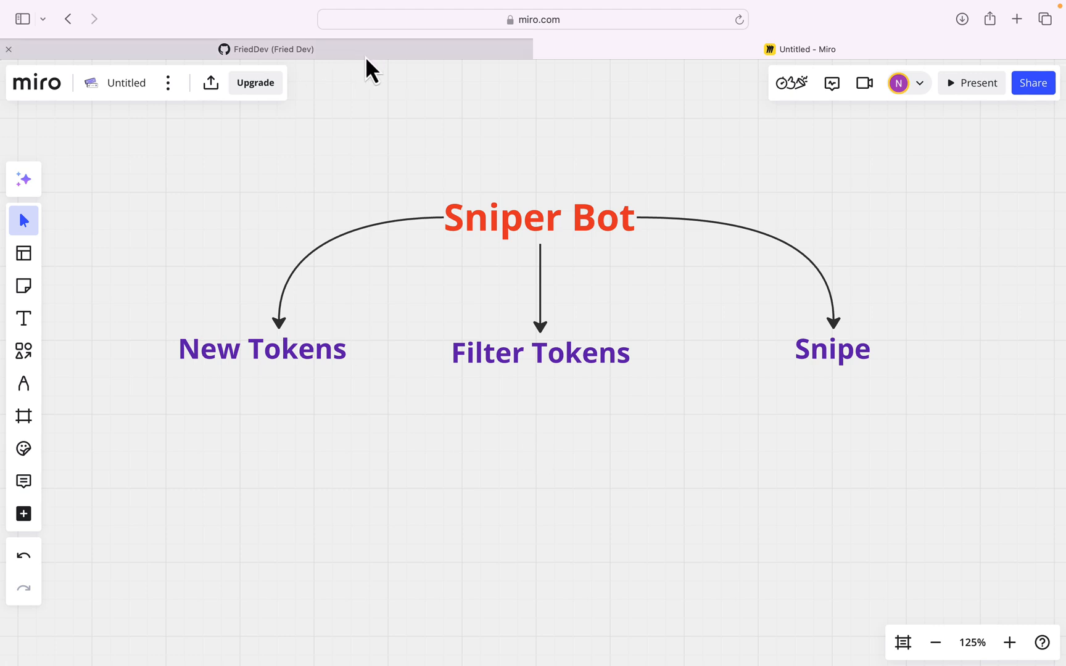
pyautogui.click(272, 49)
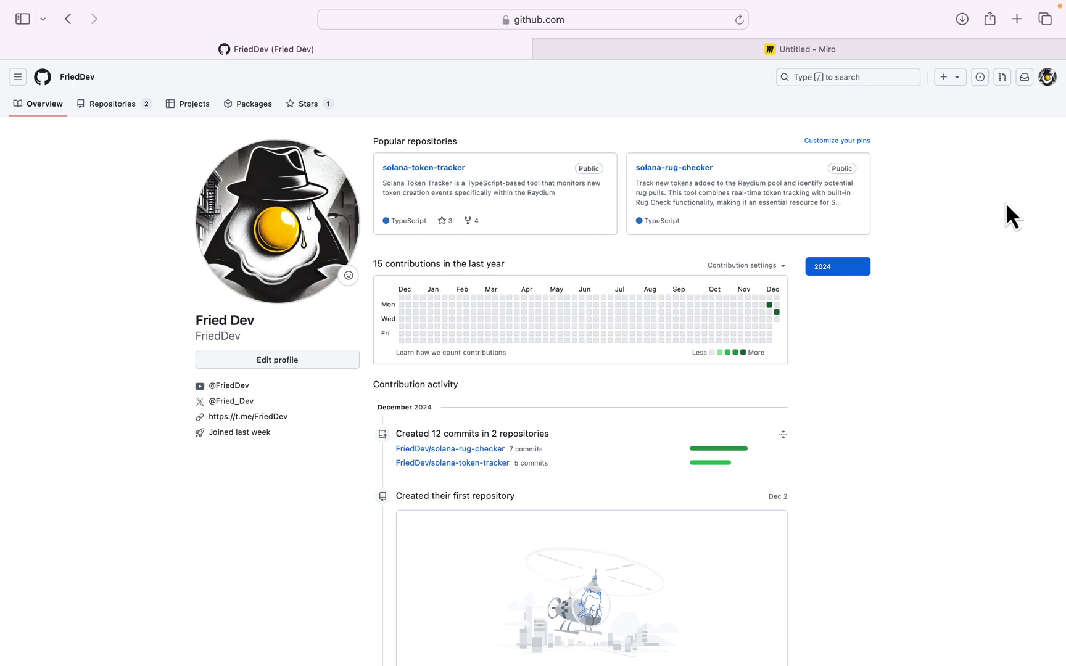
pyautogui.moveTo(818, 61)
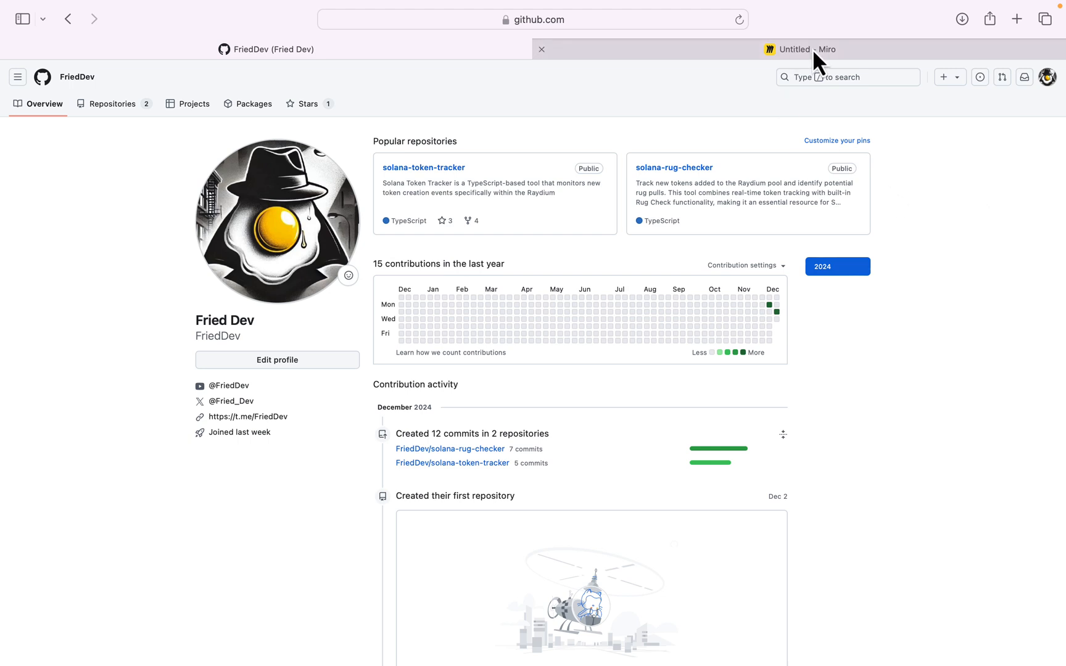
pyautogui.click(802, 49)
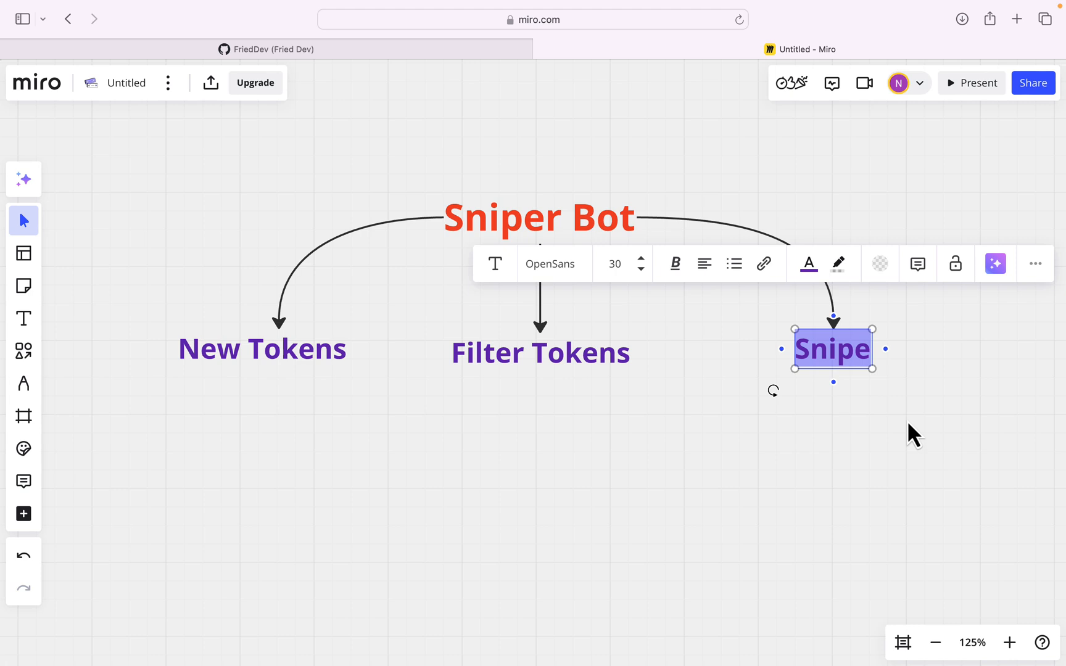
pyautogui.click(413, 399)
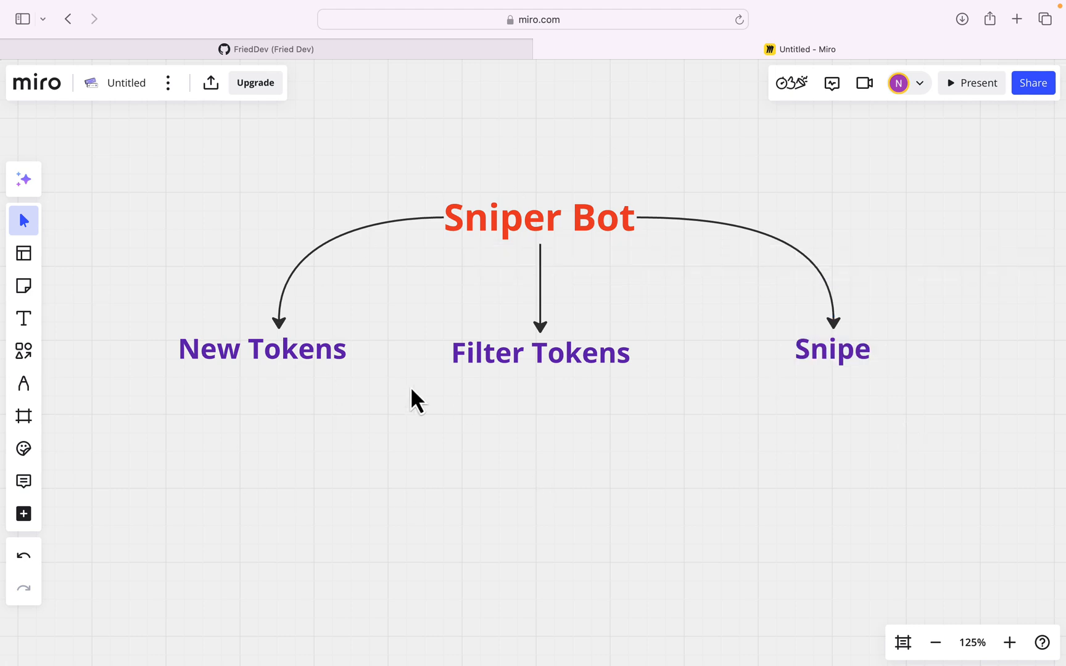
pyautogui.moveTo(608, 277)
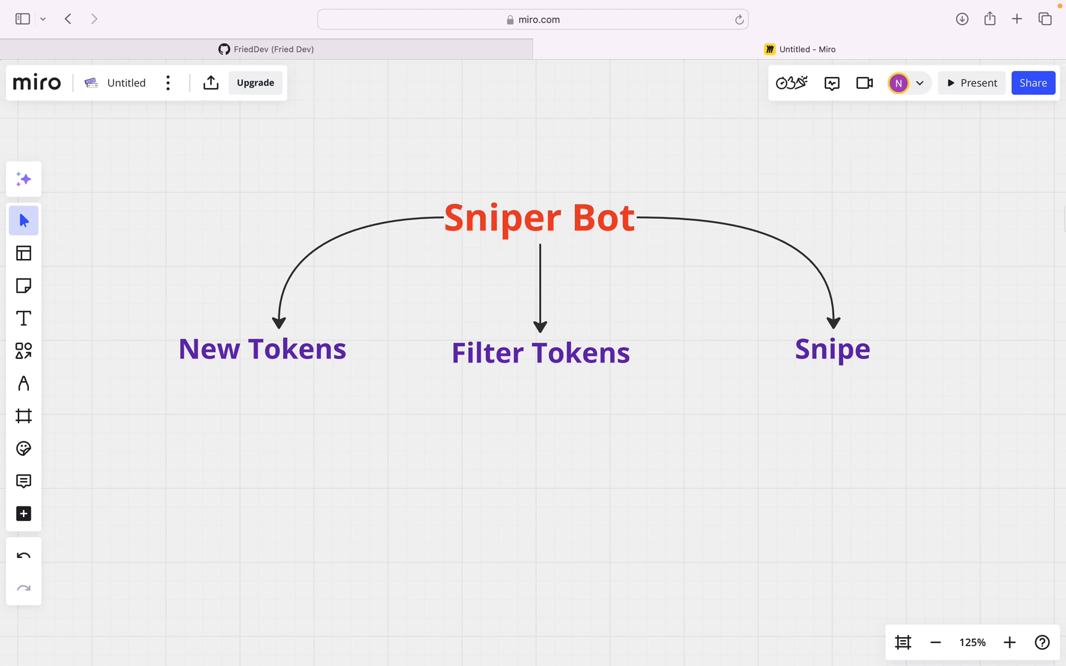
pyautogui.moveTo(306, 79)
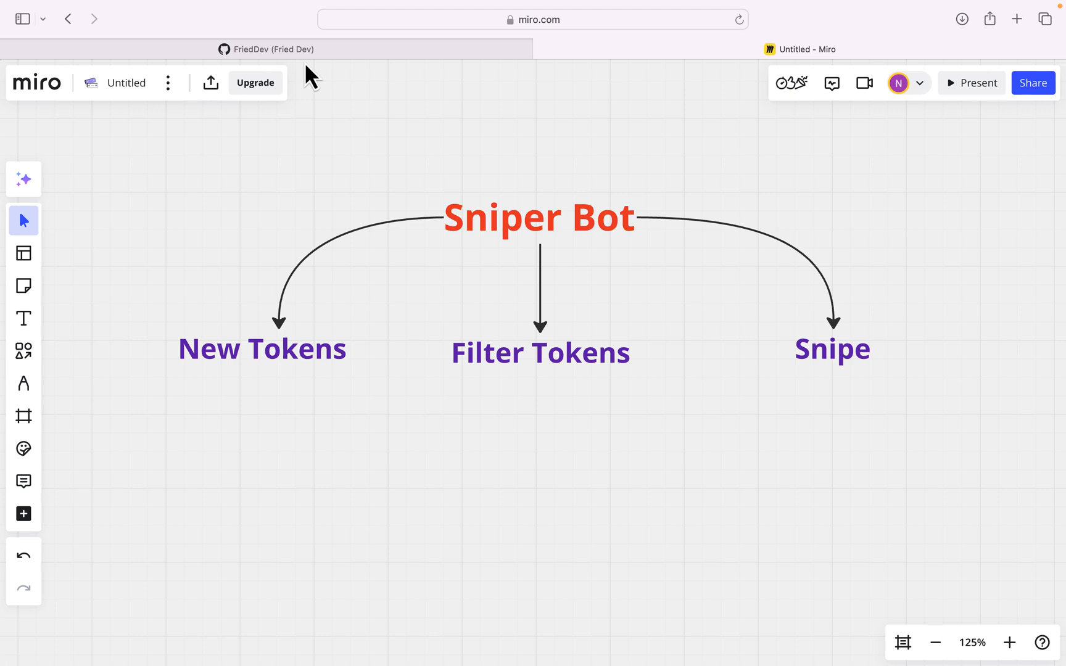
# - From the GitHub profile, show the solana-rug-checker README Prerequisites and the Node.js link's context menu
pyautogui.click(271, 49)
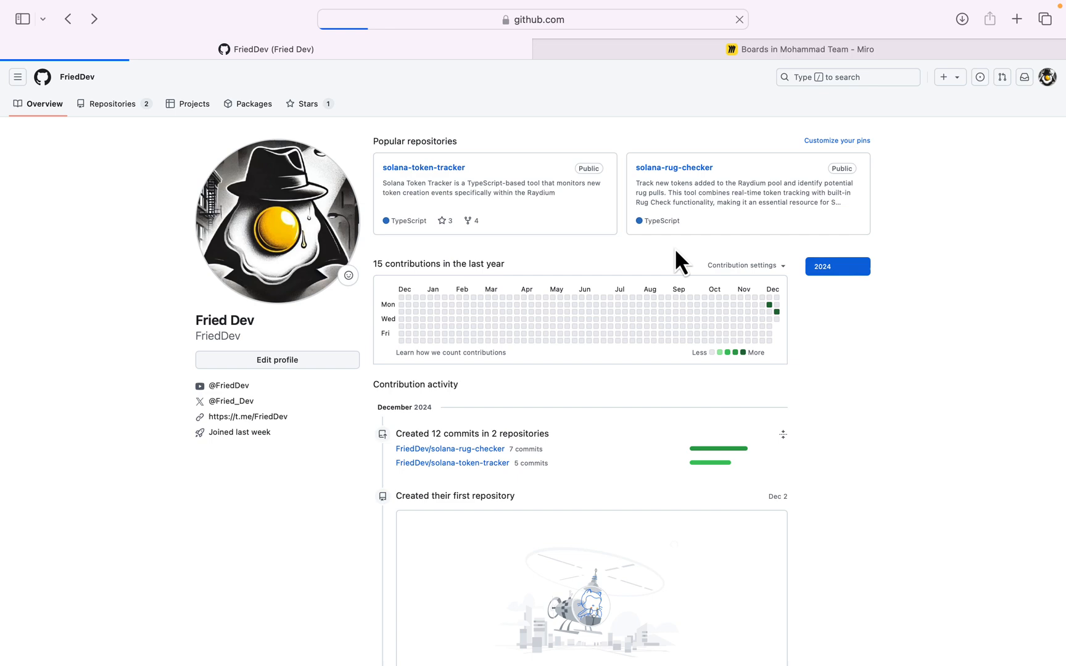
pyautogui.click(673, 168)
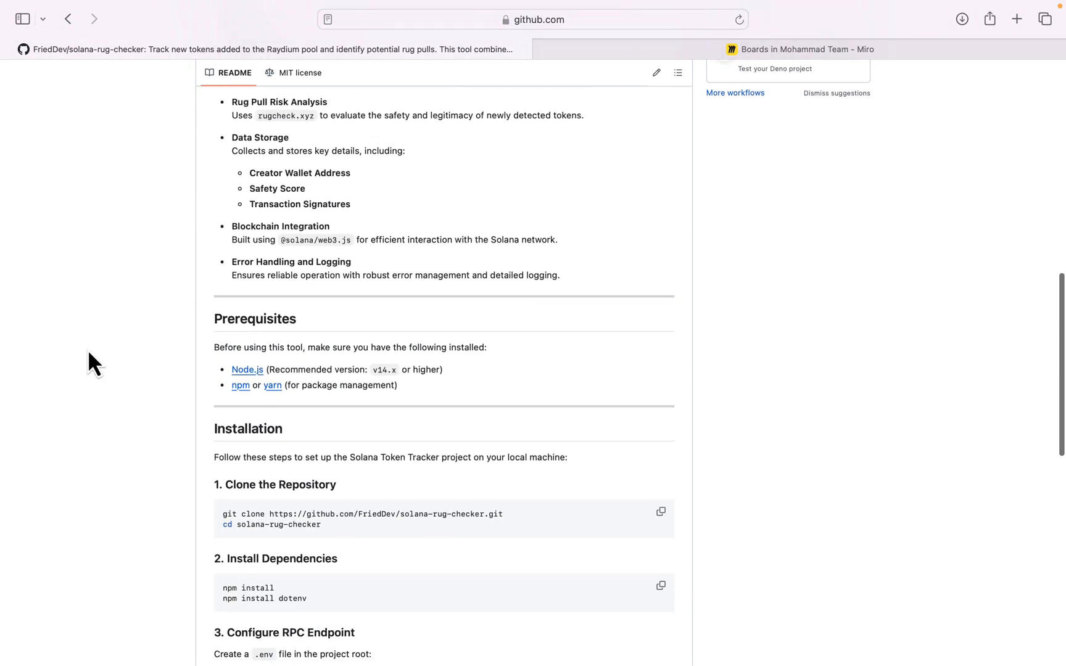
pyautogui.scroll(-3)
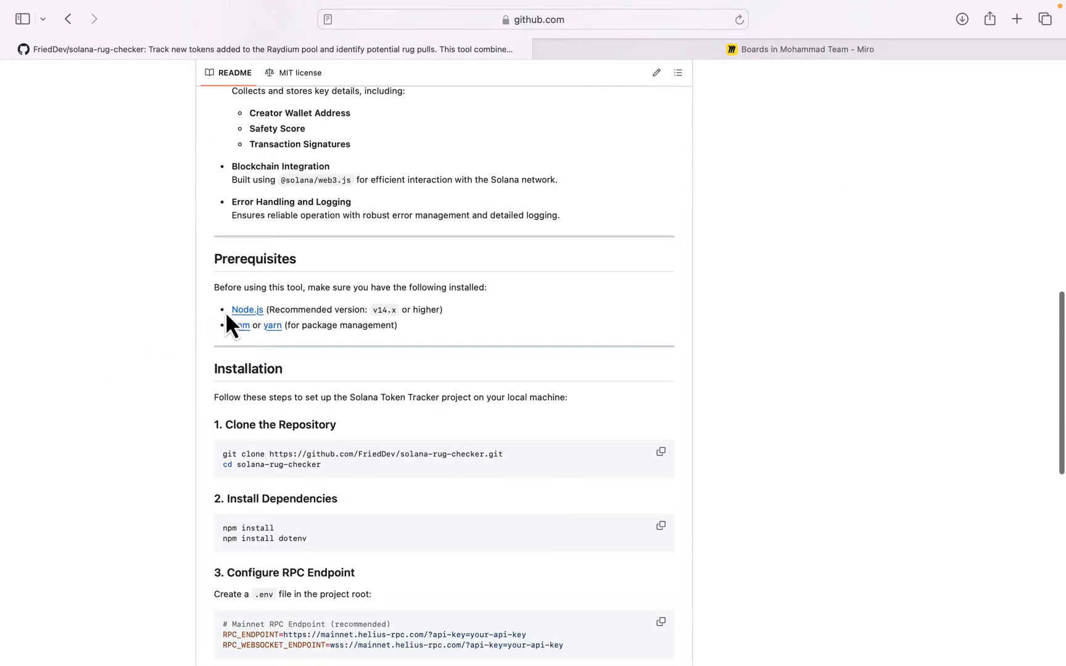
pyautogui.rightClick(246, 309)
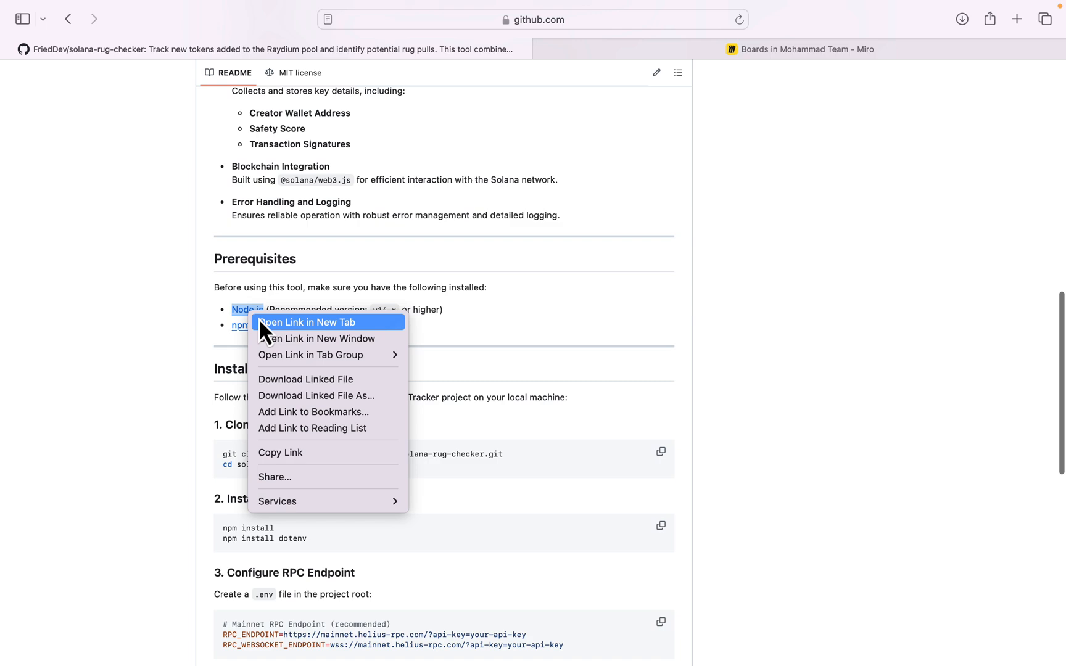
# - Load nodejs.org in a new tab and download the Node.js v22.12.0 LTS release
pyautogui.click(306, 322)
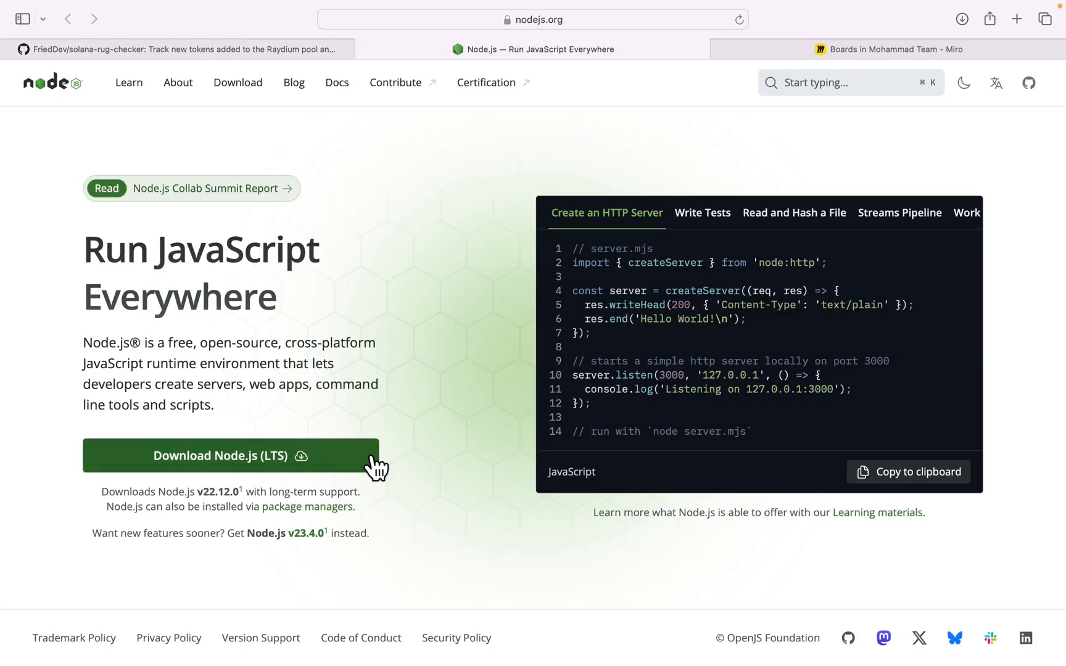
pyautogui.moveTo(346, 485)
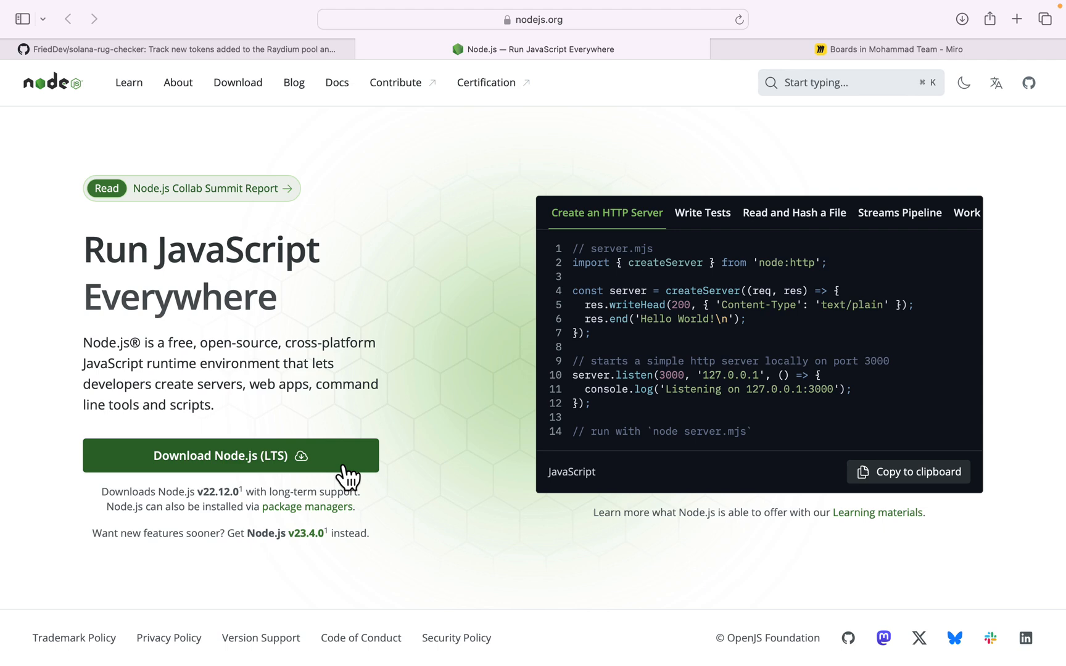
pyautogui.click(533, 19)
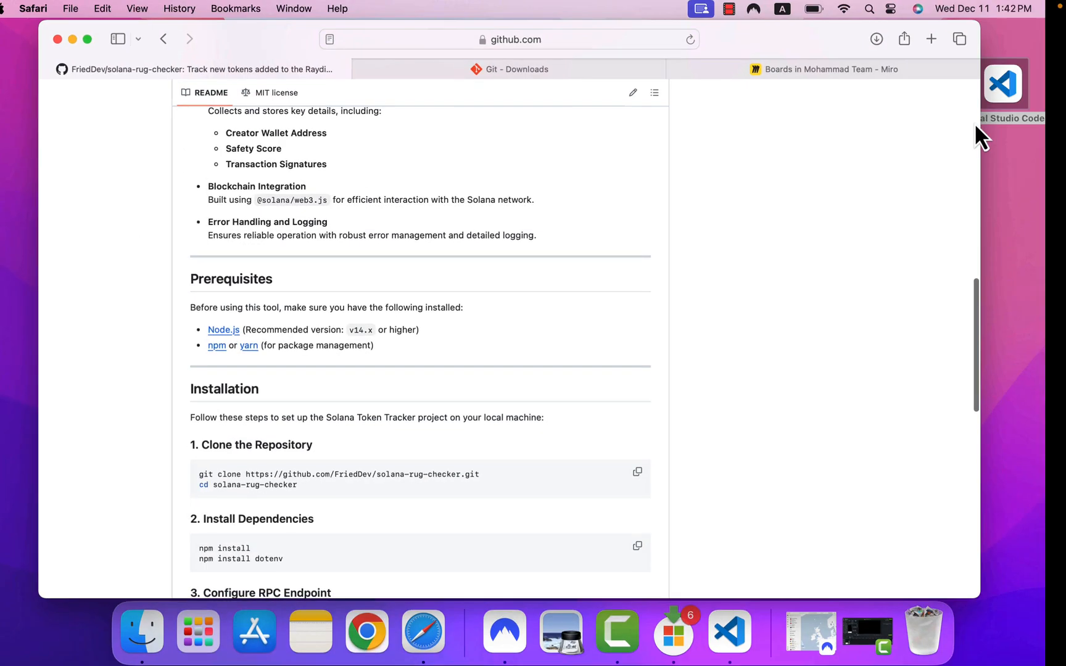
pyautogui.moveTo(1029, 99)
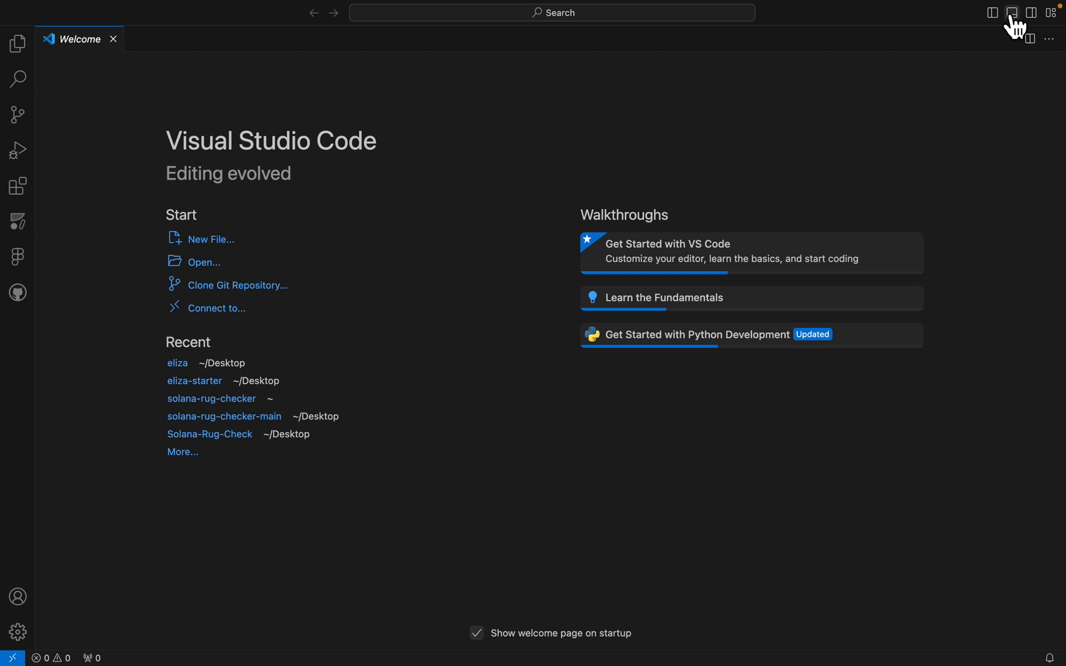
# - In the VS Code integrated terminal, run 'cd ~/d' to move toward the desktop folder
pyautogui.click(1011, 12)
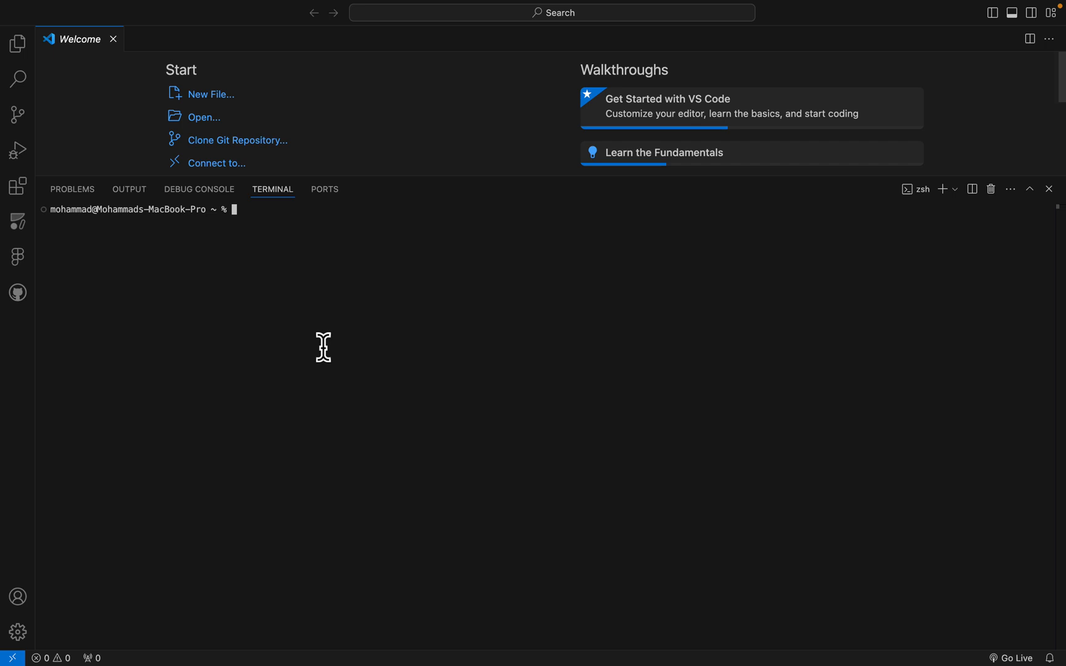
pyautogui.moveTo(461, 317)
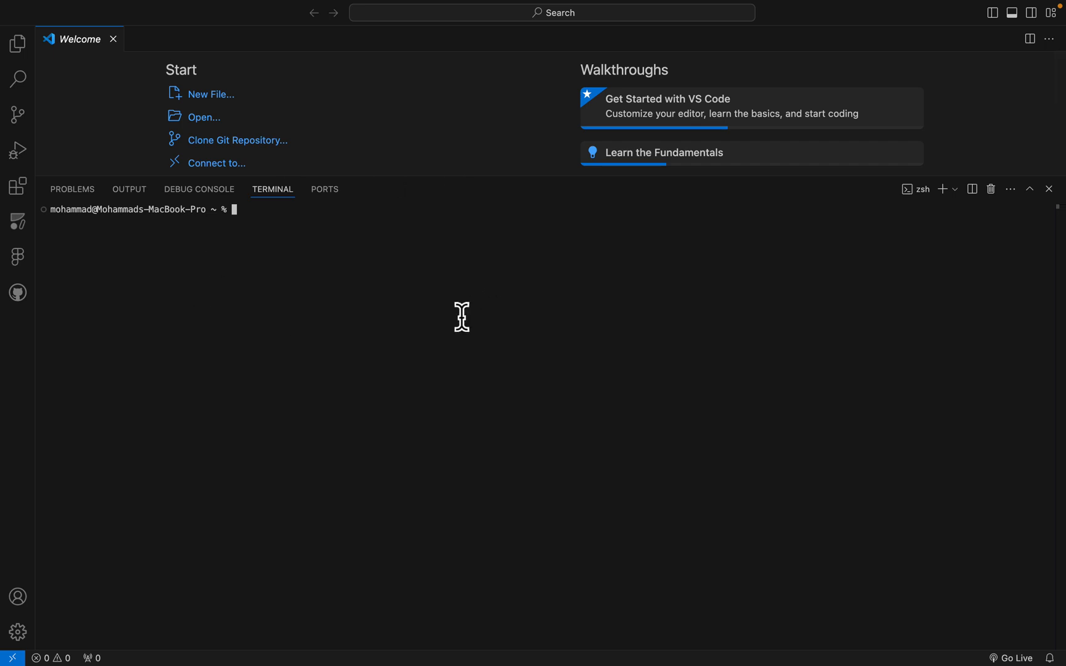
pyautogui.write('cd ~/d')
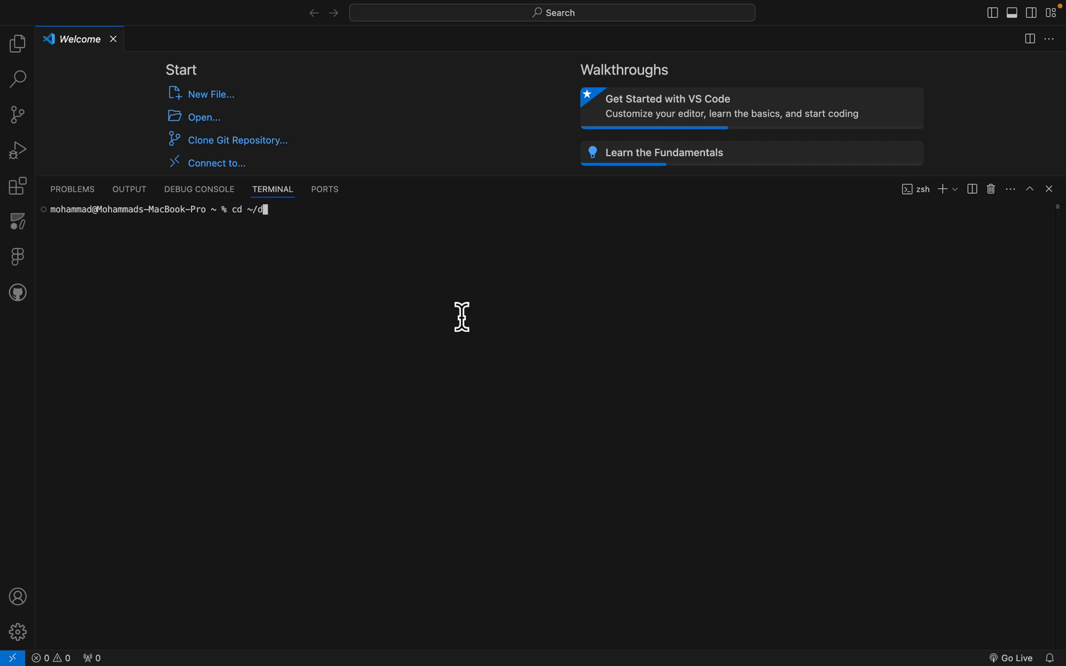
pyautogui.press('Enter')
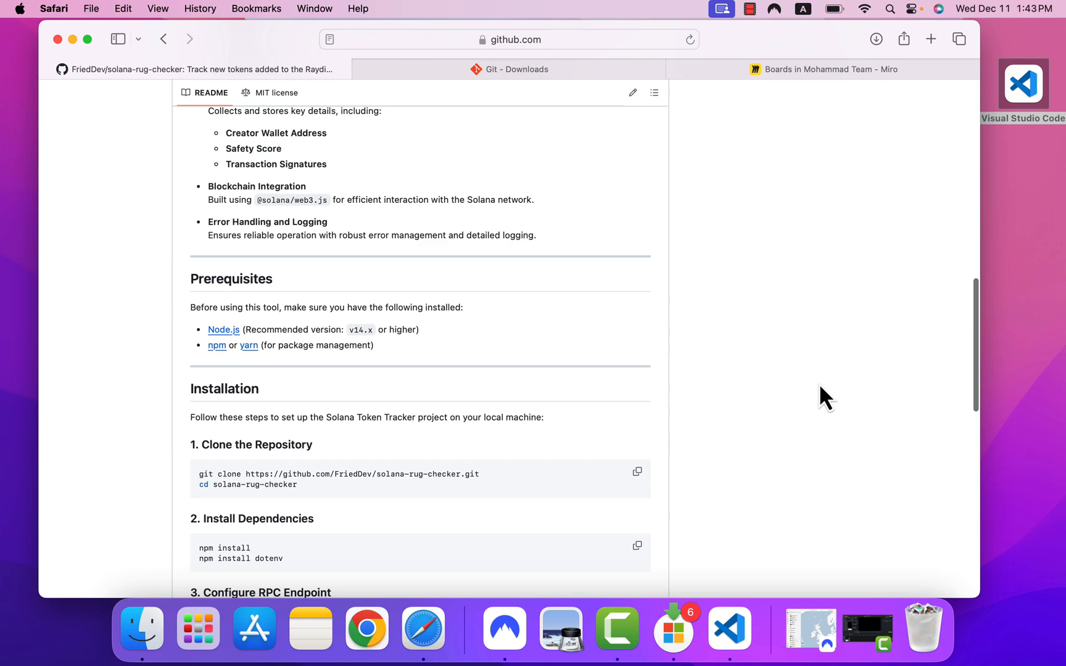
pyautogui.moveTo(831, 294)
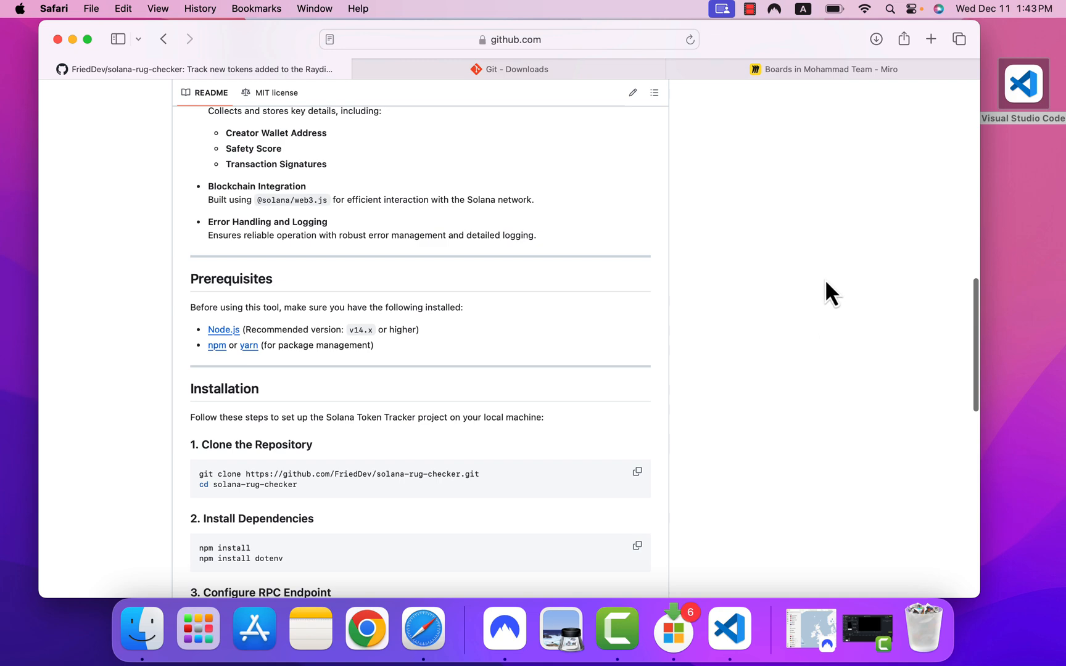
# - Copy the solana-rug-checker HTTPS clone URL from the Code menu and return to VS Code
pyautogui.scroll(3)
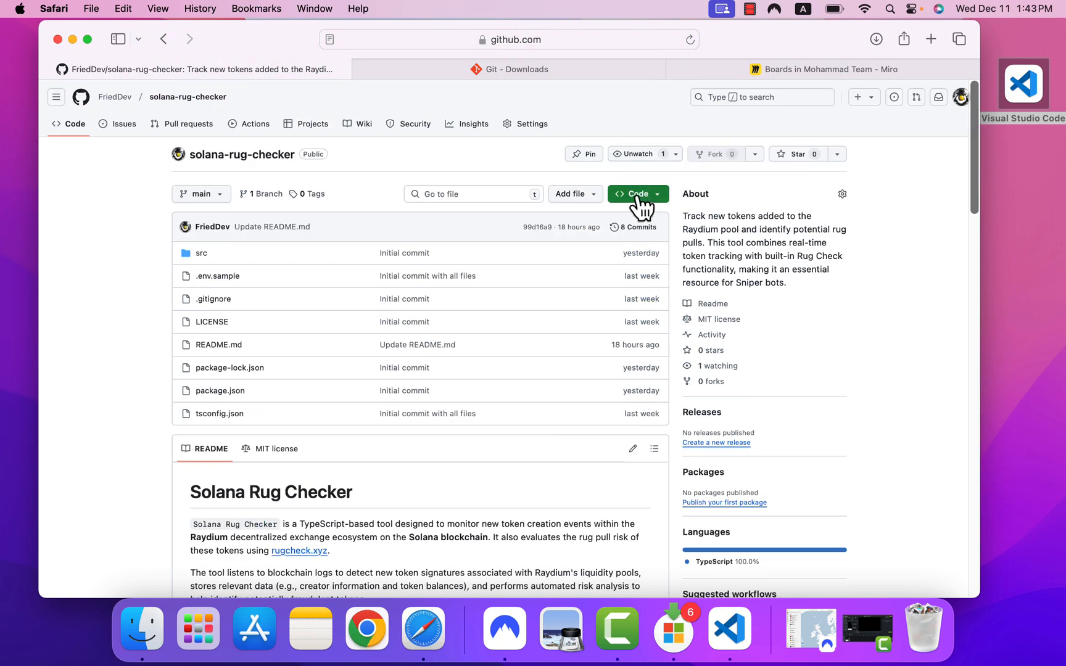
pyautogui.click(634, 194)
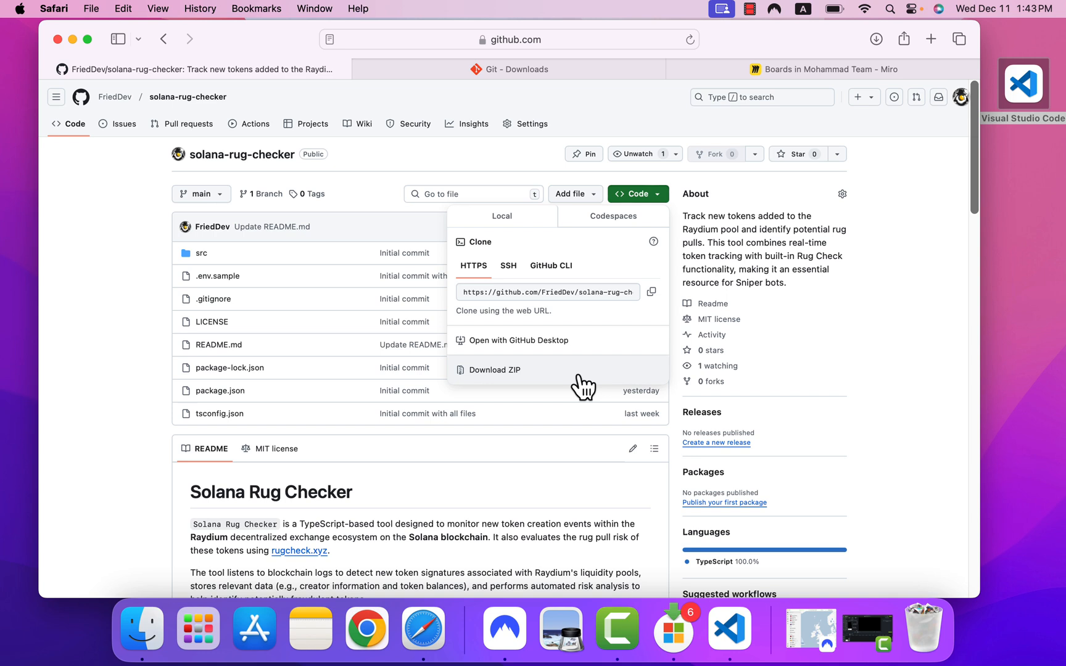
pyautogui.moveTo(666, 224)
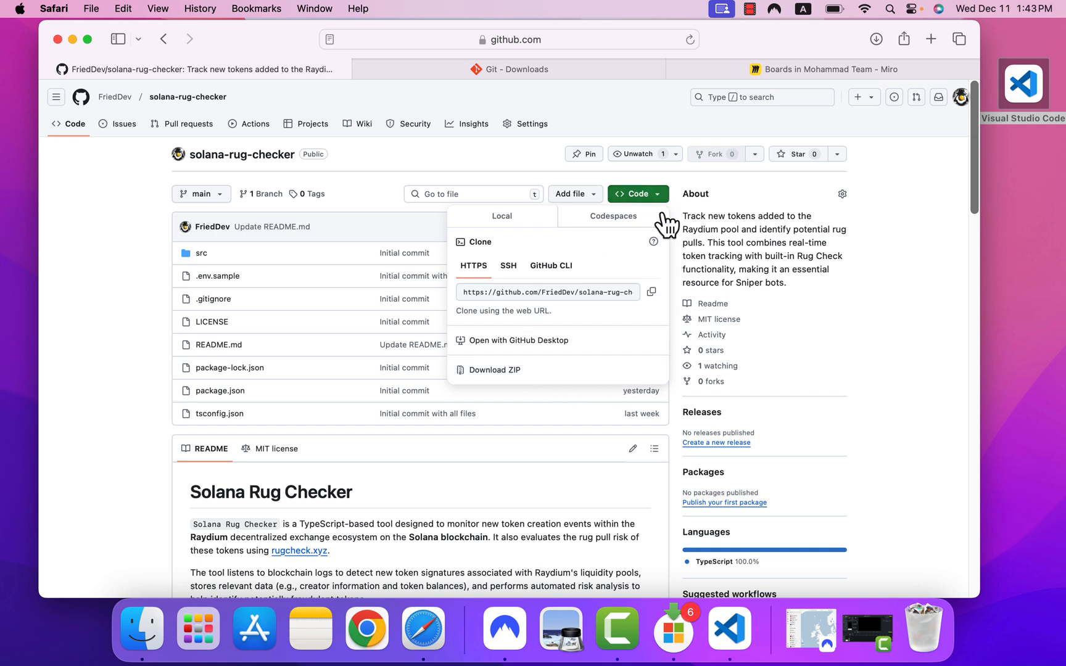
pyautogui.moveTo(1035, 80)
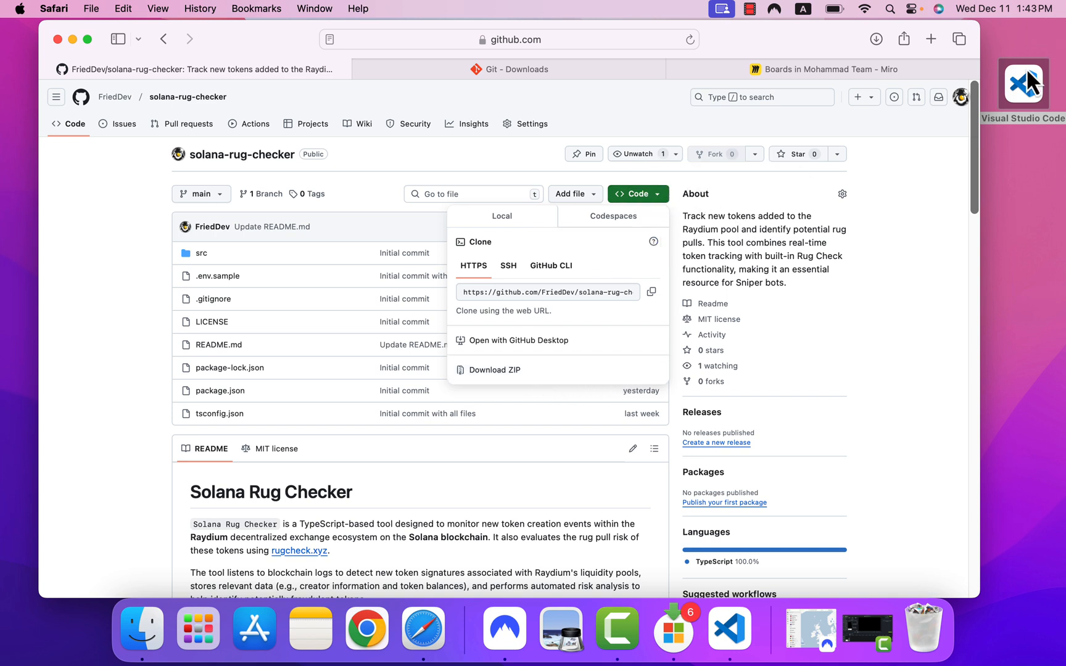
pyautogui.moveTo(610, 316)
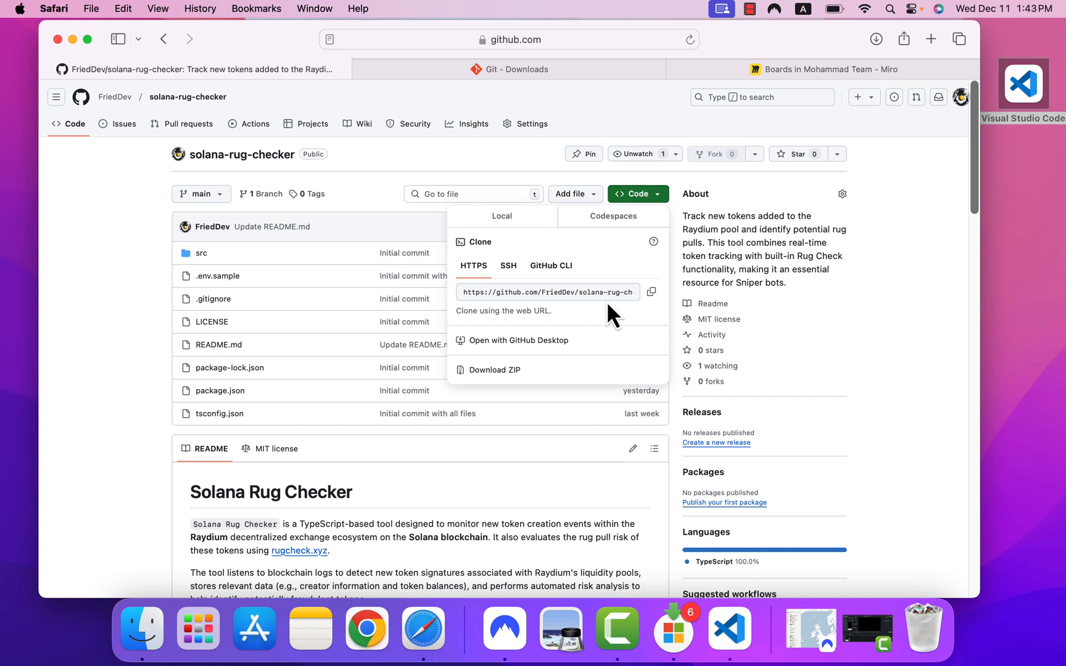
pyautogui.moveTo(687, 319)
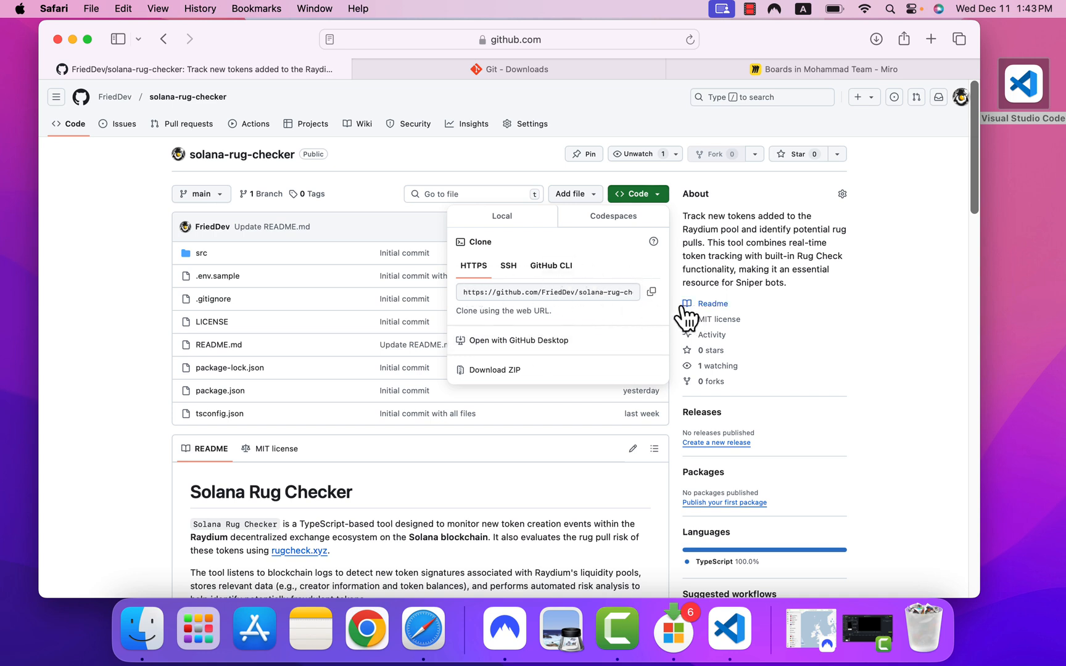
pyautogui.click(652, 292)
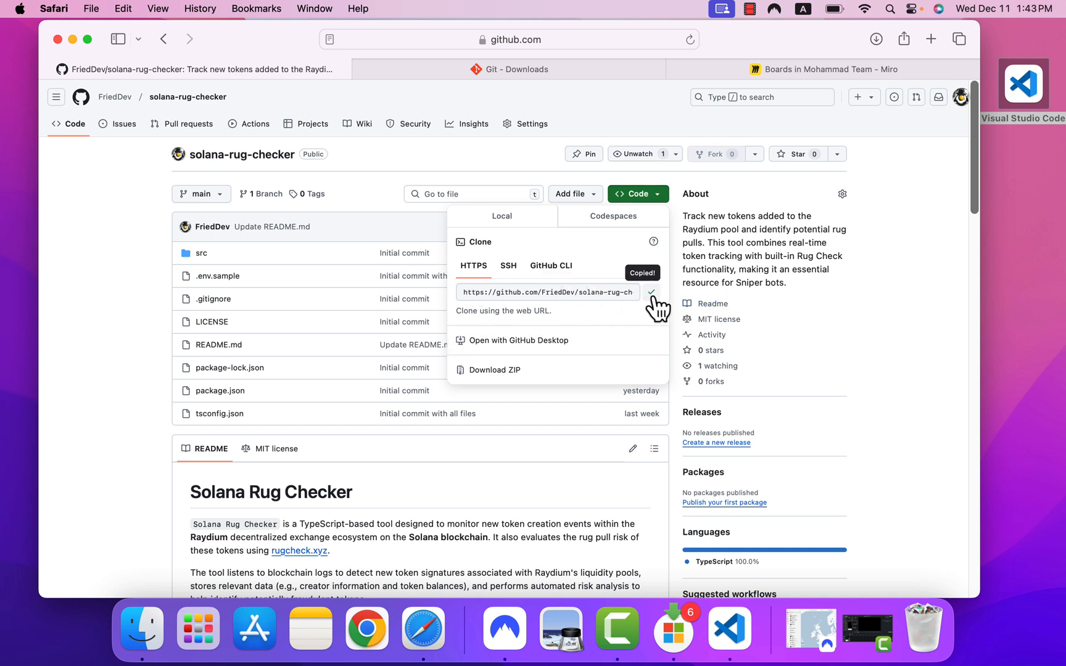
pyautogui.click(729, 631)
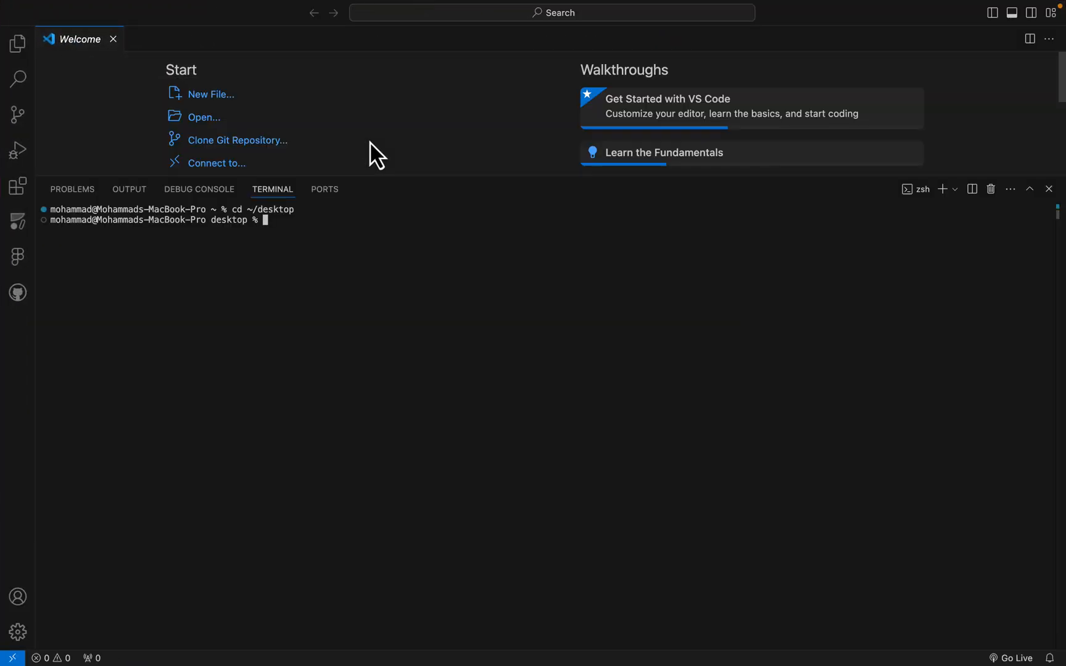
# - Run git clone with the copied URL, then cd into the solana-rug-checker folder
pyautogui.write('git clone https://github.com/FriedDev/solana-rug-checker.git')
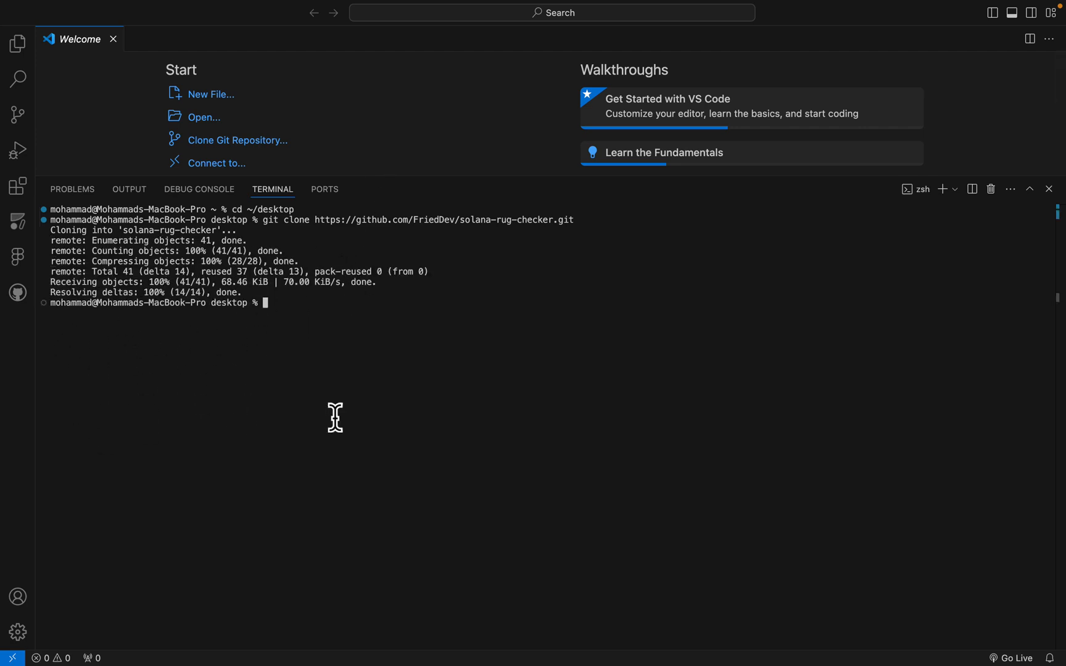
pyautogui.write('cd')
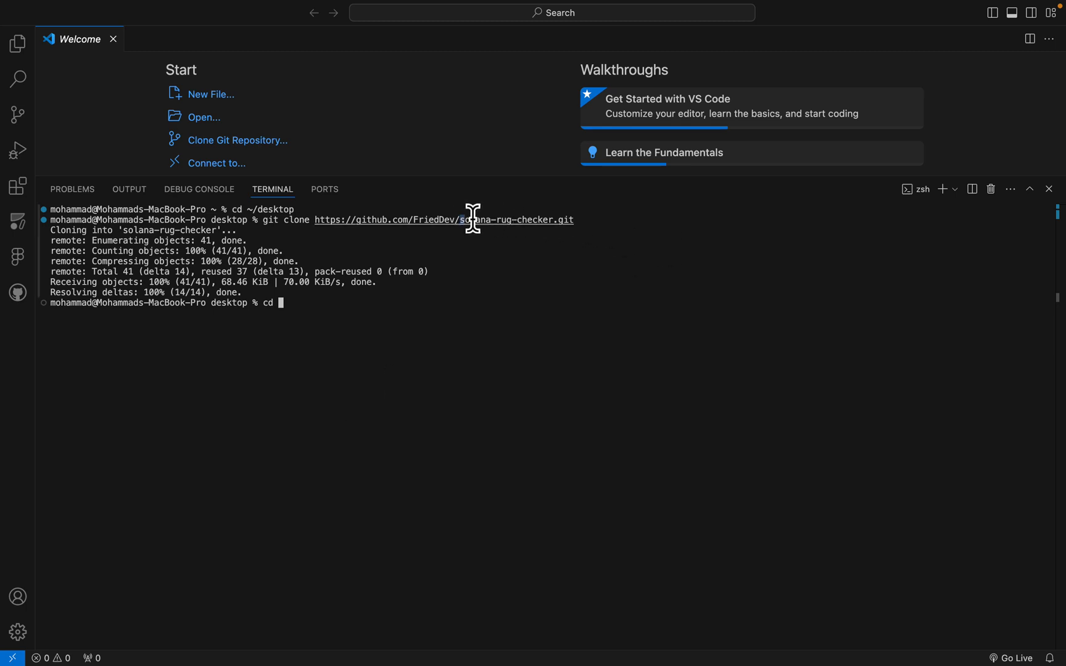
pyautogui.doubleClick(506, 219)
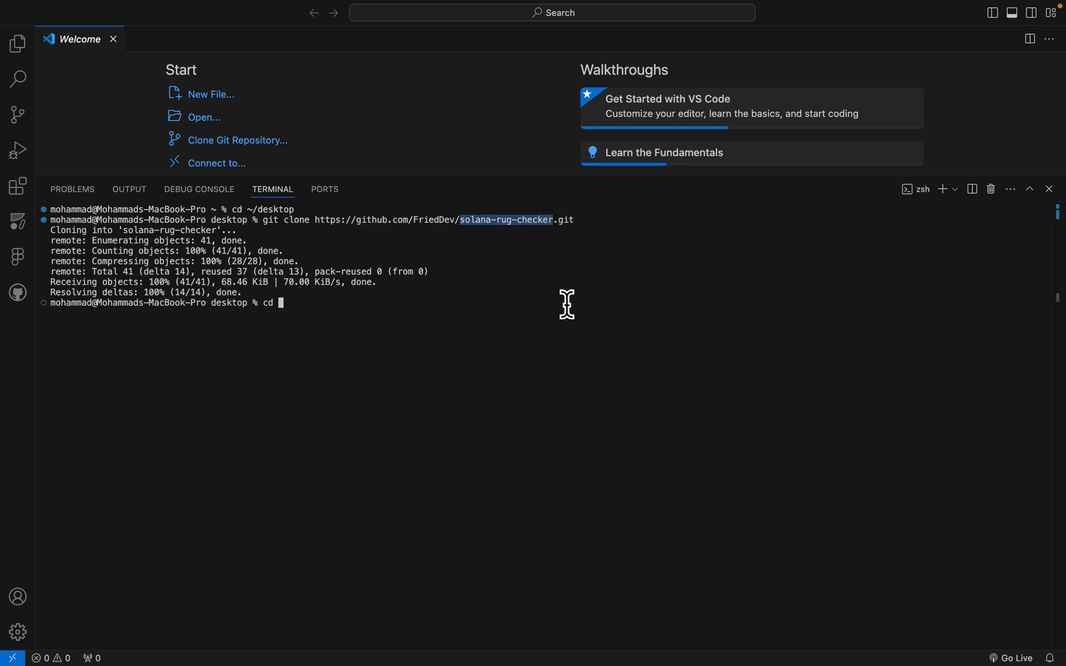
pyautogui.write('solana-rug-checker')
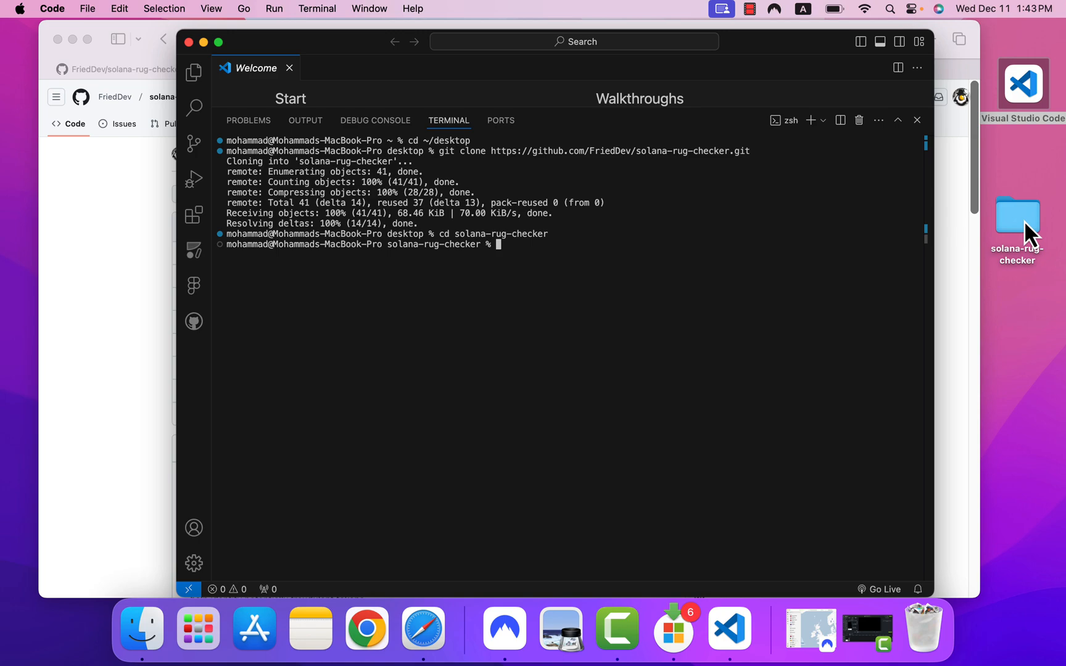
pyautogui.moveTo(130, 234)
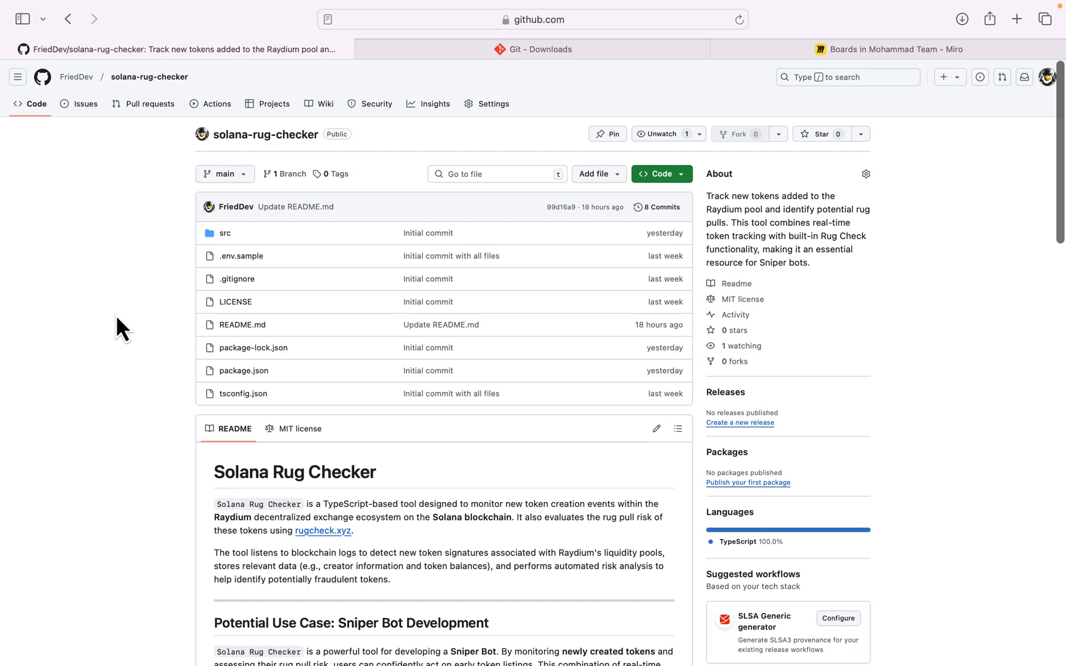
# - Copy the README's Install Dependencies commands and bring them to the VS Code terminal
pyautogui.scroll(-3)
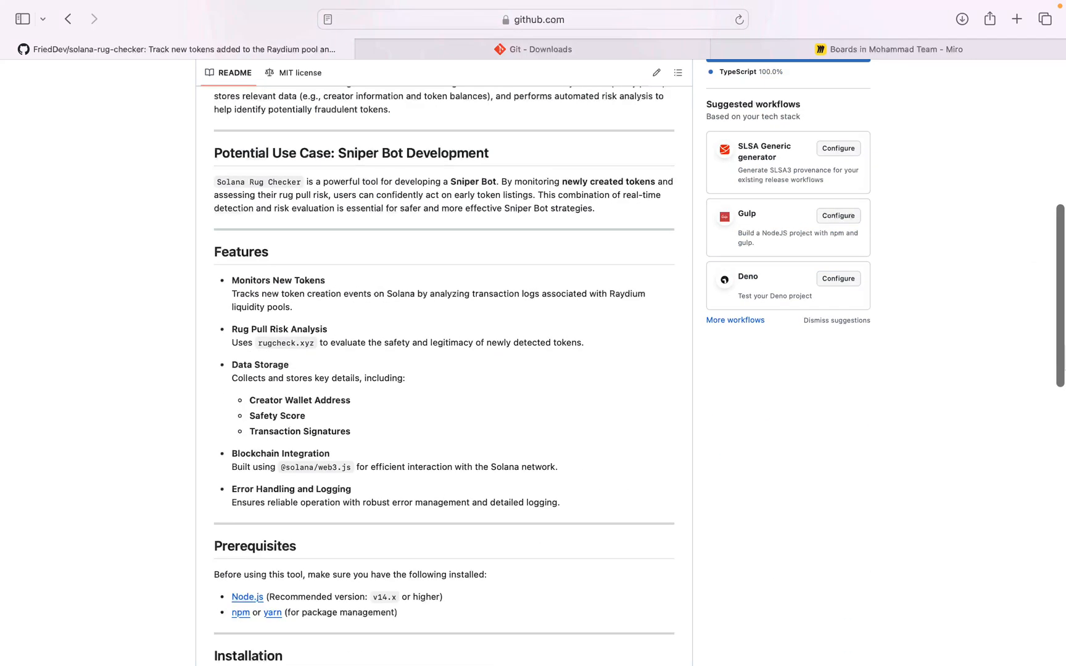
pyautogui.scroll(-3)
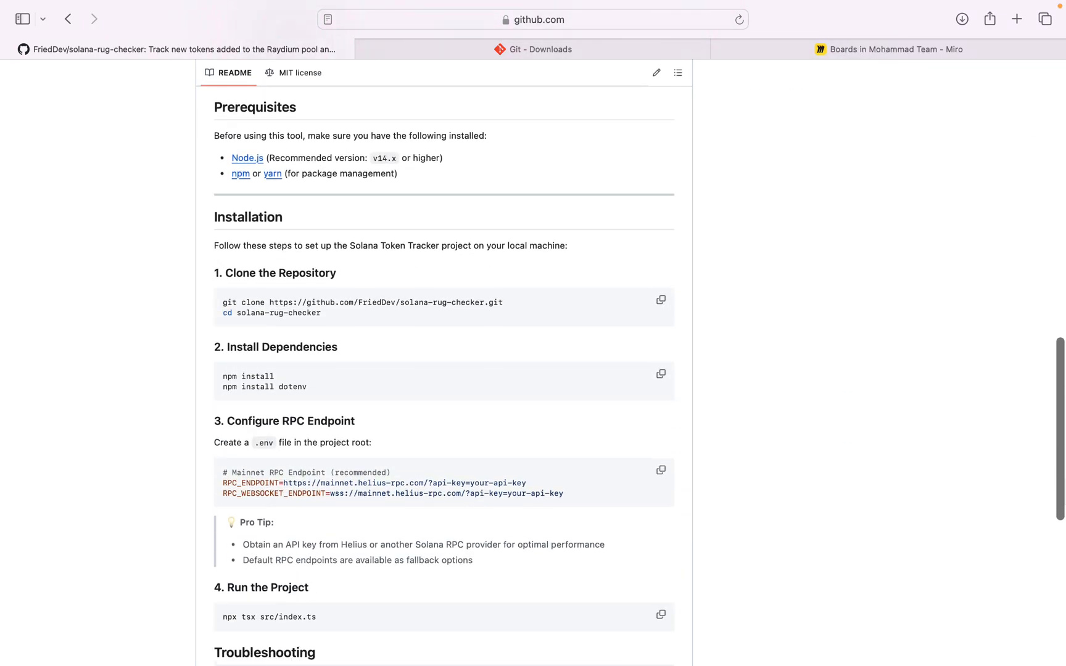
pyautogui.moveTo(226, 373)
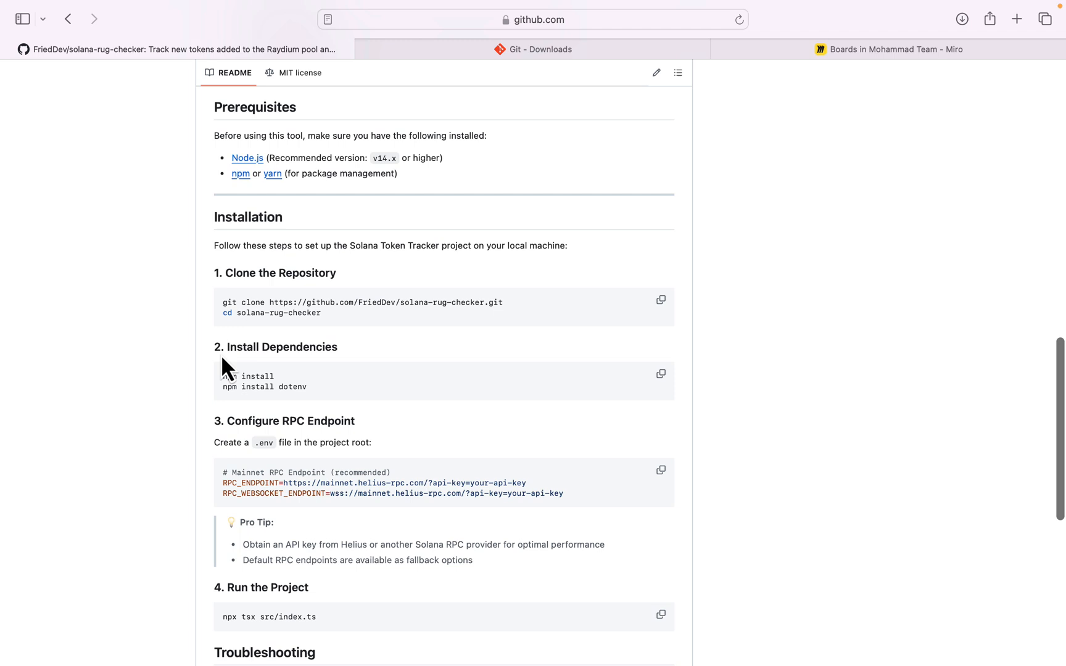
pyautogui.moveTo(660, 375)
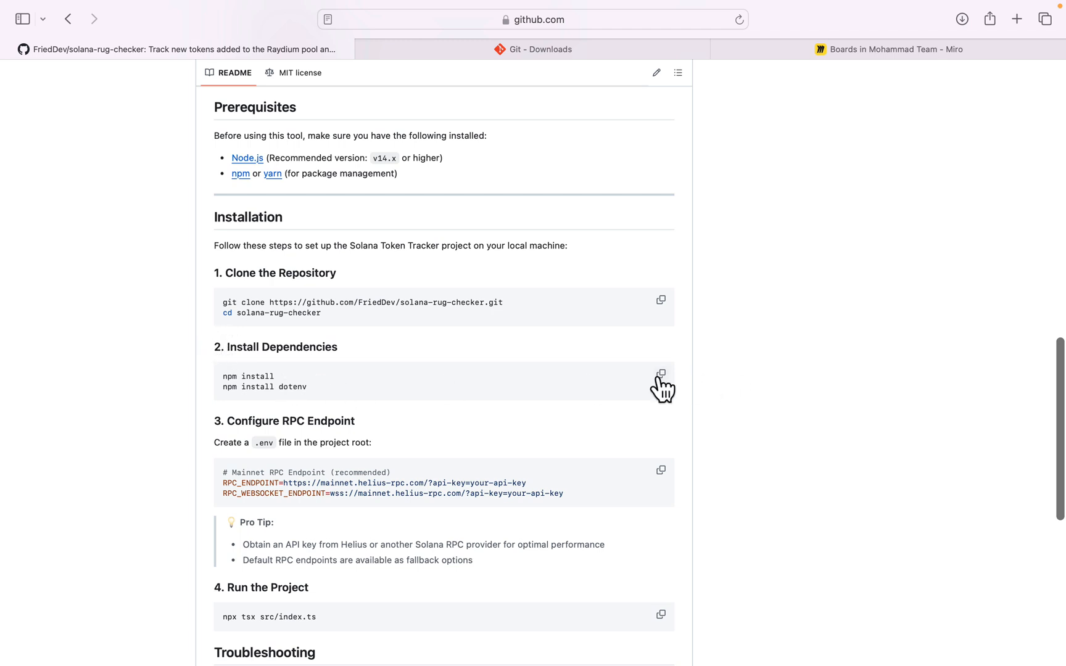
pyautogui.click(661, 374)
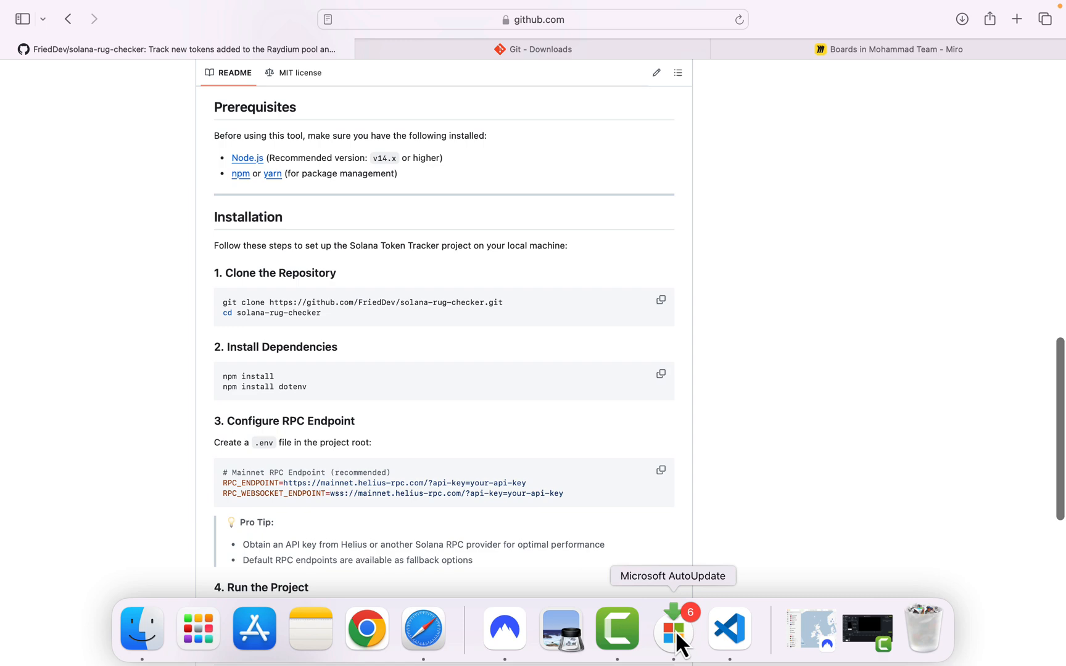
pyautogui.click(729, 629)
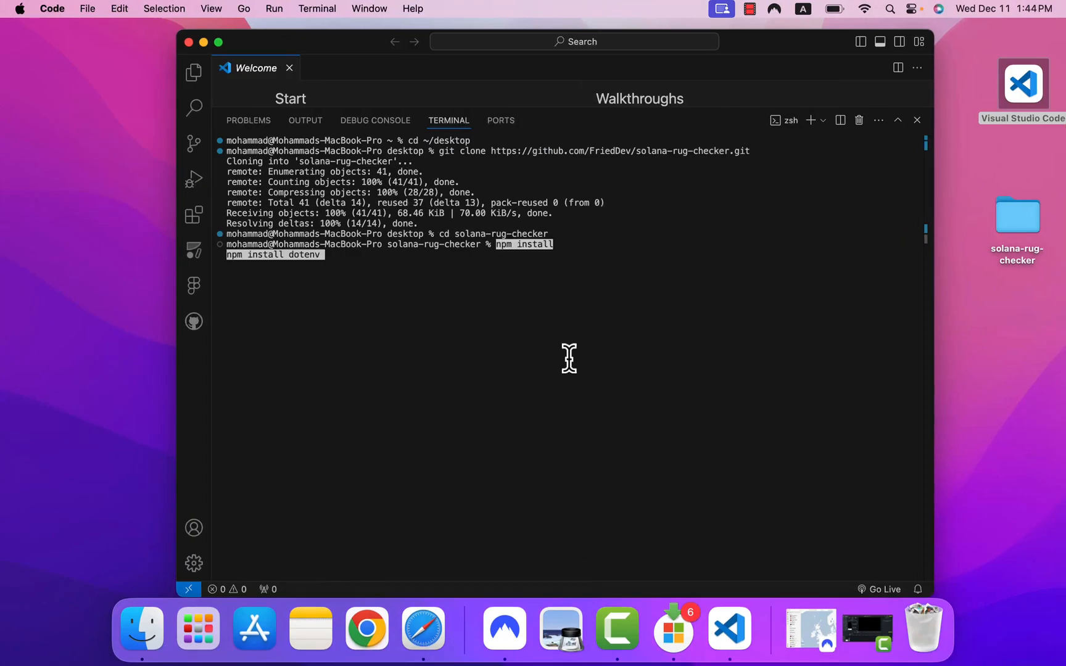
# - Run npm install and npm install dotenv, then launch the project with 'code .'
pyautogui.press('Enter')
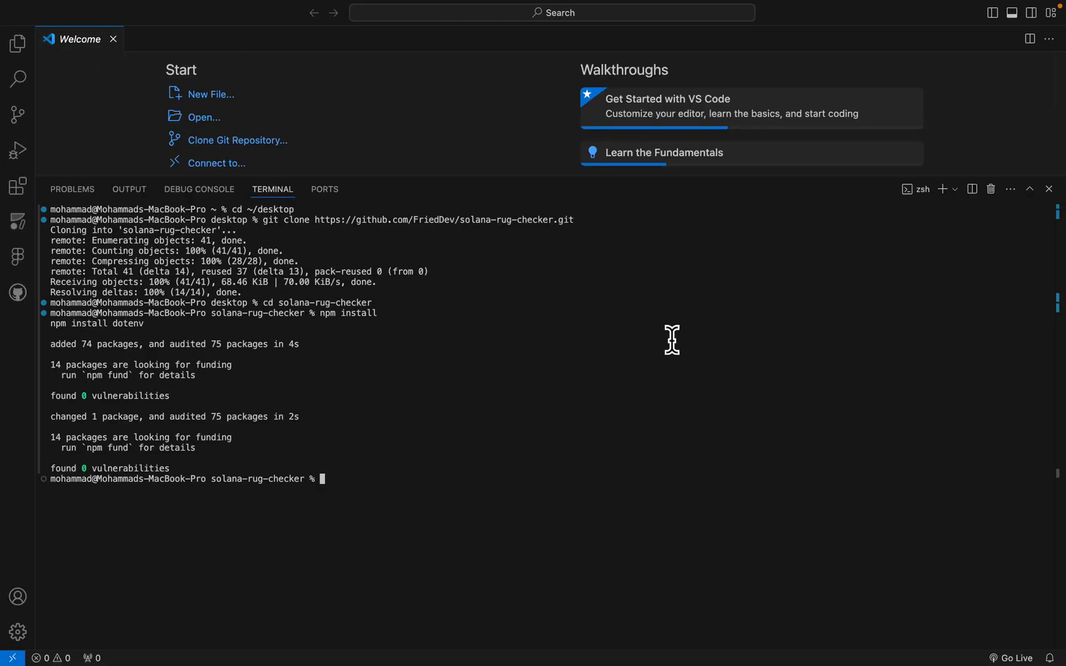
pyautogui.write('c')
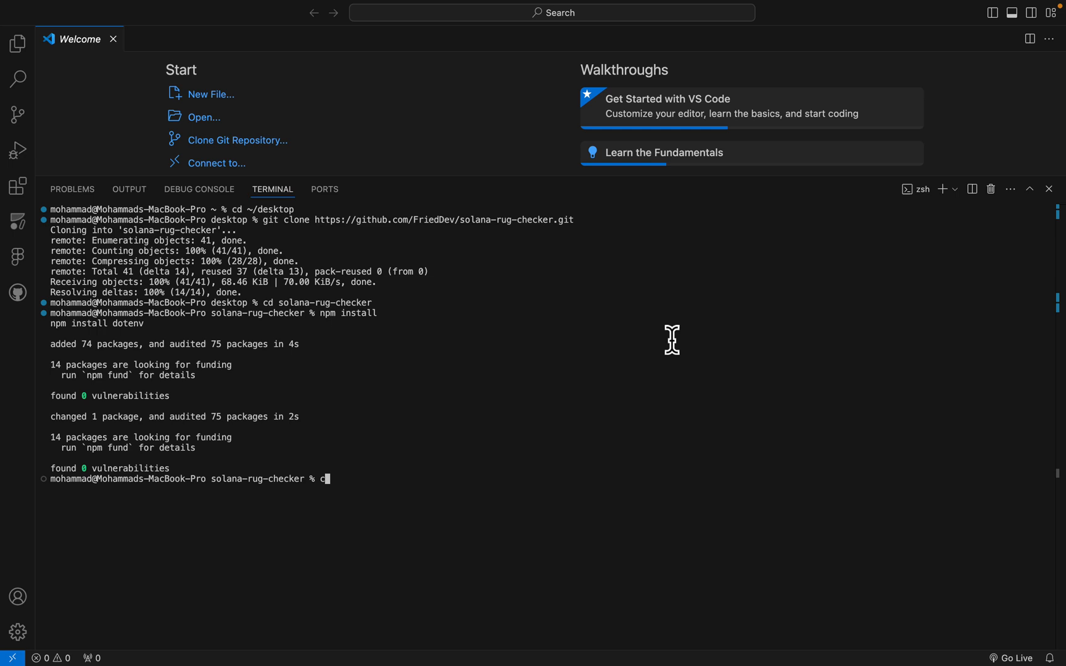
pyautogui.write('ode')
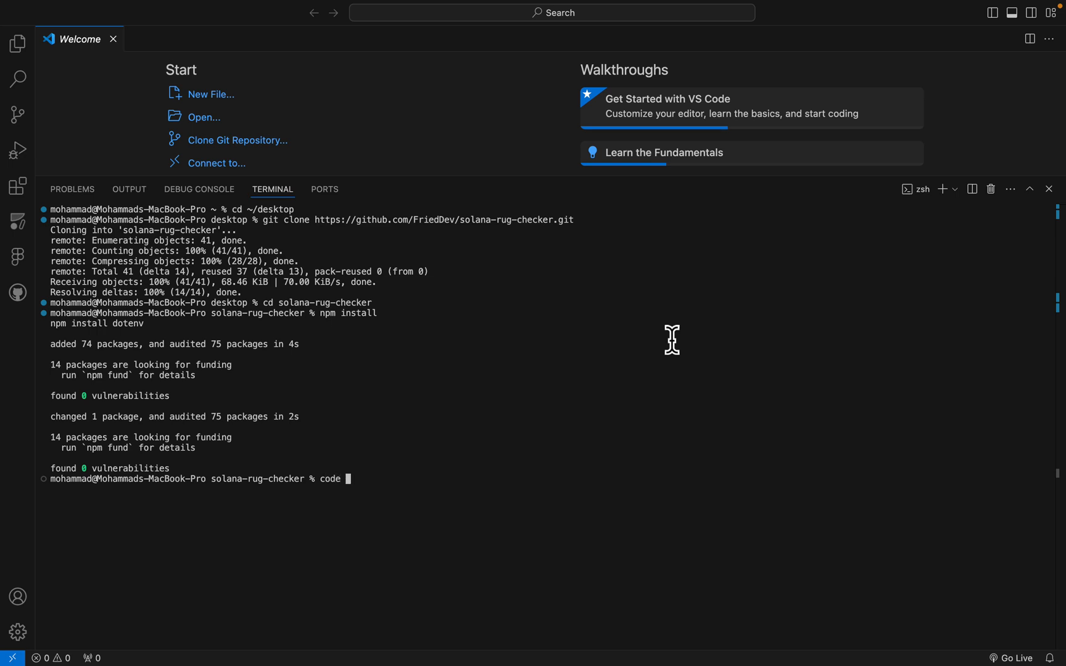
pyautogui.press('Enter')
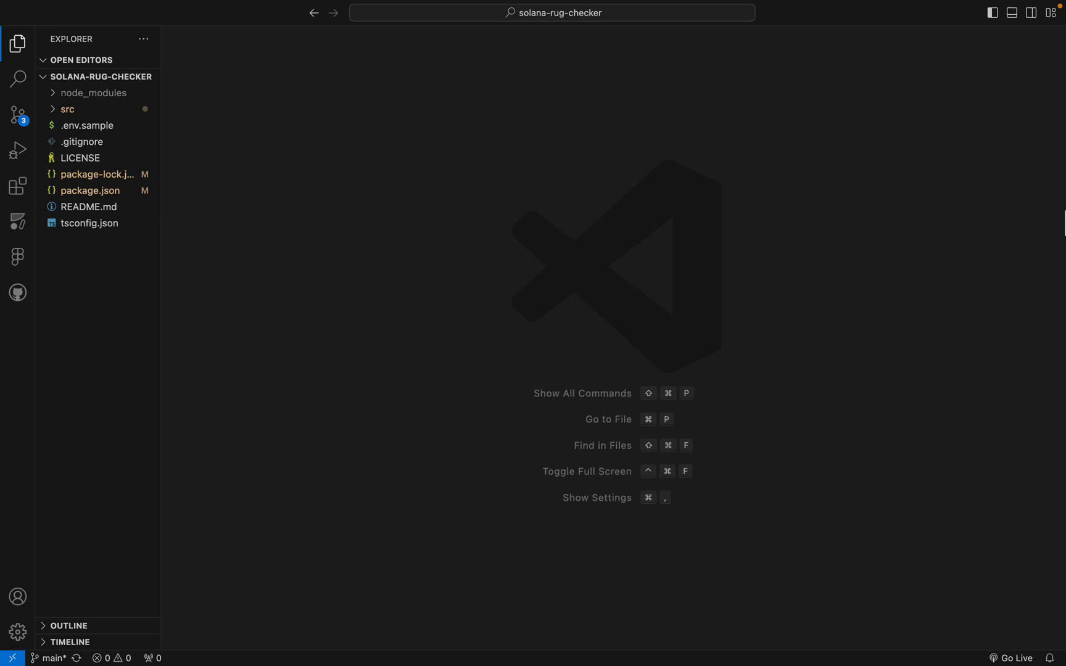
pyautogui.moveTo(80, 272)
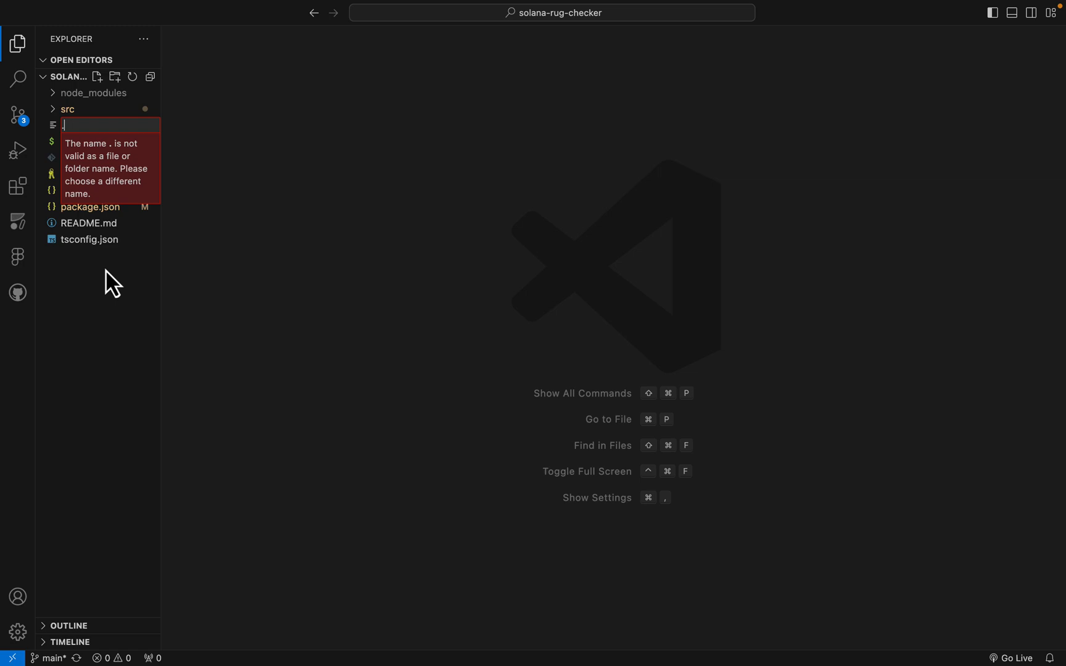
# - Save a .env file with Helius mainnet RPC_ENDPOINT and RPC_WEBSOCKET_ENDPOINT URLs, then expand src
pyautogui.write('.env')
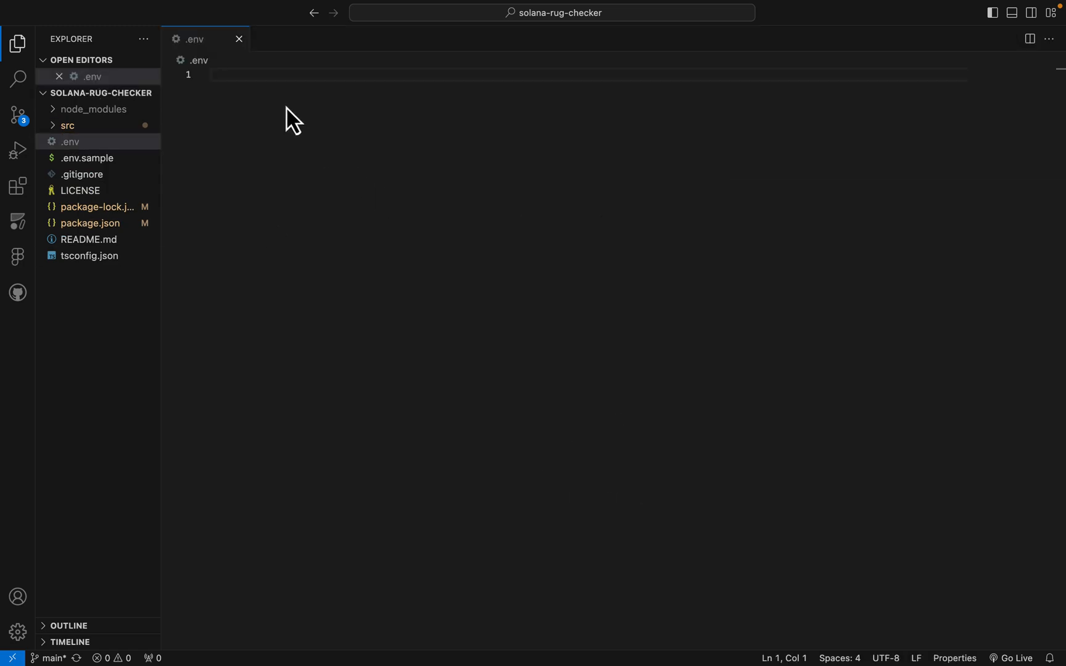
pyautogui.write('RPC_ENDPOINT=https://mainnet.helius-rpc.com/?api-key=c5297811-a6ce-4878-a63f-22cf50136ff2')
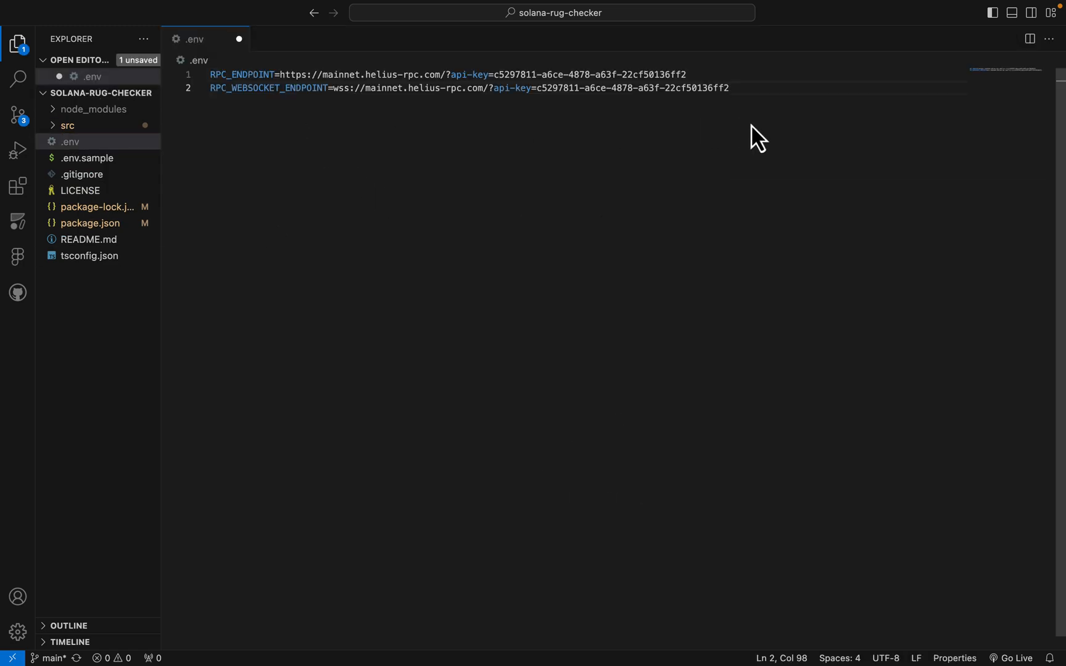
pyautogui.doubleClick(423, 89)
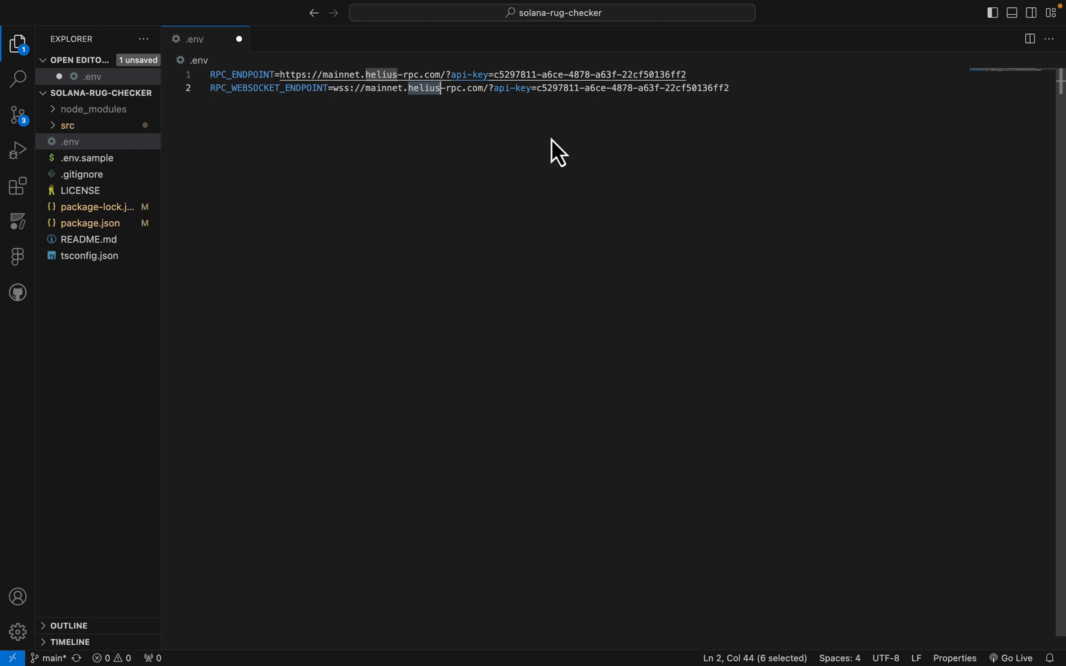
pyautogui.moveTo(400, 126)
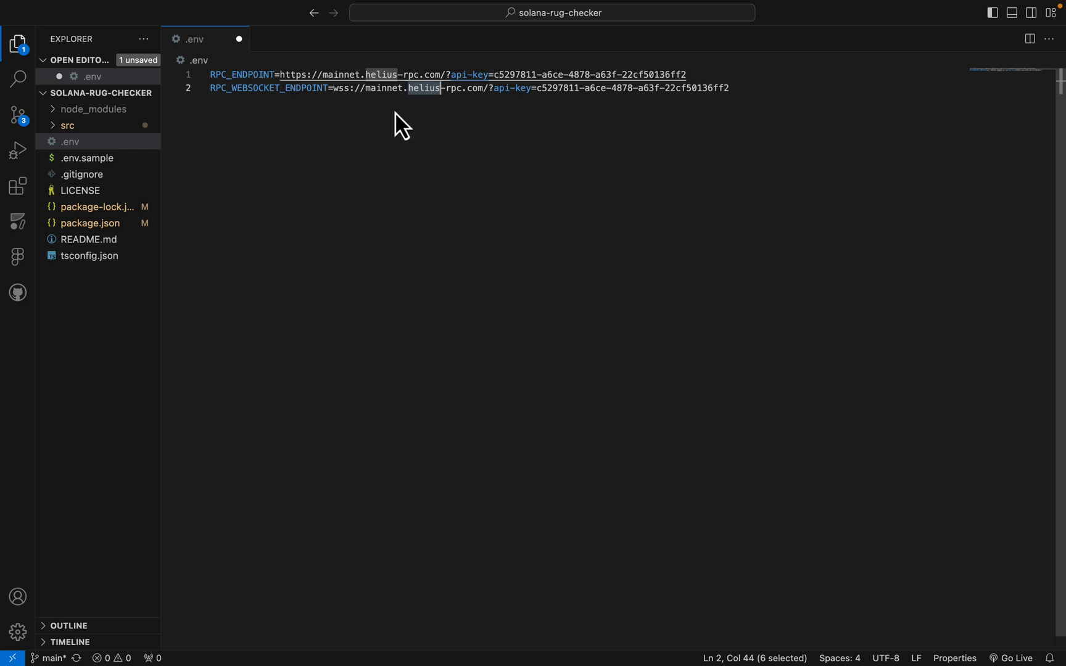
pyautogui.moveTo(624, 155)
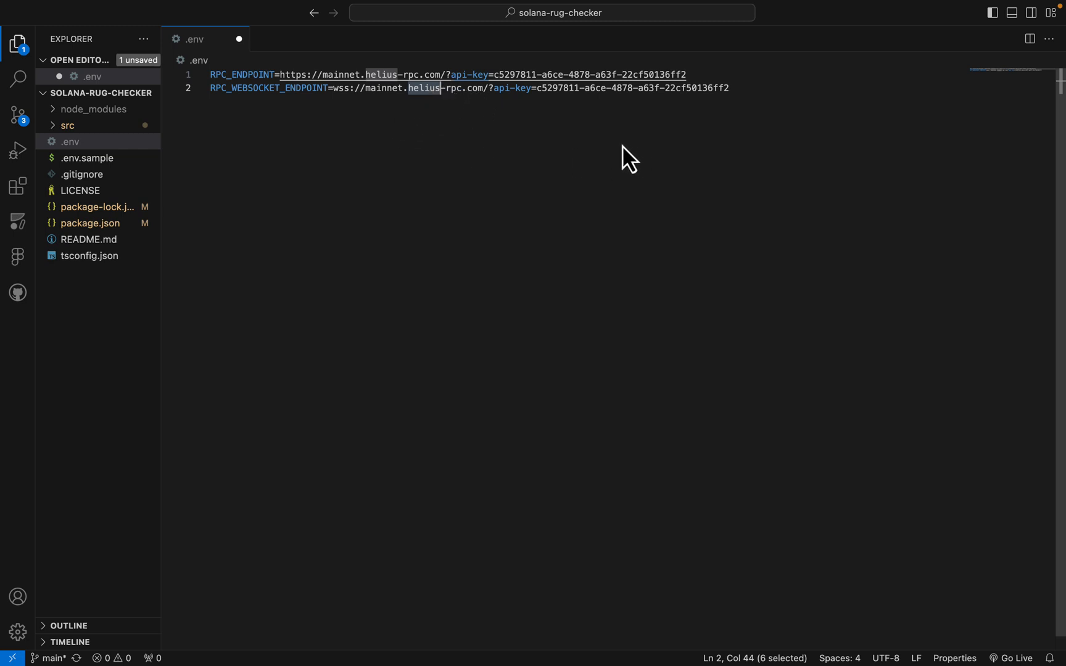
pyautogui.moveTo(127, 348)
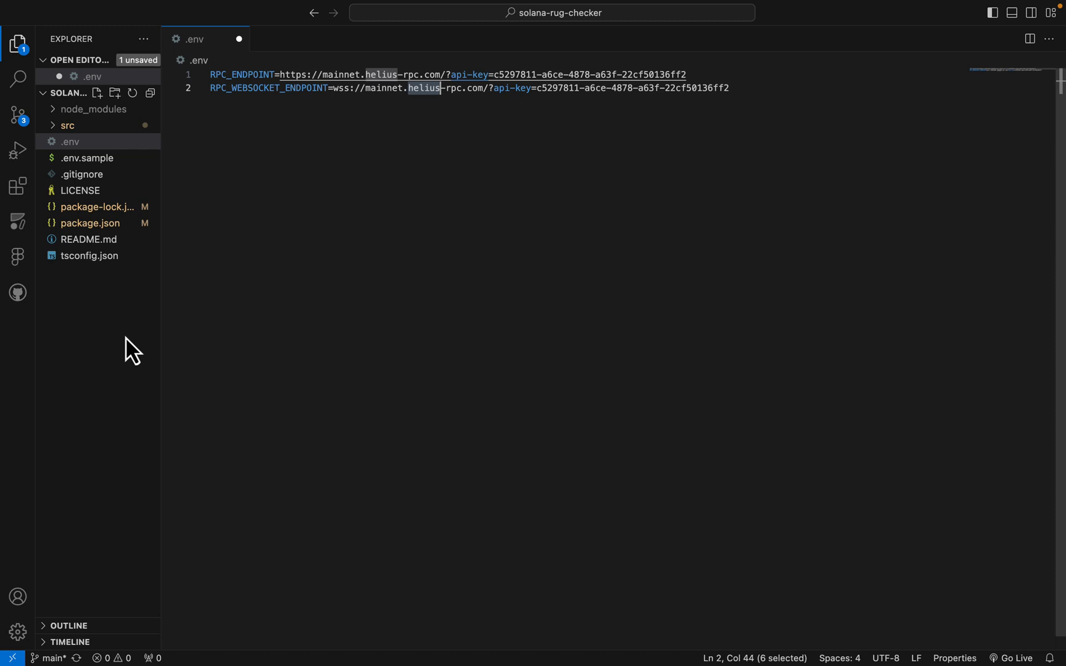
pyautogui.press('Ctrl+s')
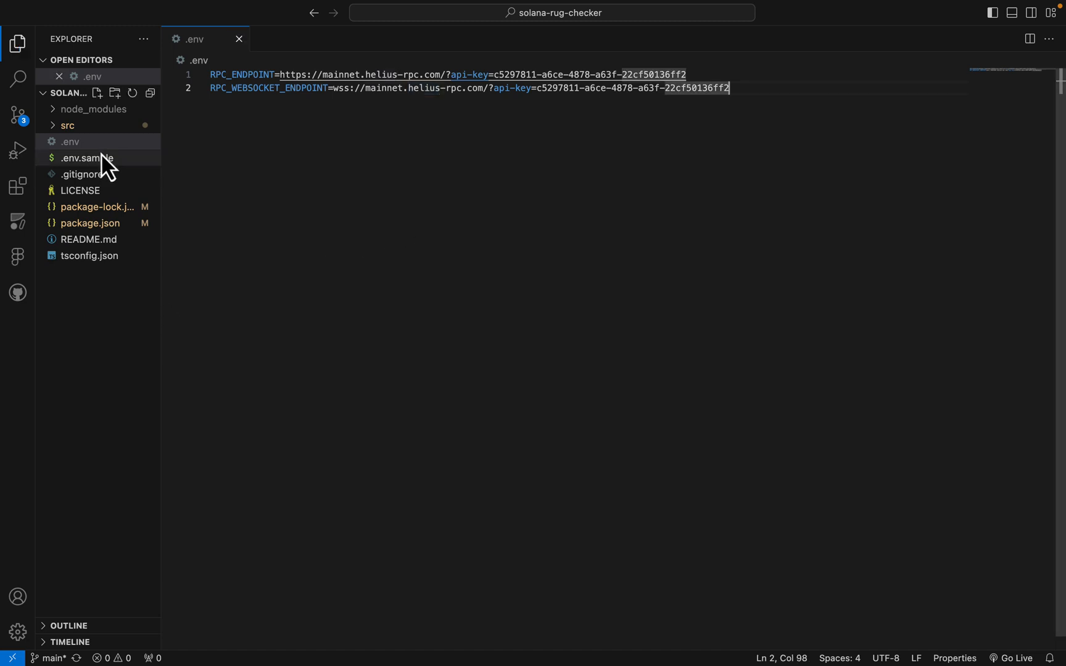
pyautogui.click(66, 126)
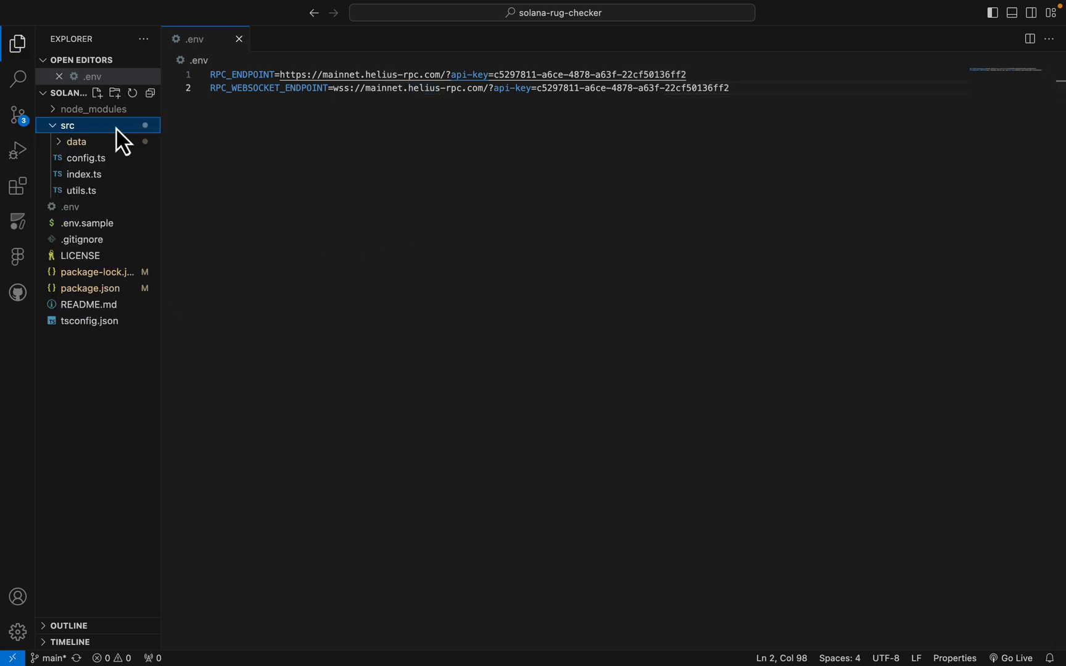
# - Show src/index.ts's checkRug function and highlight 'api' in its RugCheck report URL
pyautogui.click(77, 174)
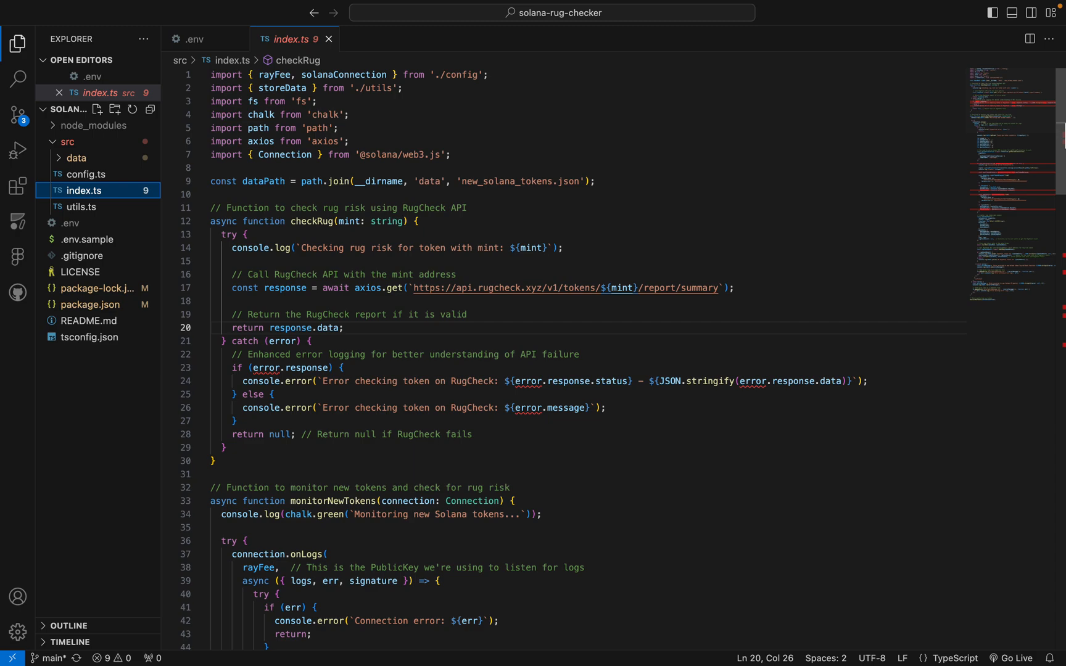
pyautogui.scroll(-3)
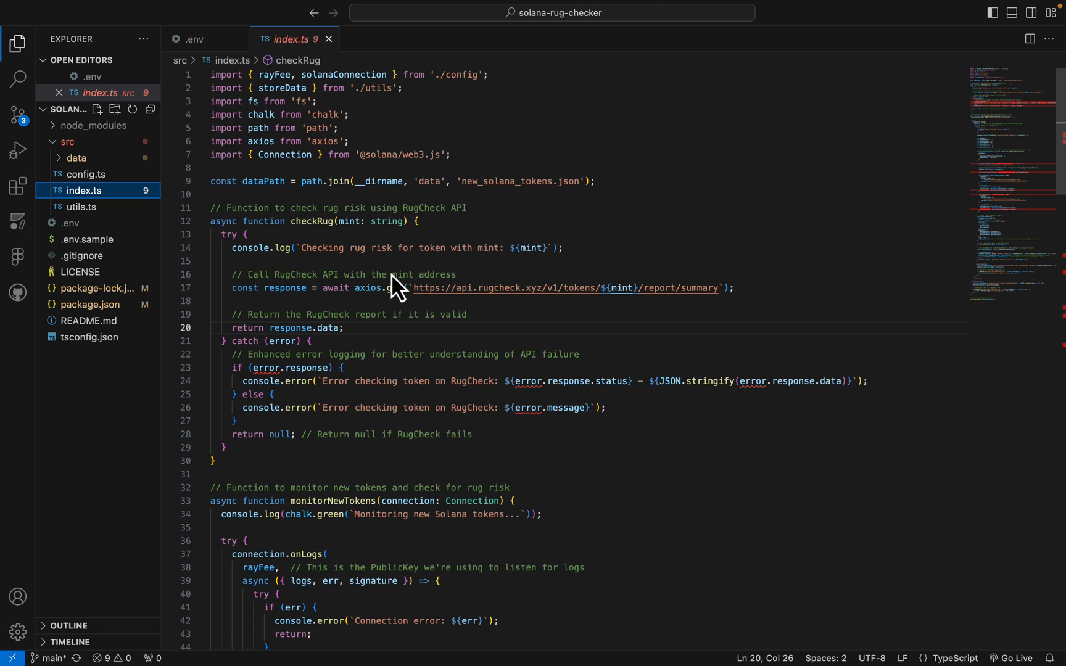
pyautogui.moveTo(285, 300)
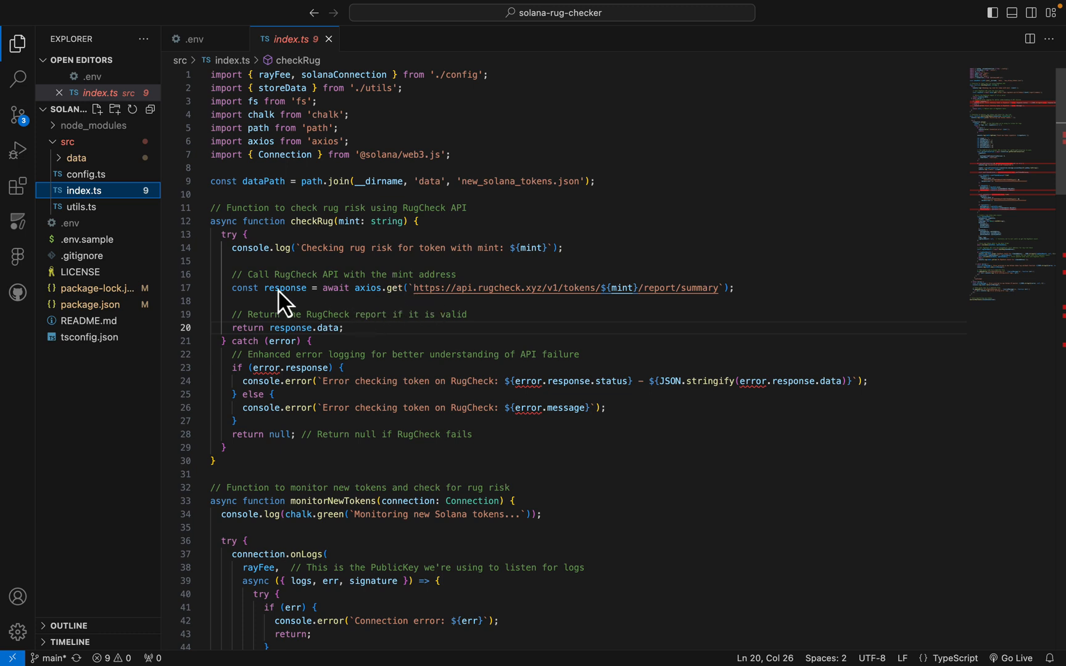
pyautogui.doubleClick(498, 288)
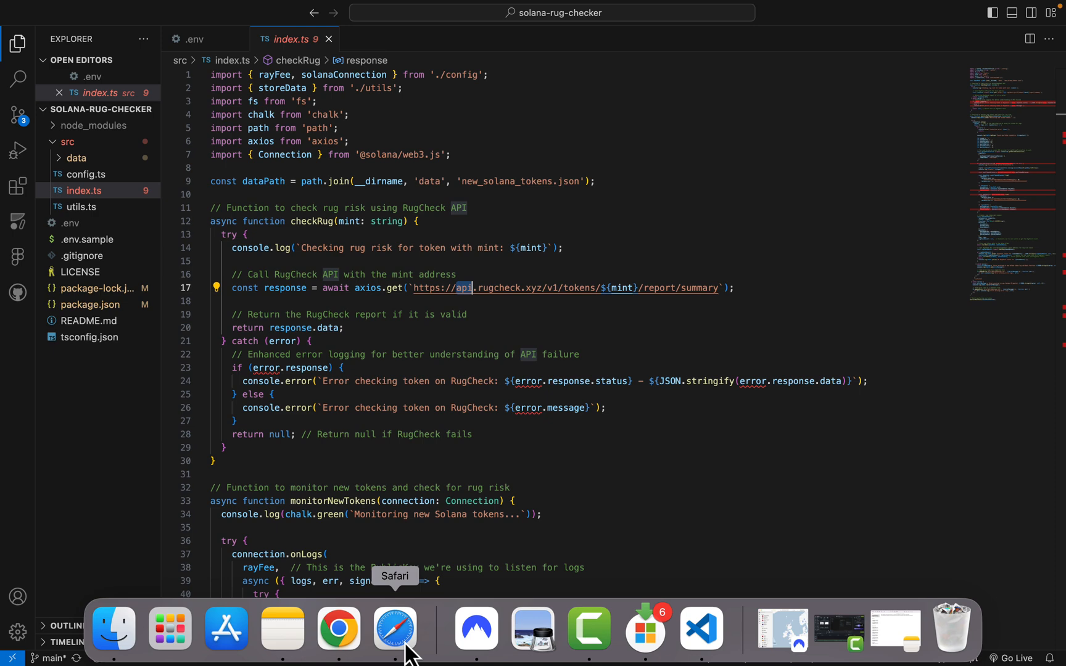
# - Reach the RugCheck API documentation from the site footer in Safari
pyautogui.click(395, 629)
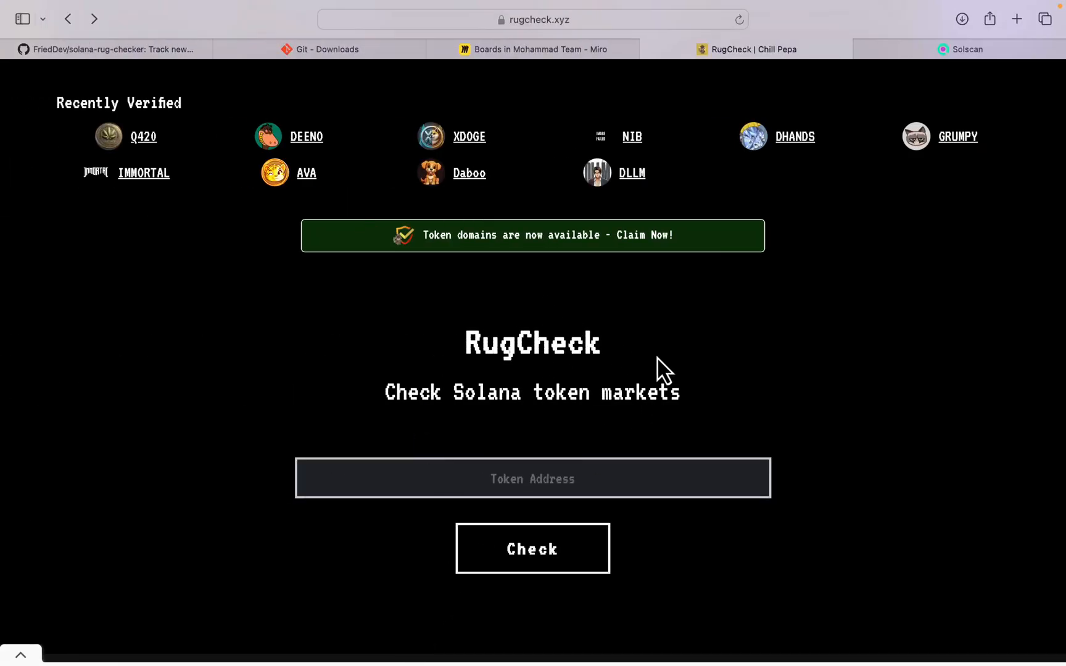
pyautogui.scroll(-3)
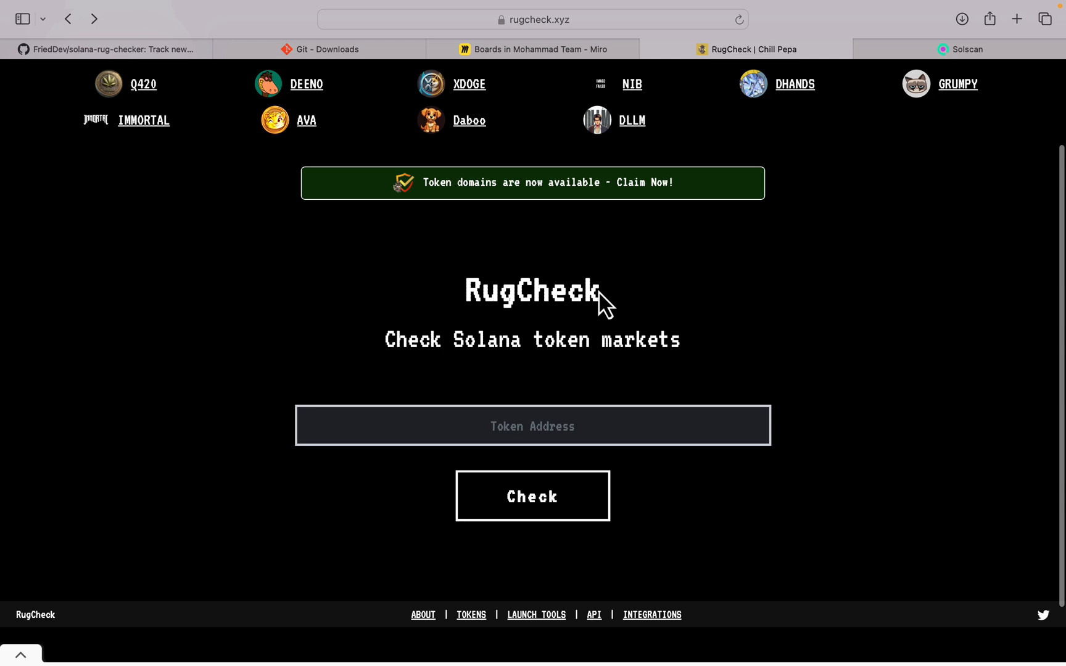
pyautogui.scroll(-3)
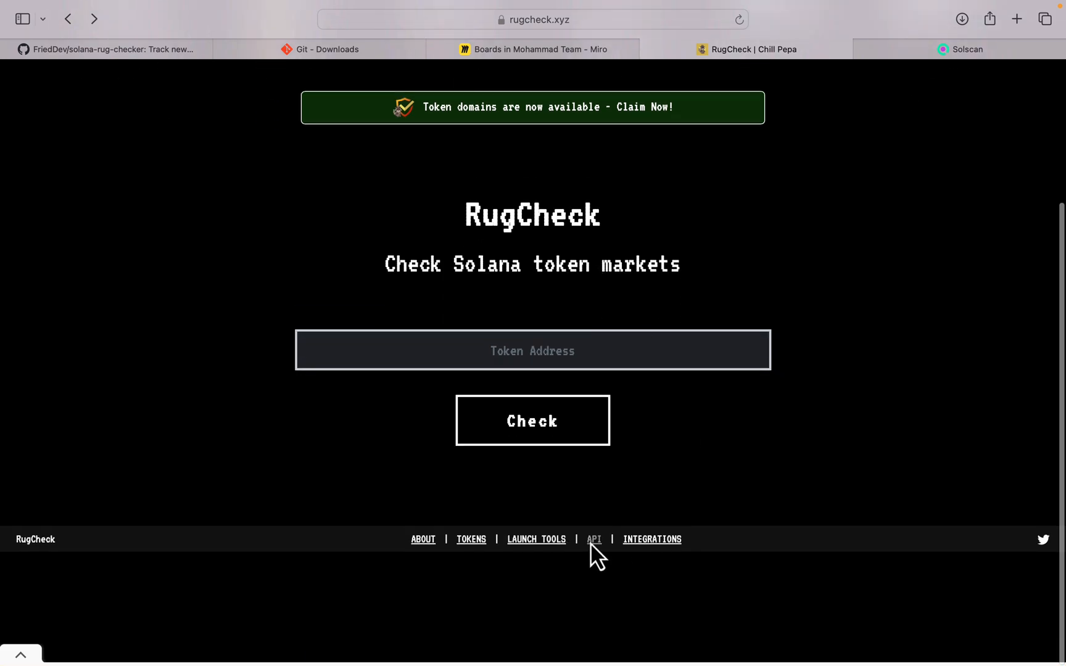
pyautogui.click(593, 539)
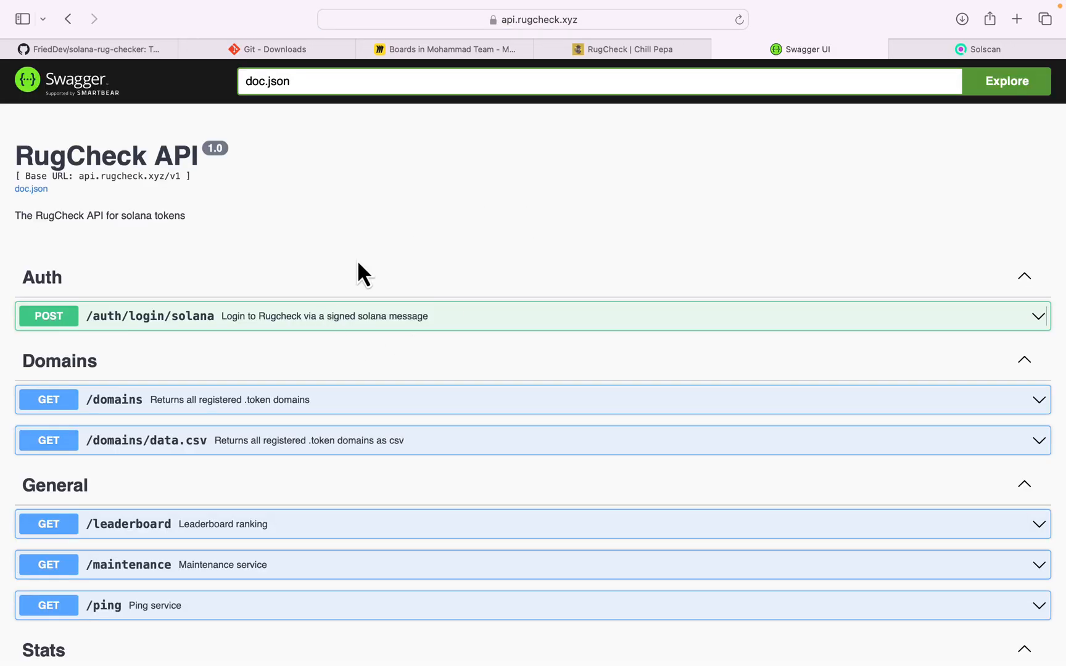
# - Expand the GET /tokens/{mint}/report/summary endpoint under Tokens to show its response
pyautogui.scroll(-3)
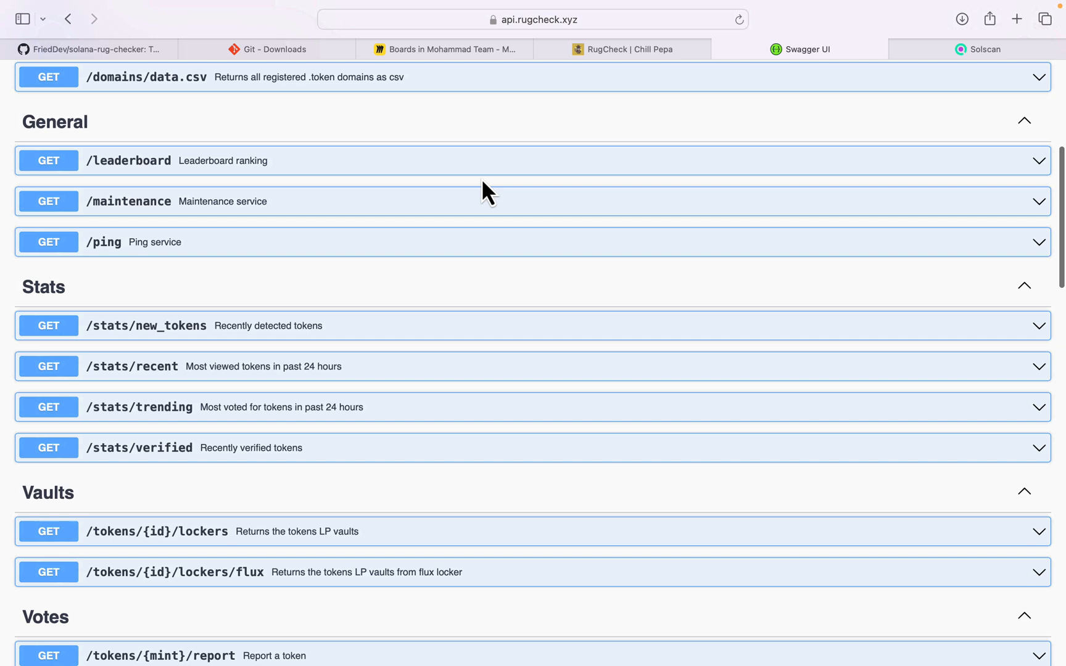
pyautogui.scroll(-3)
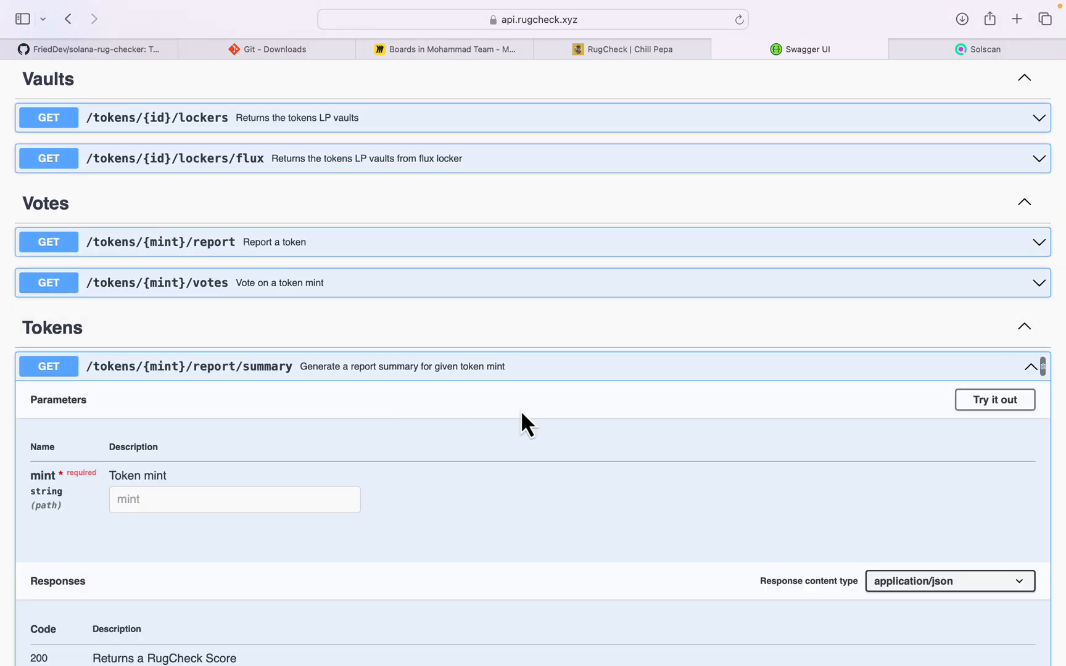
pyautogui.scroll(-3)
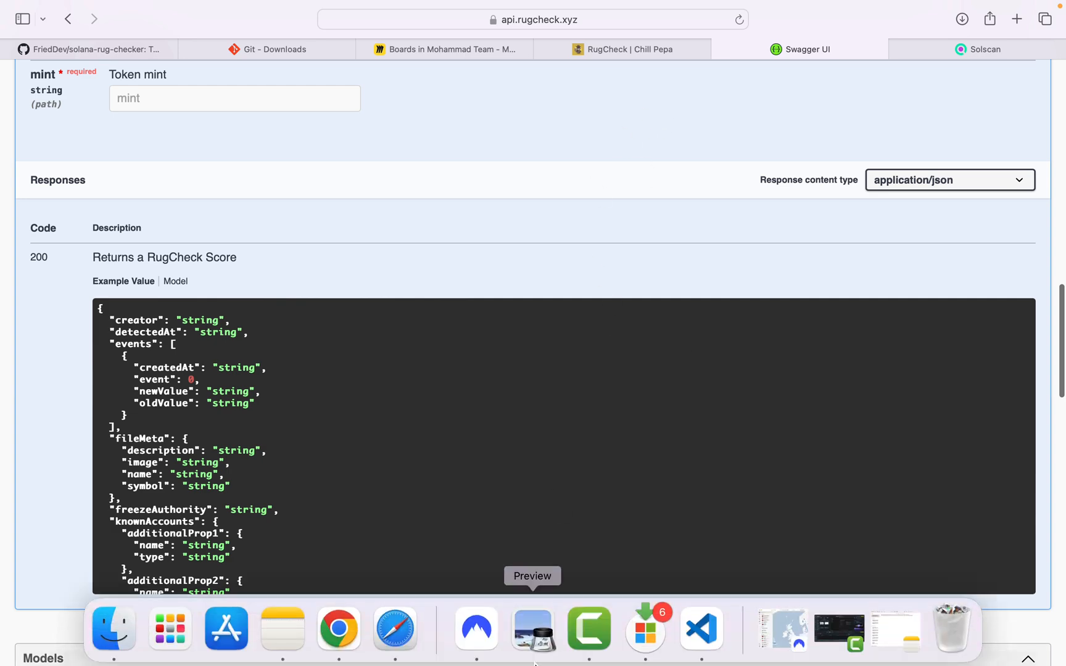
pyautogui.click(702, 629)
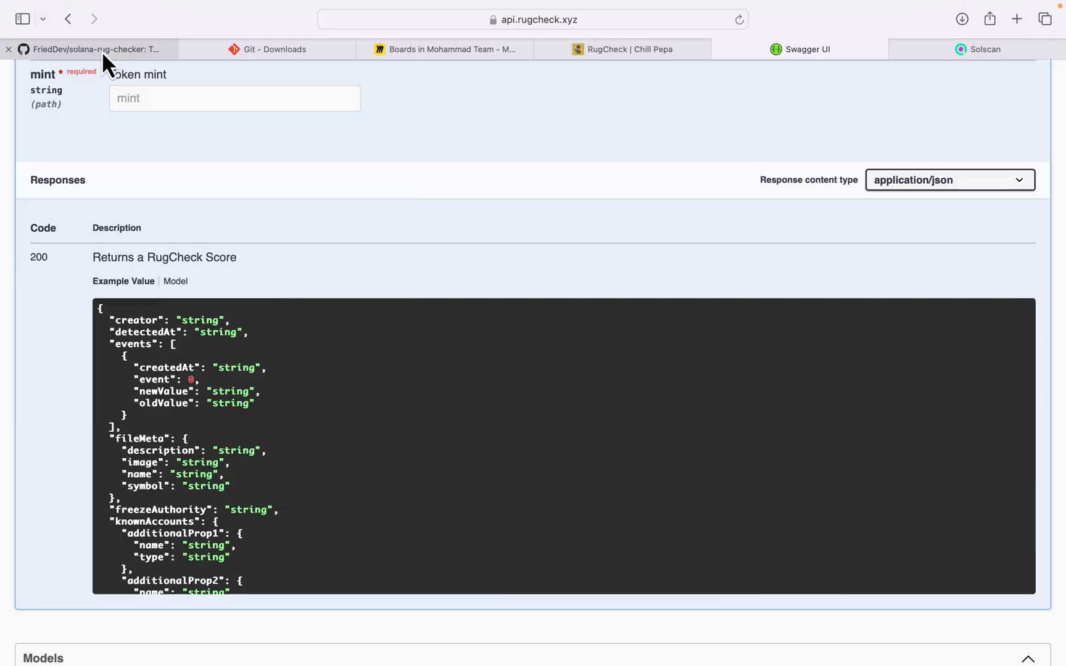
# - Run the checker with 'npx tsx src/index.ts' in the integrated terminal to print the RugCheck report
pyautogui.click(93, 48)
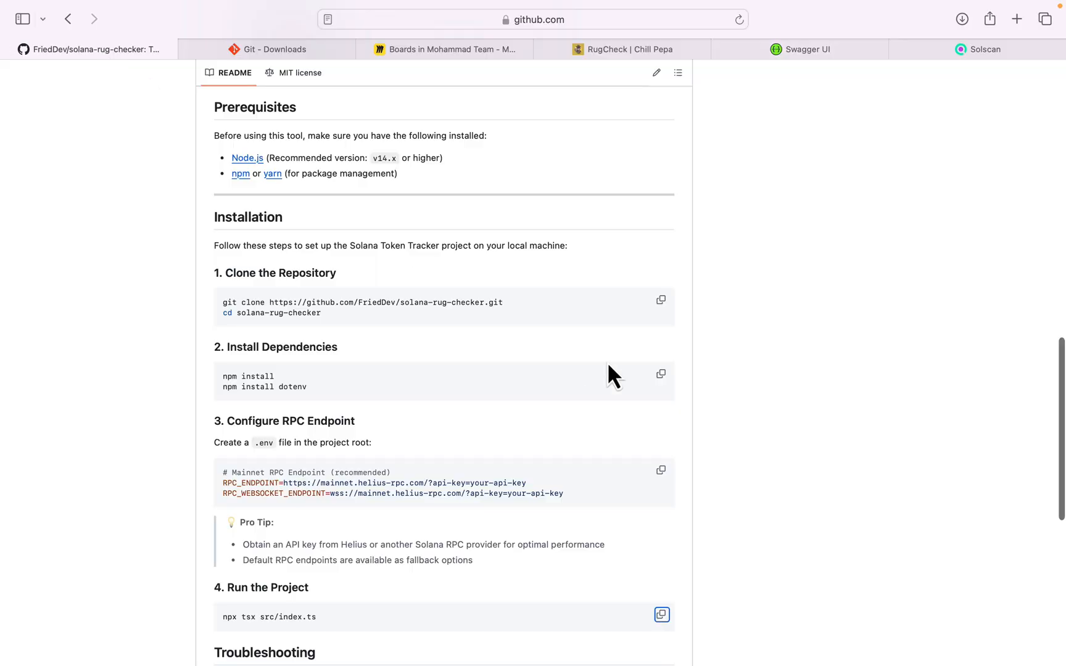
pyautogui.click(661, 614)
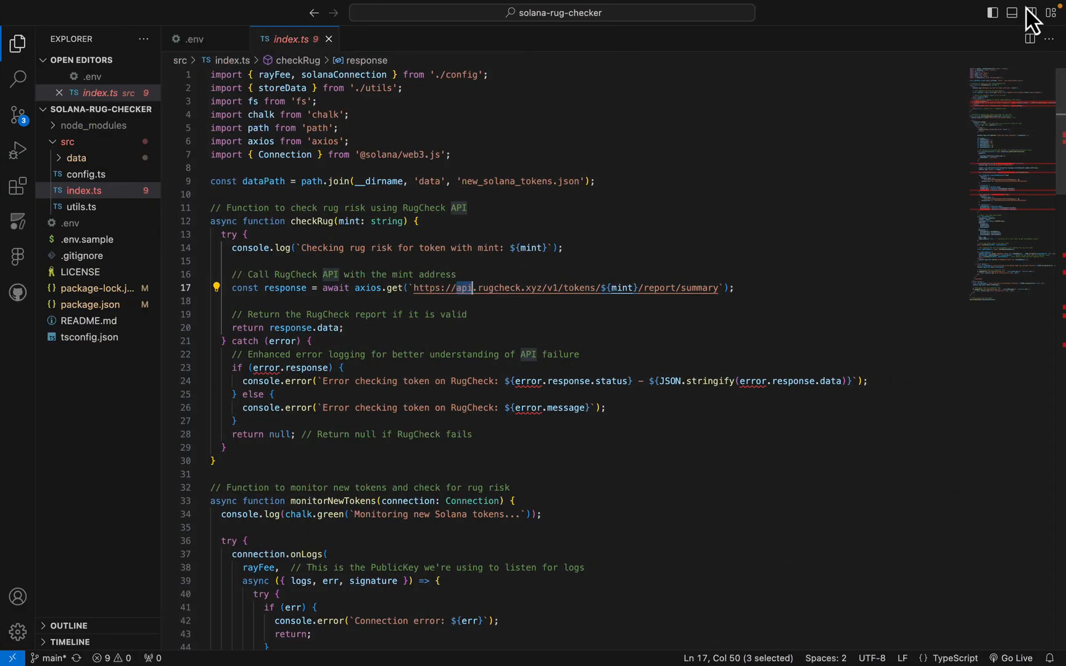
pyautogui.click(1031, 13)
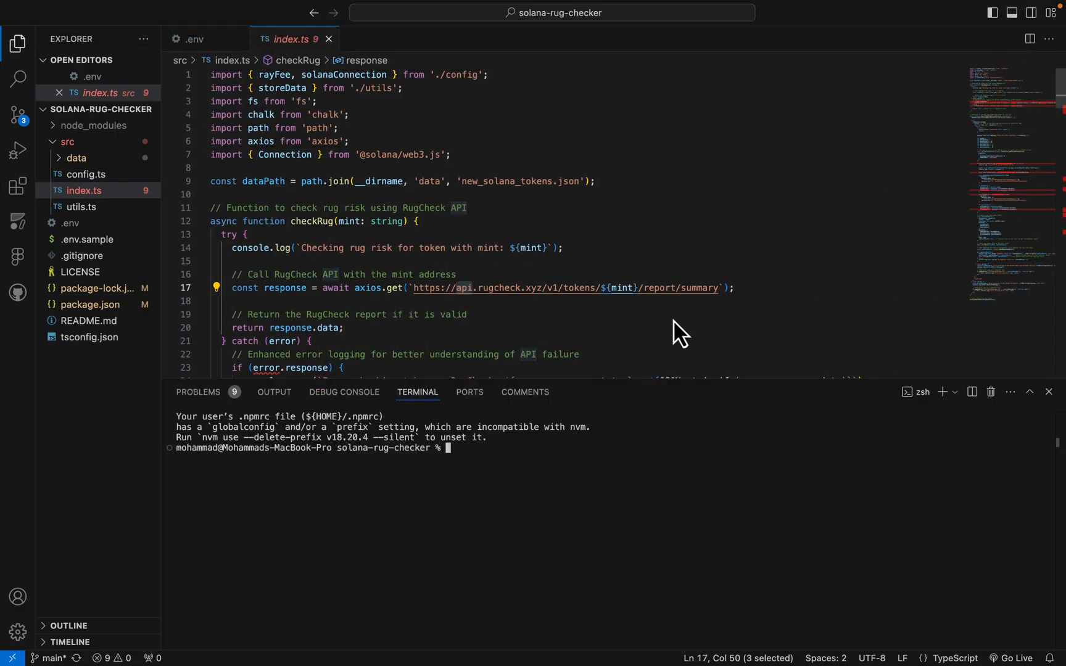
pyautogui.moveTo(641, 374)
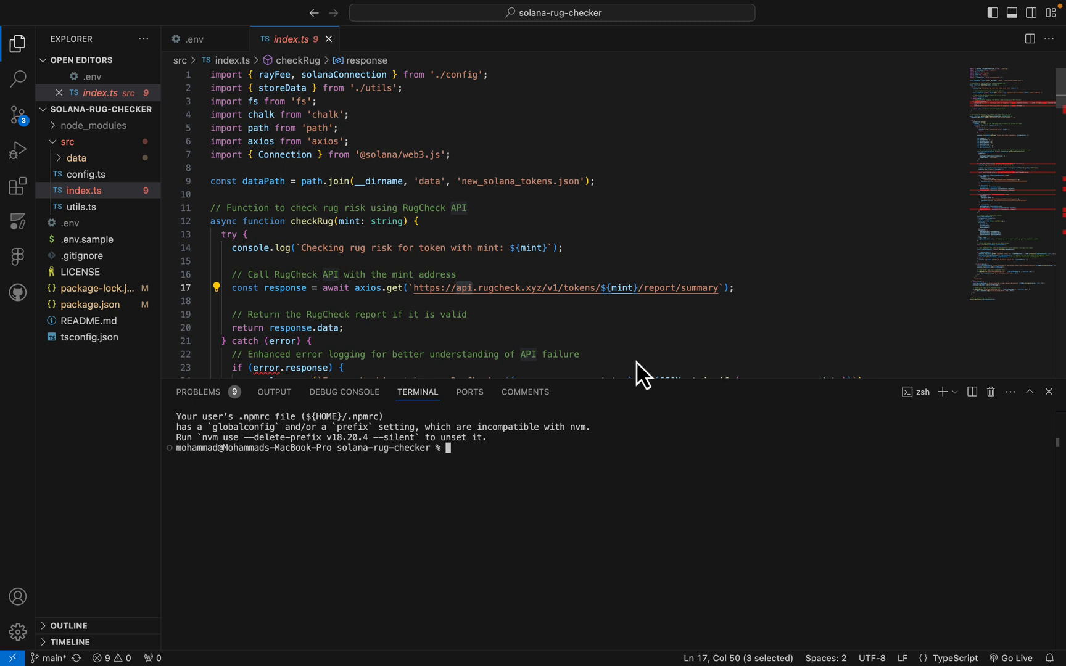
pyautogui.write('npx tsx src/index.ts')
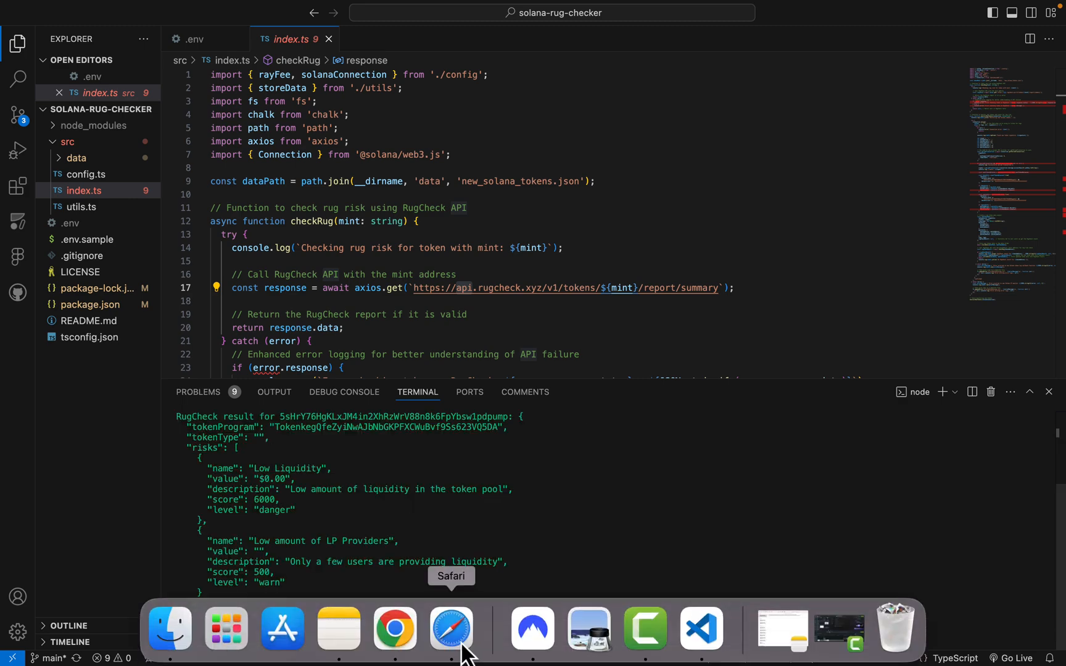
# - Switch to Safari to view the Solscan transaction details for the detected signature
pyautogui.click(451, 629)
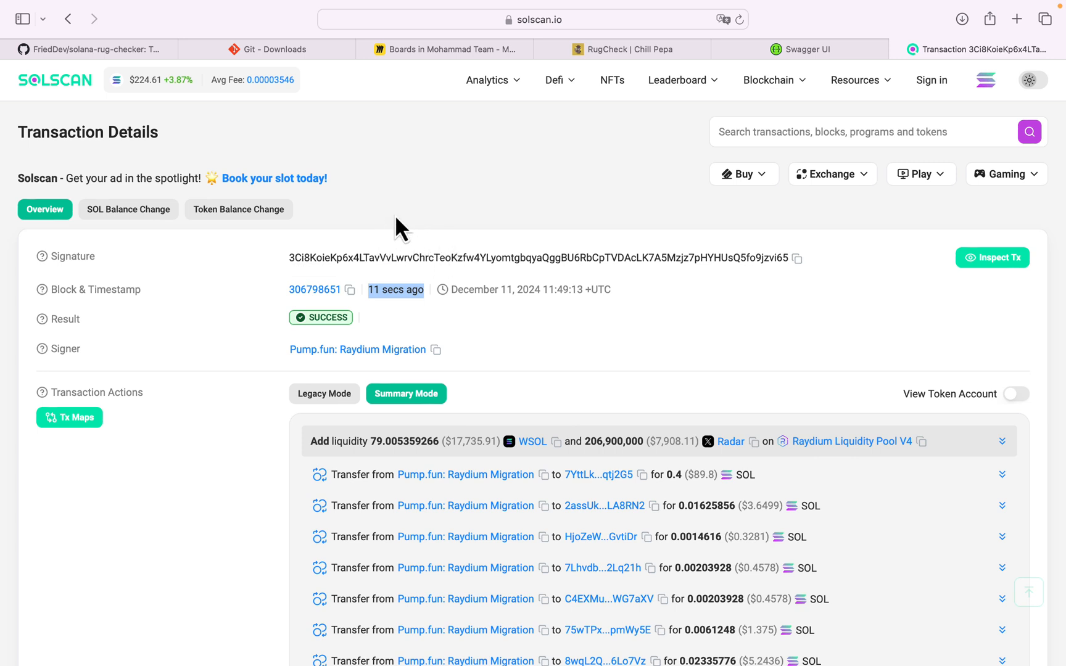
pyautogui.moveTo(295, 257)
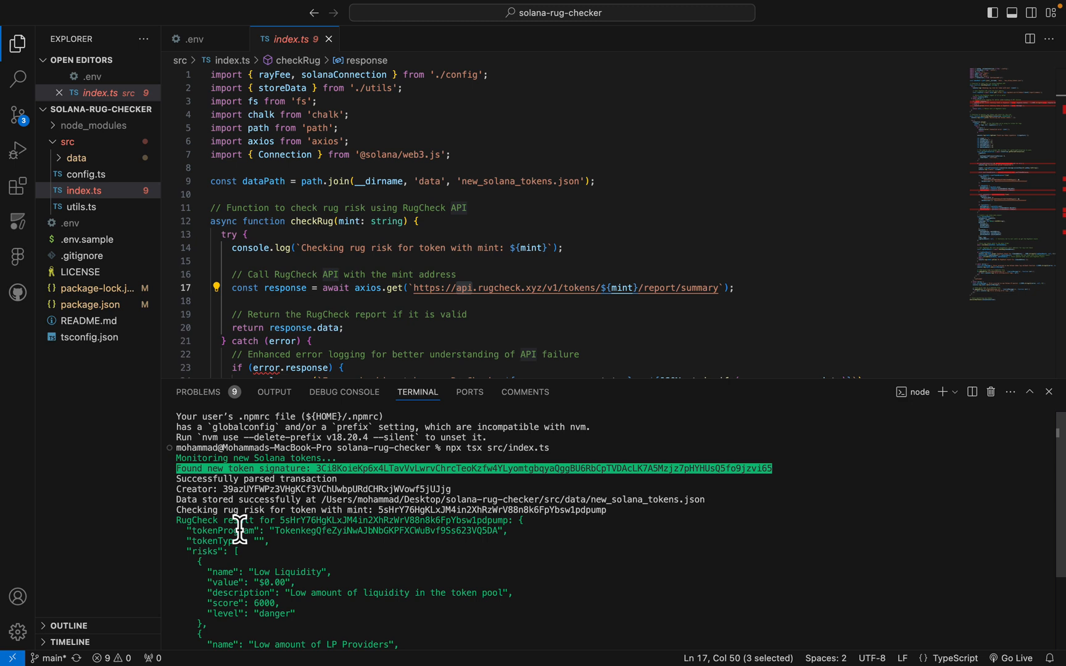
pyautogui.moveTo(208, 550)
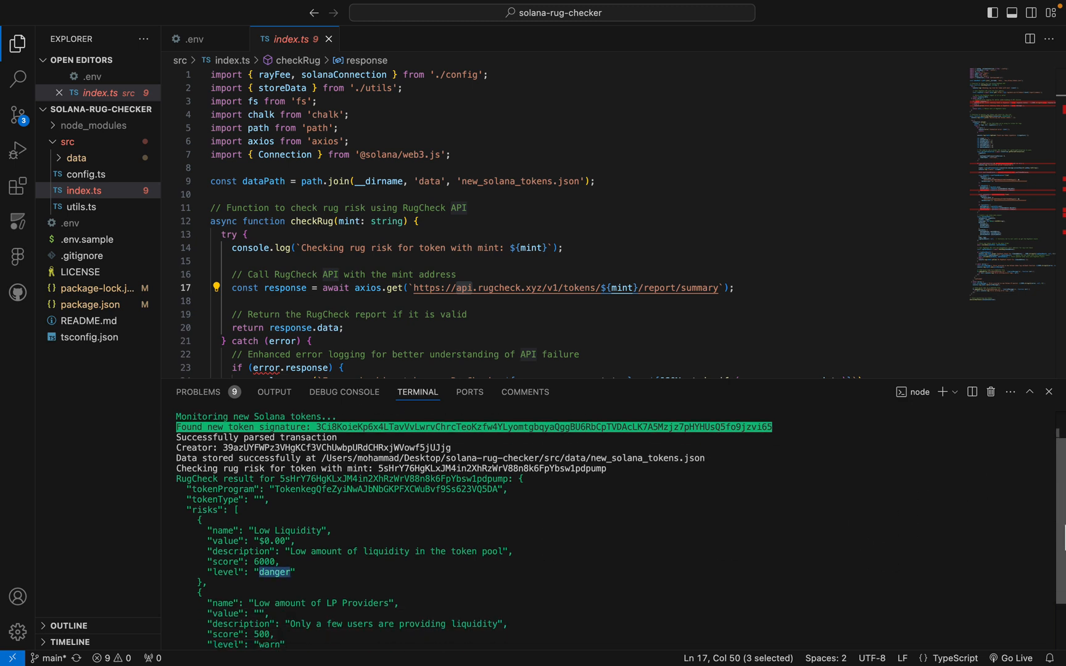
pyautogui.scroll(-3)
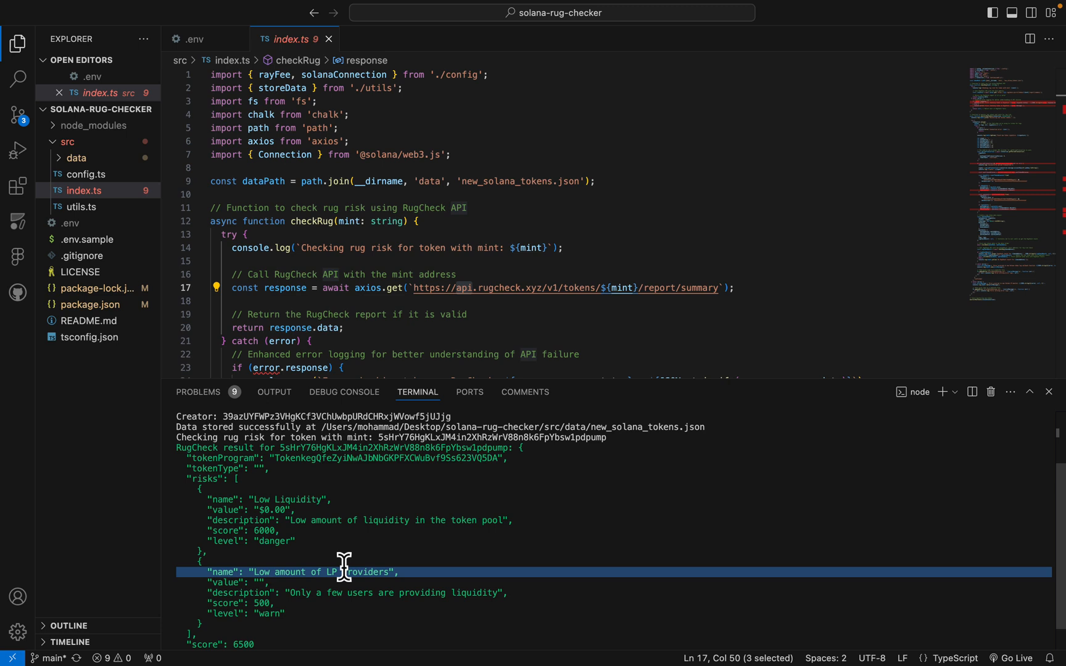
pyautogui.moveTo(392, 541)
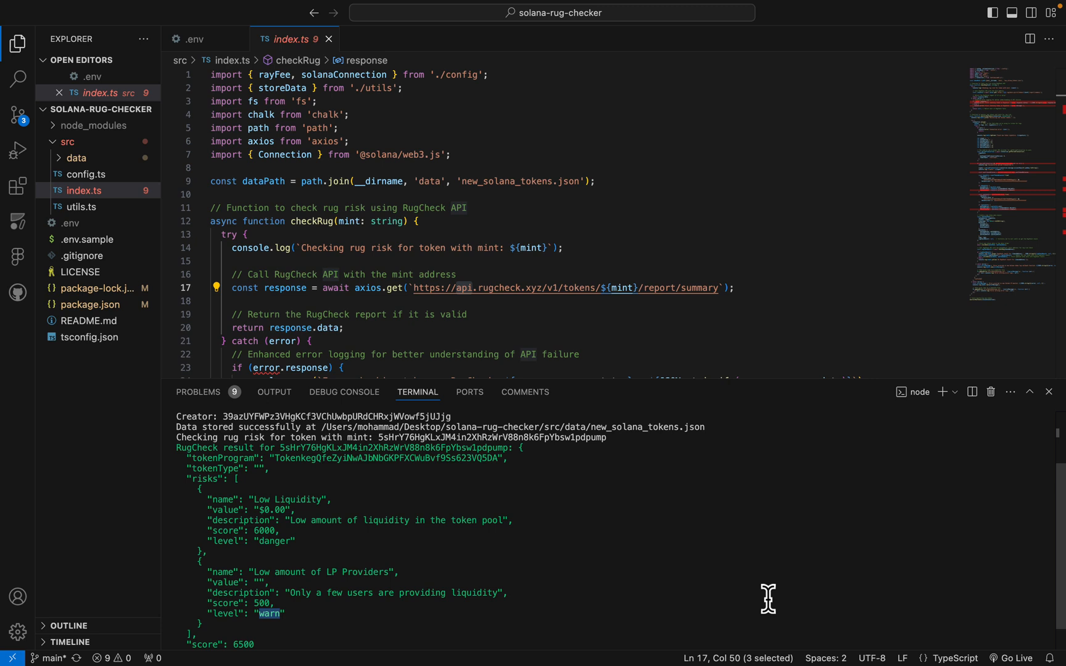
pyautogui.scroll(-3)
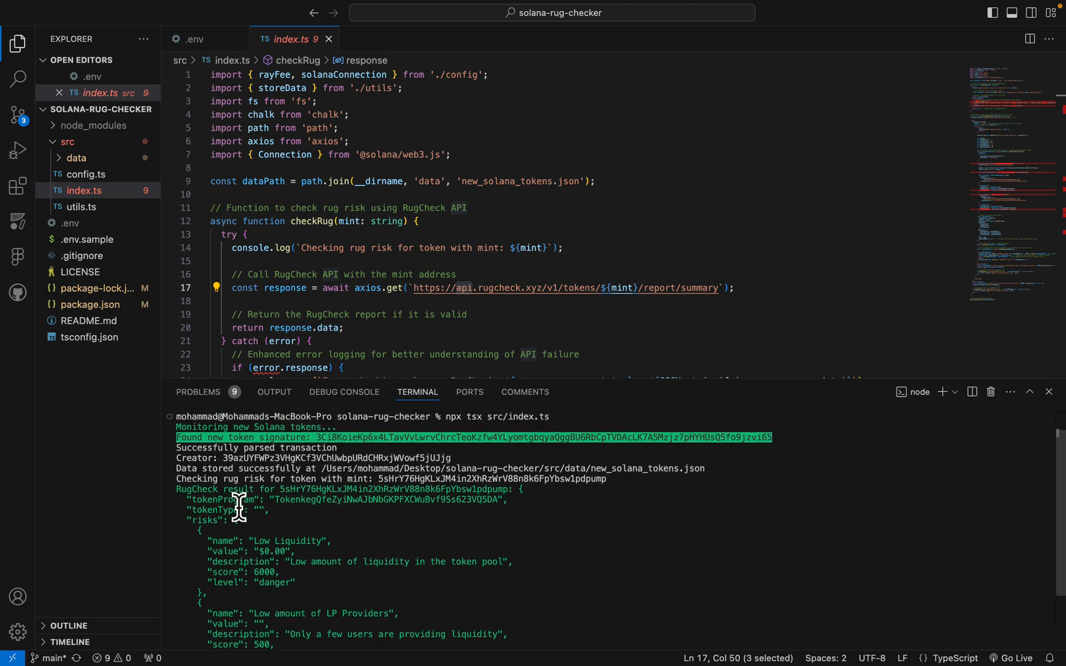
pyautogui.moveTo(392, 499)
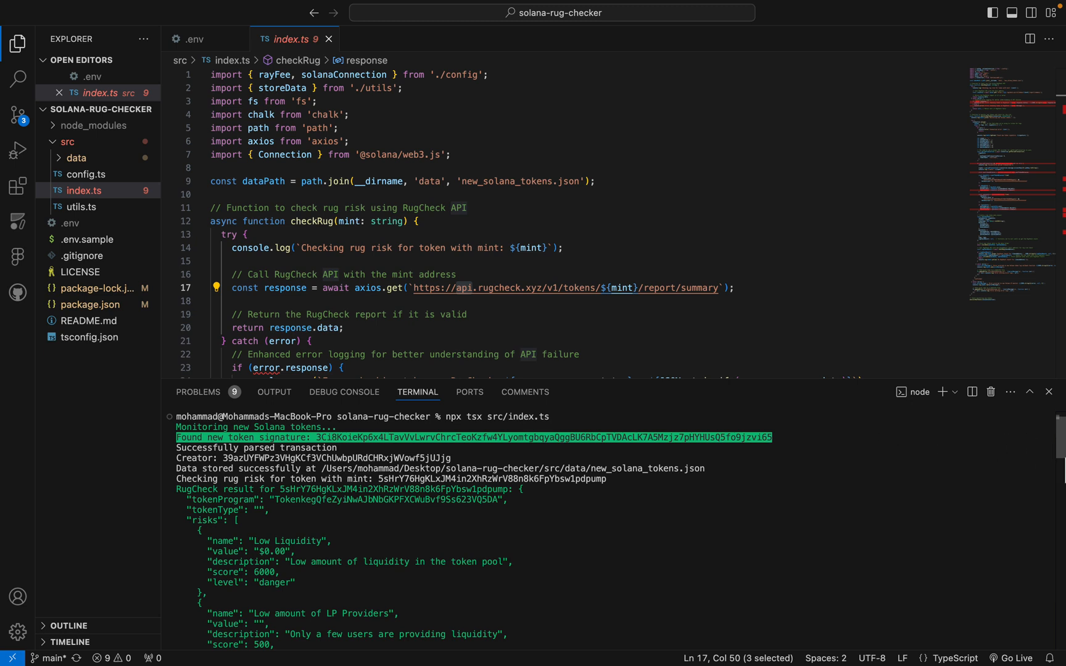
pyautogui.scroll(-3)
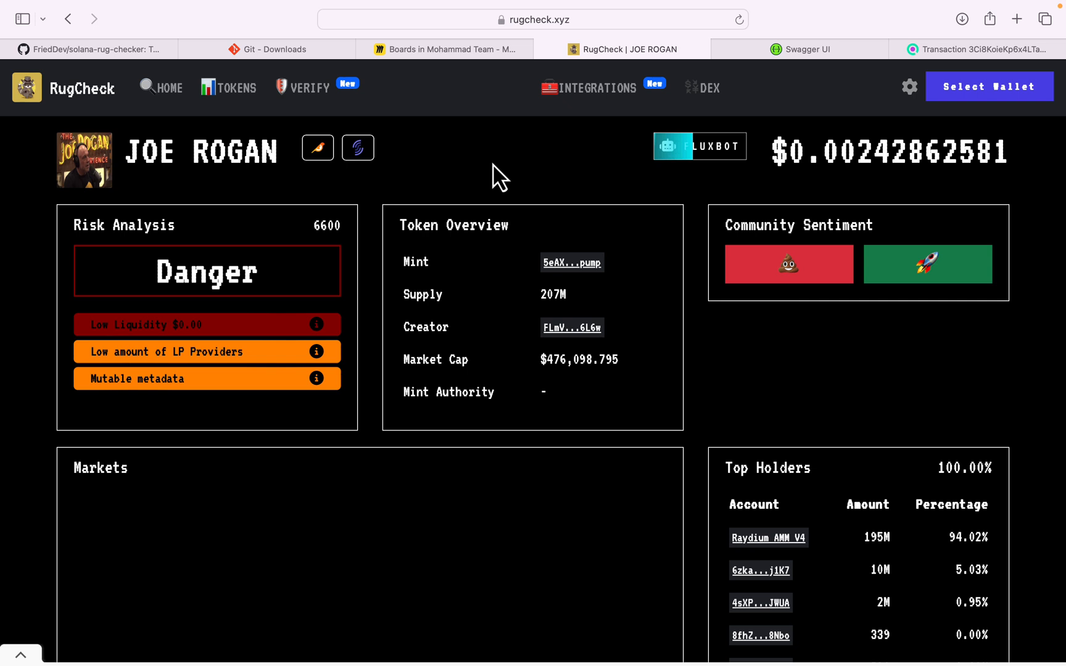
pyautogui.moveTo(401, 243)
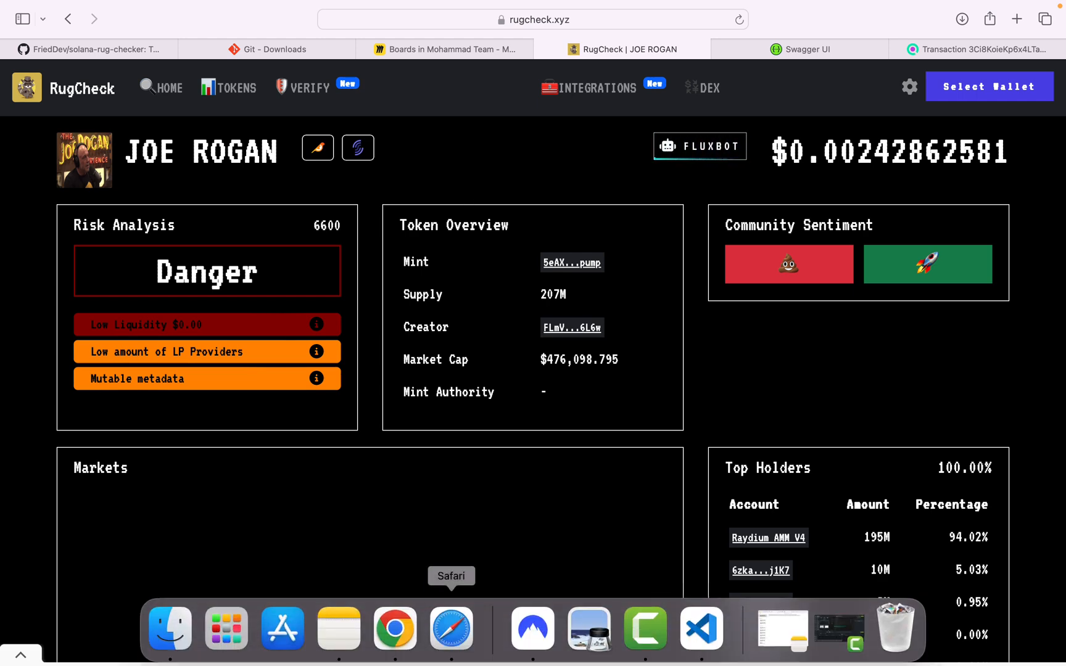
# - Return from the RugCheck JOE ROGAN token page to Visual Studio Code
pyautogui.click(701, 629)
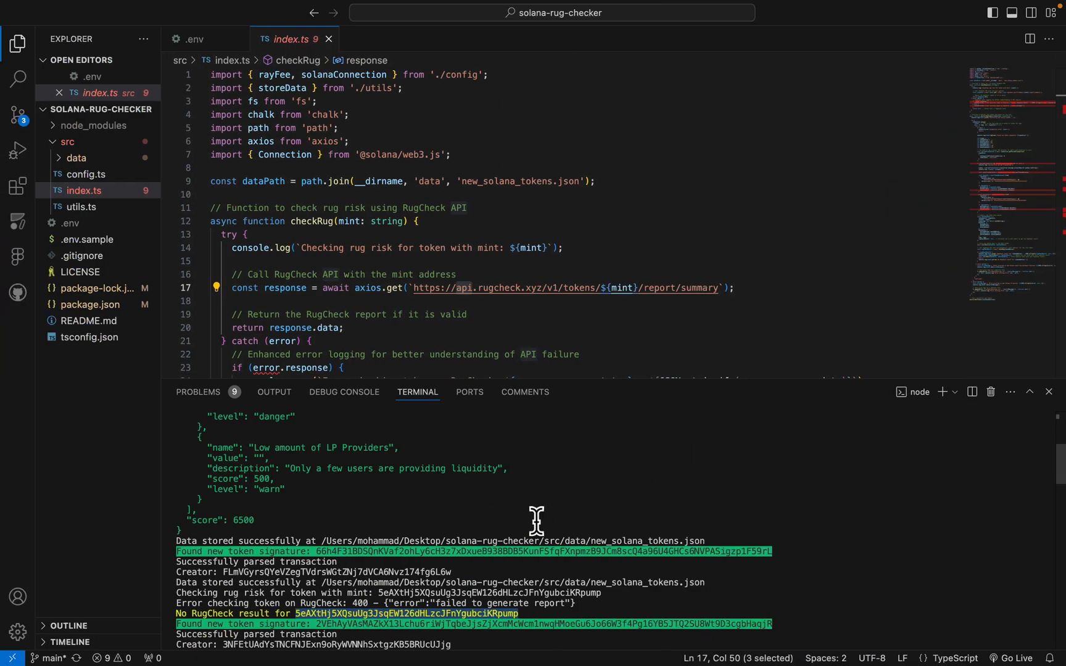
pyautogui.moveTo(537, 531)
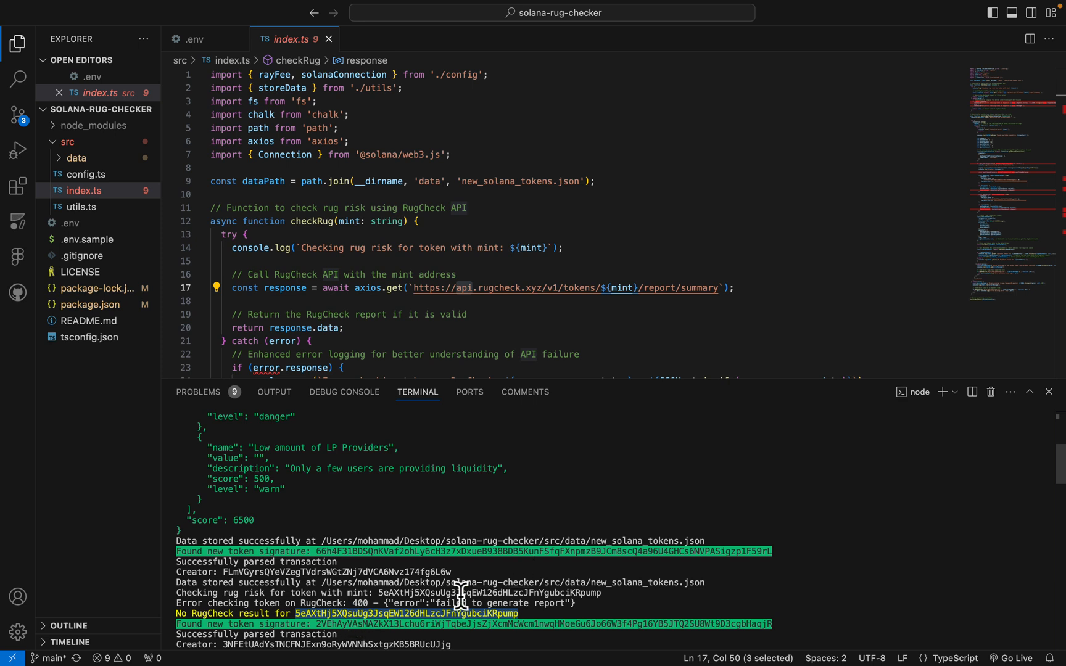
pyautogui.moveTo(385, 580)
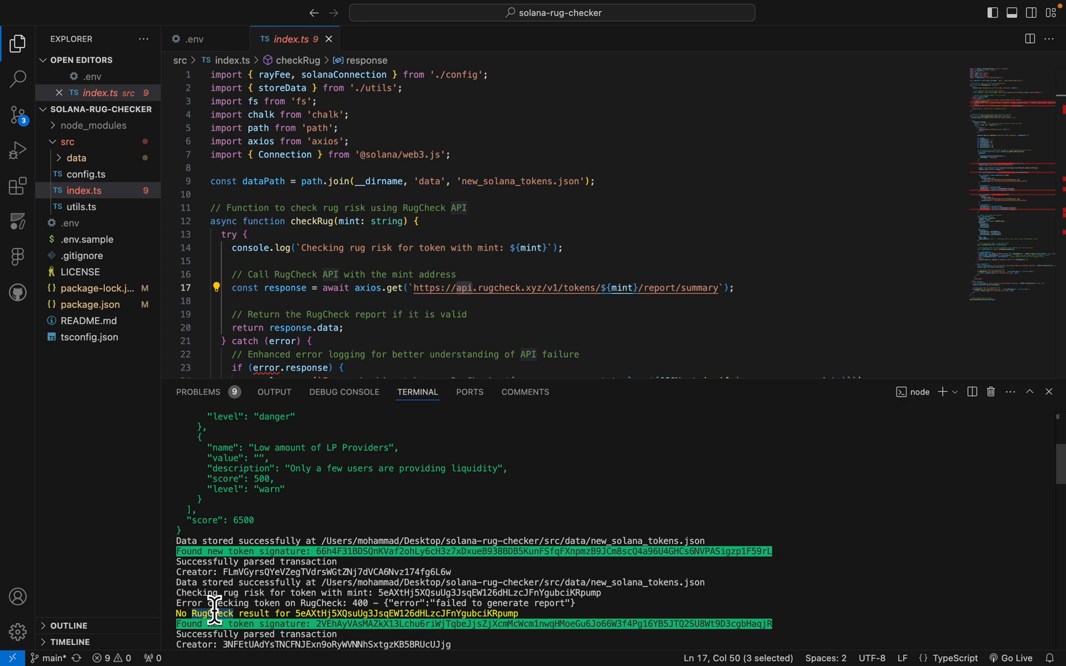
pyautogui.moveTo(362, 623)
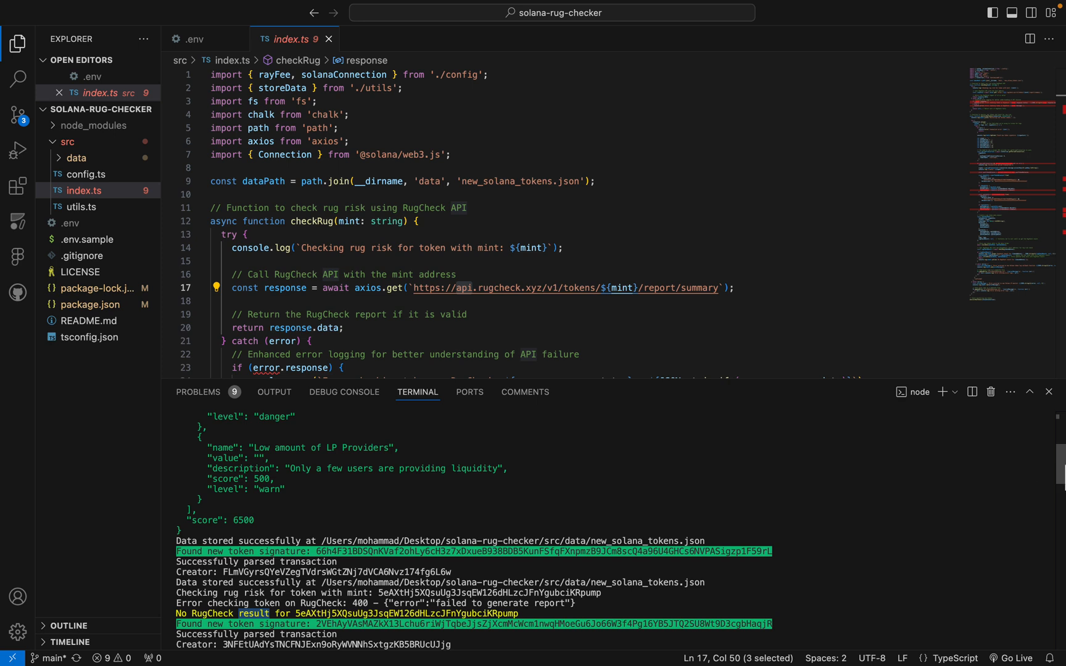
pyautogui.moveTo(932, 489)
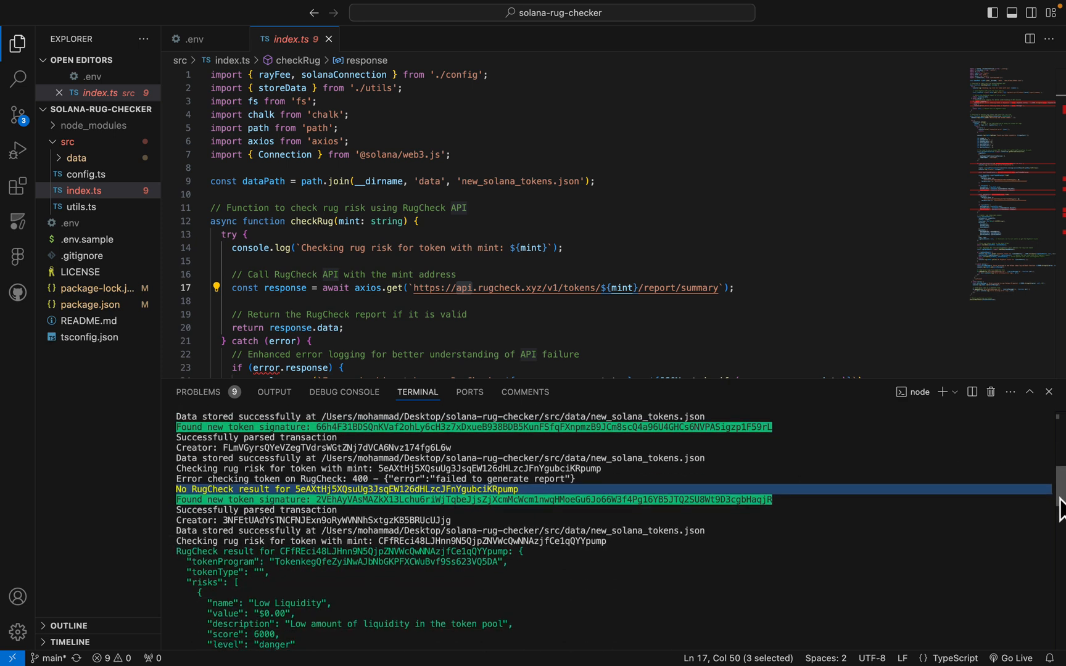
# - Scroll the terminal to the latest RugCheck result and its risk entries
pyautogui.scroll(-3)
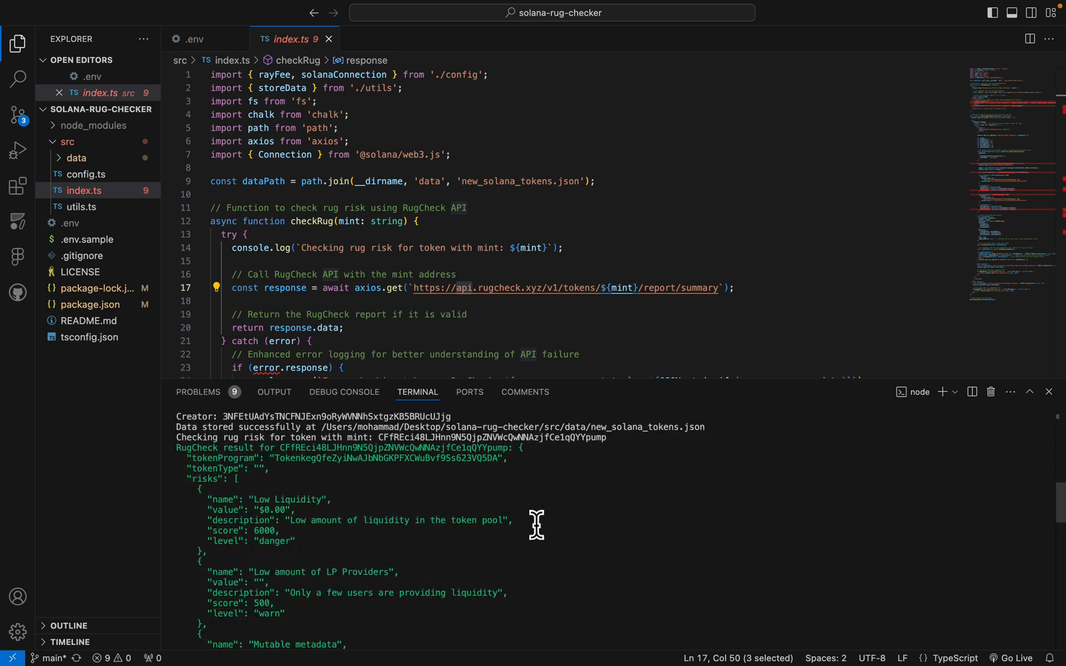
pyautogui.moveTo(288, 592)
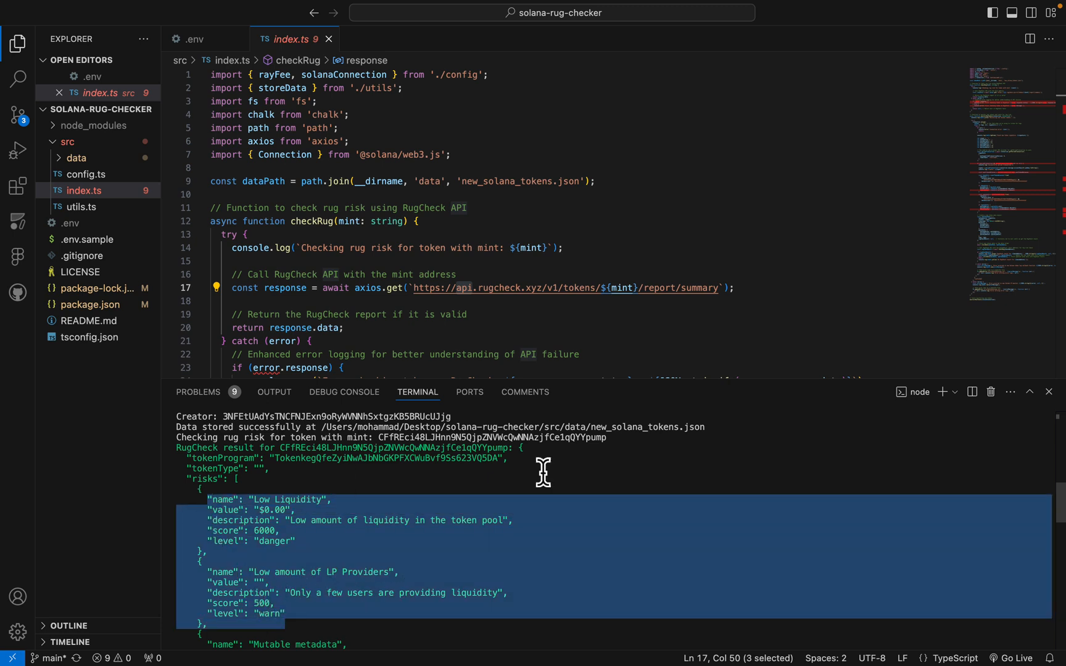
# - Open src/data/new_solana_tokens.json and view the stored rugCheckResult risk entries
pyautogui.click(67, 141)
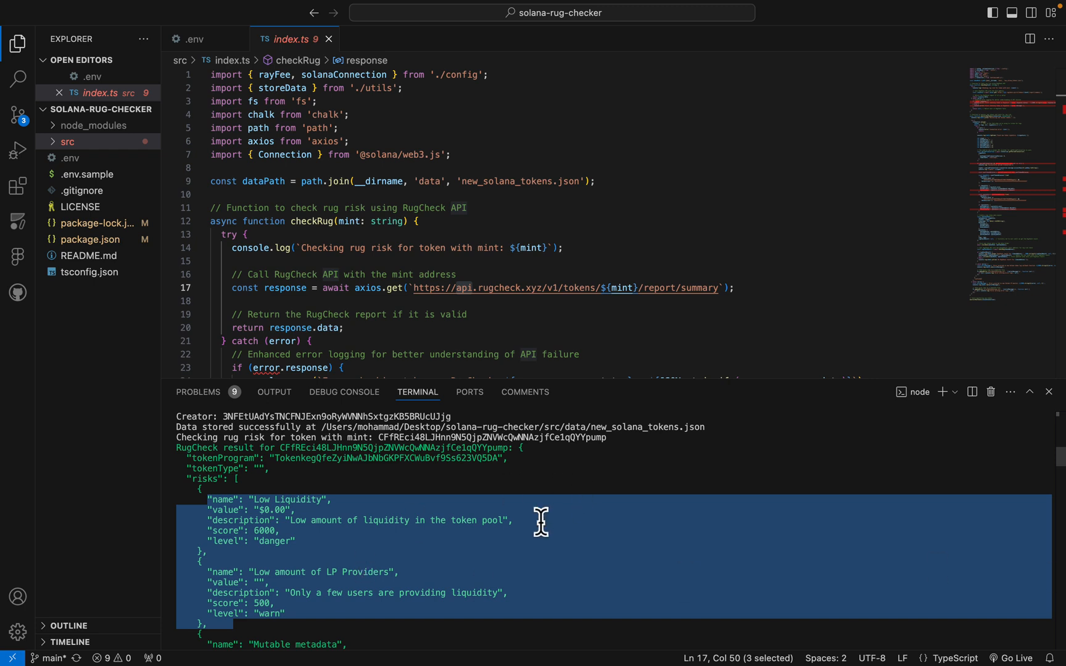
pyautogui.moveTo(64, 142)
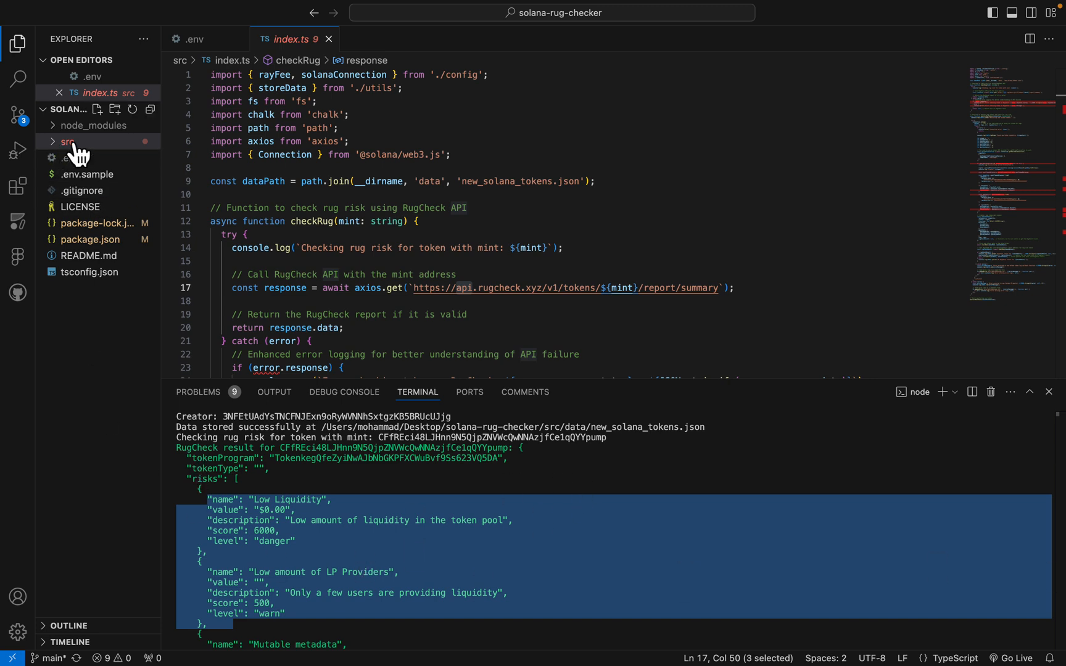
pyautogui.click(64, 141)
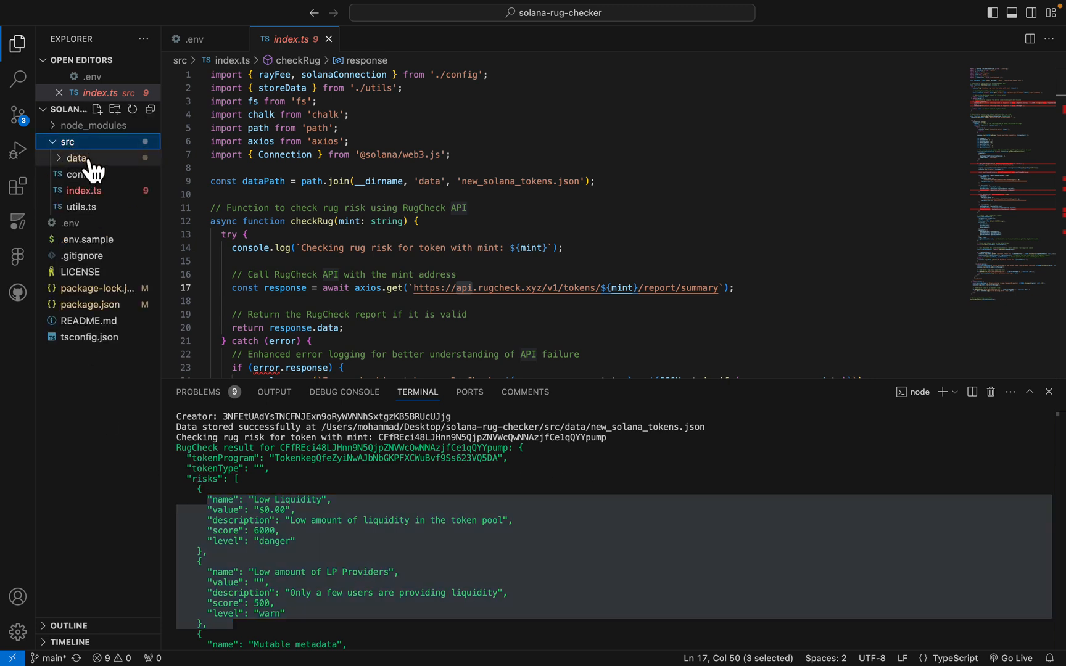
pyautogui.click(76, 157)
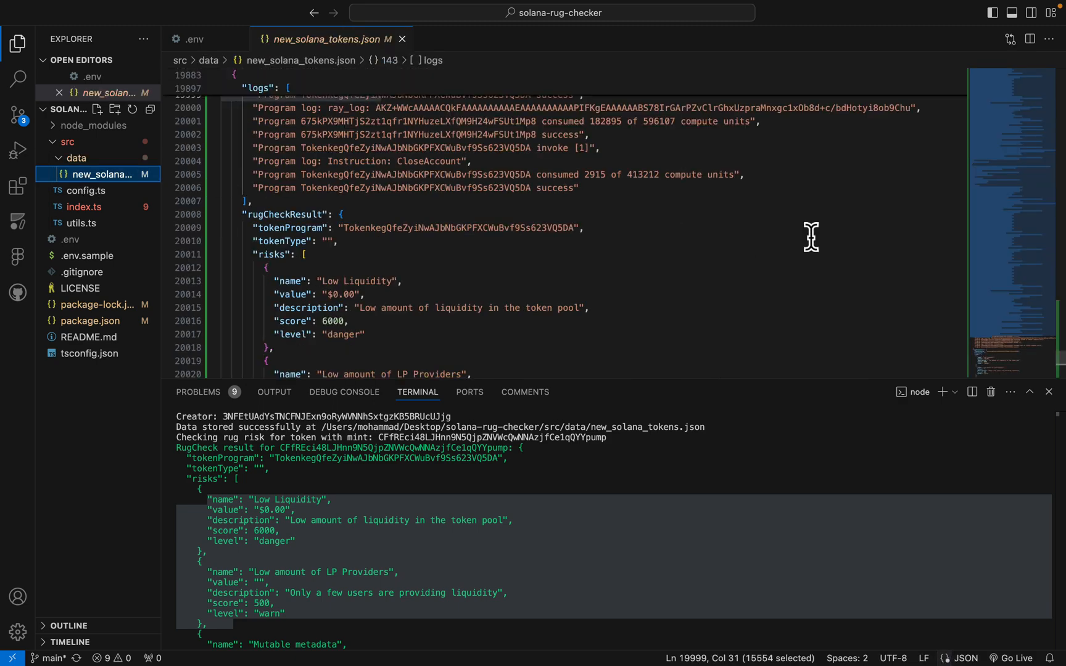
pyautogui.moveTo(286, 213)
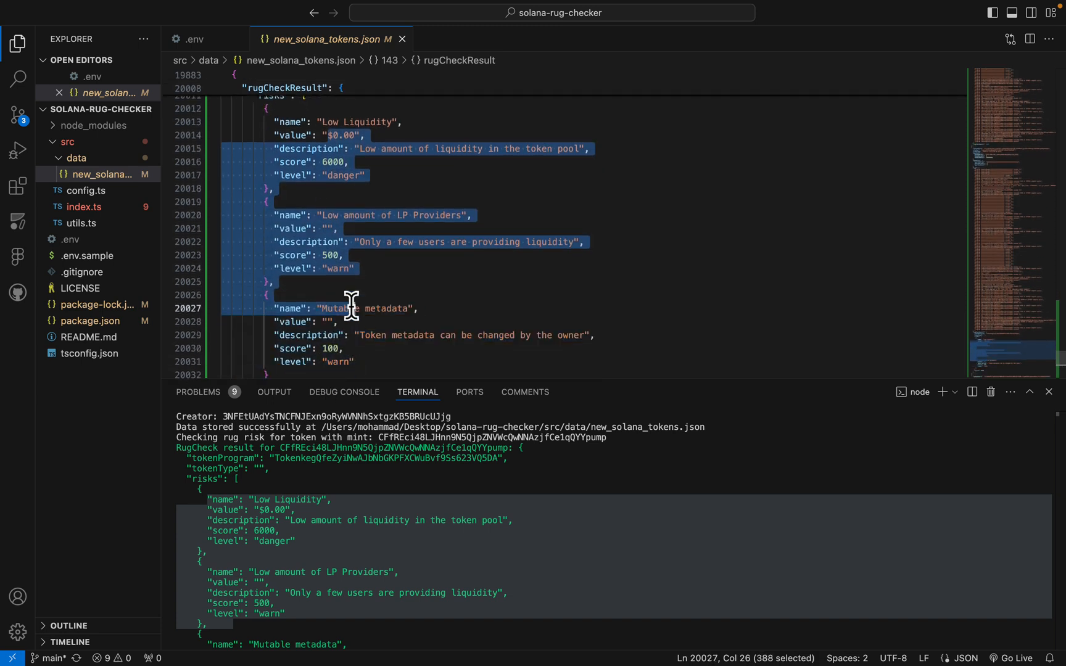
pyautogui.click(267, 295)
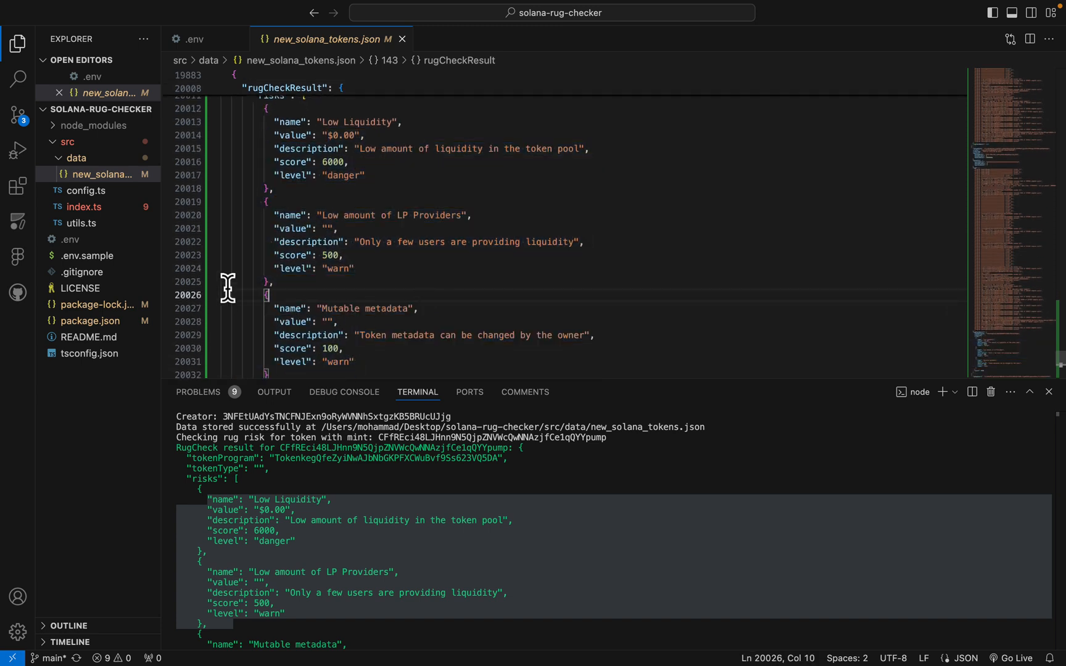
pyautogui.moveTo(541, 293)
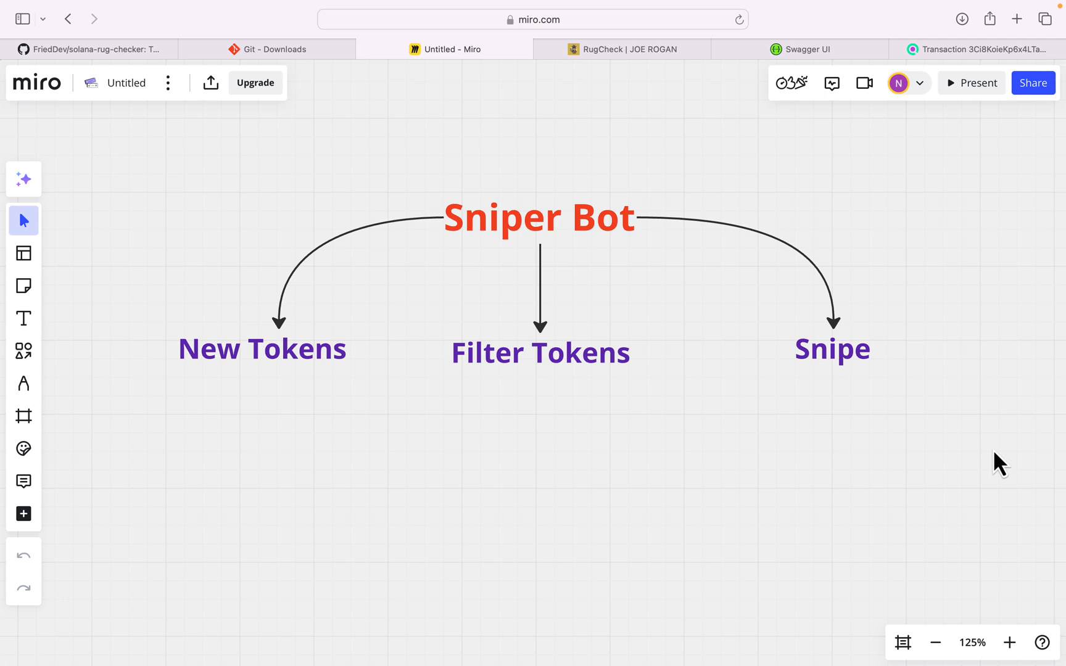
# - Start editing the Snipe label on the Miro Sniper Bot diagram
pyautogui.doubleClick(832, 347)
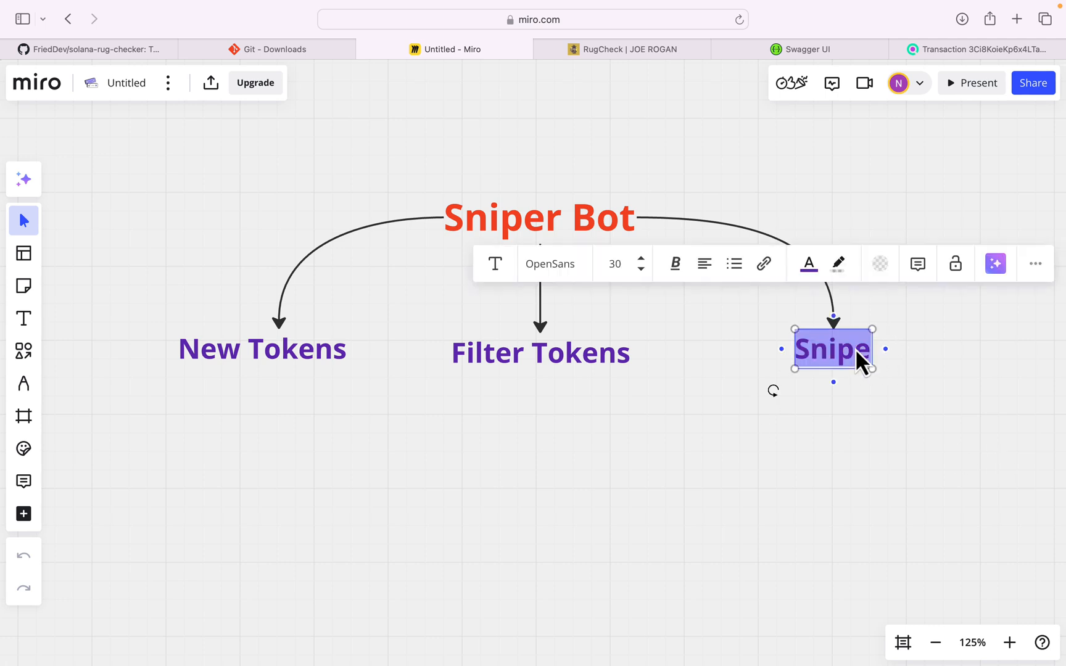